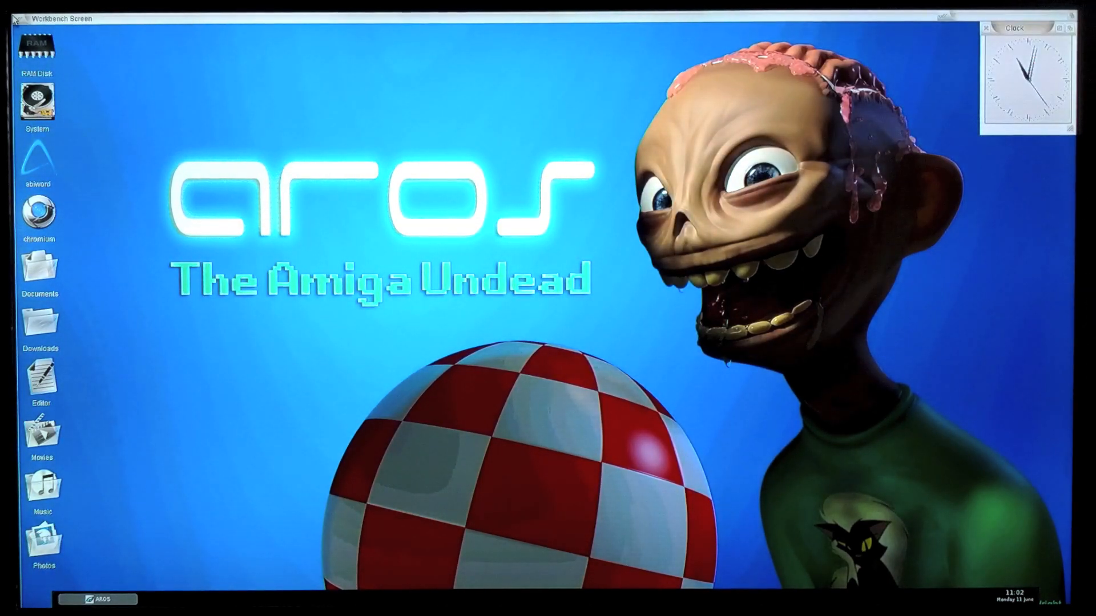
mouse_move(570, 409)
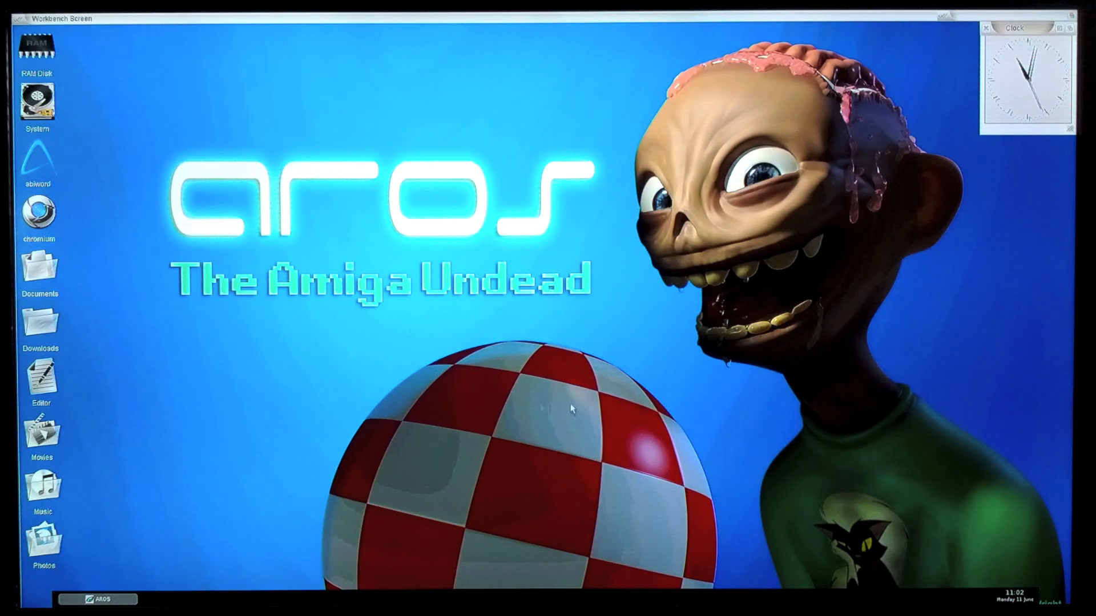
mouse_move(472, 395)
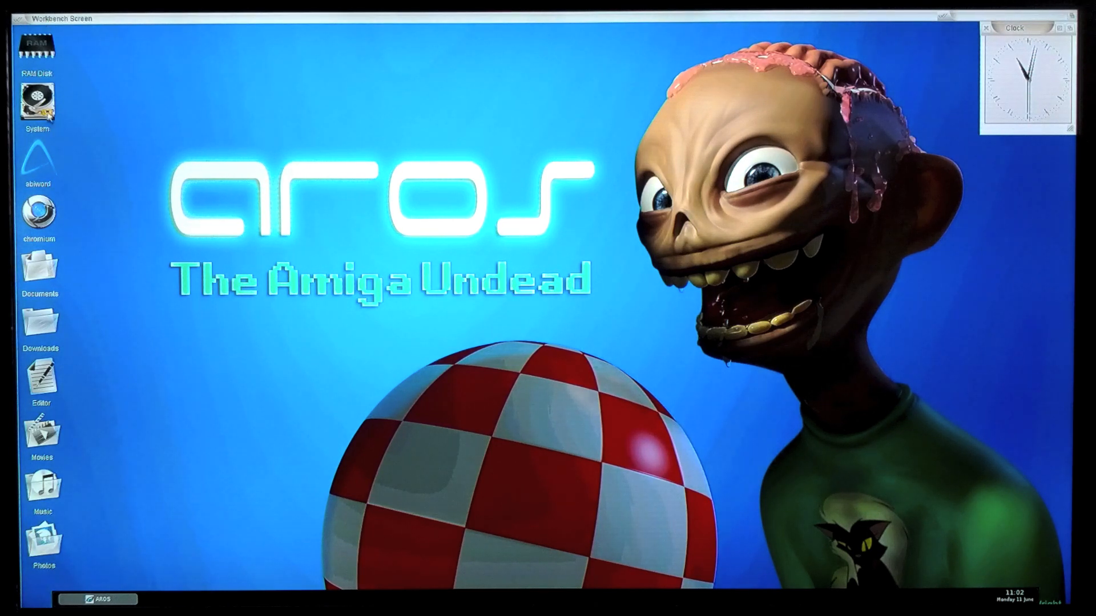
Browse into the System drive and show all files so hidden drawers like Commodities appear.
double_click(38, 101)
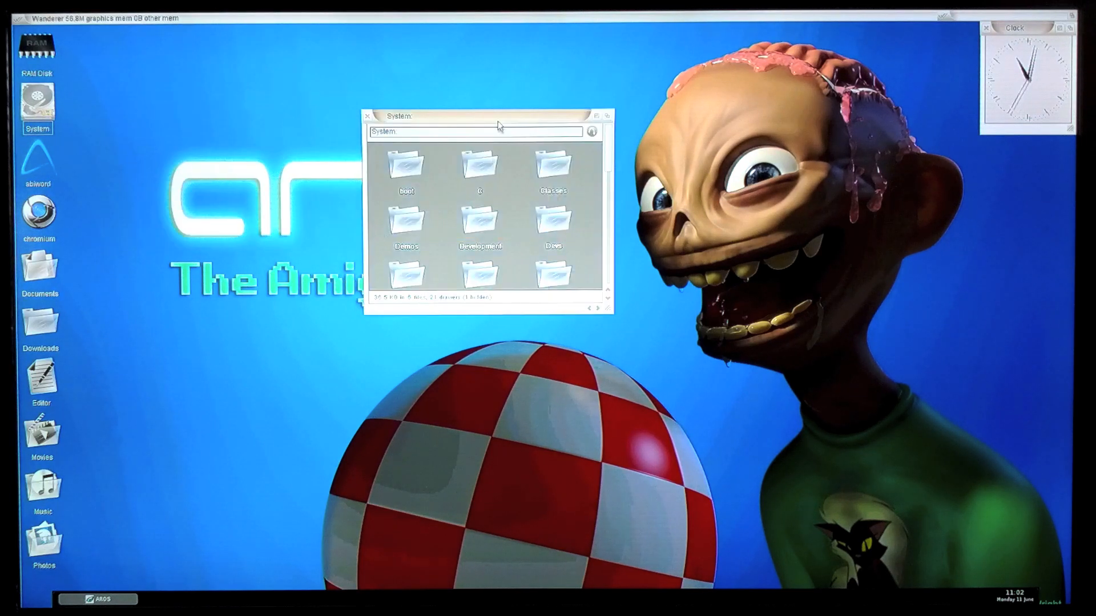
left_click_drag(482, 115, 559, 351)
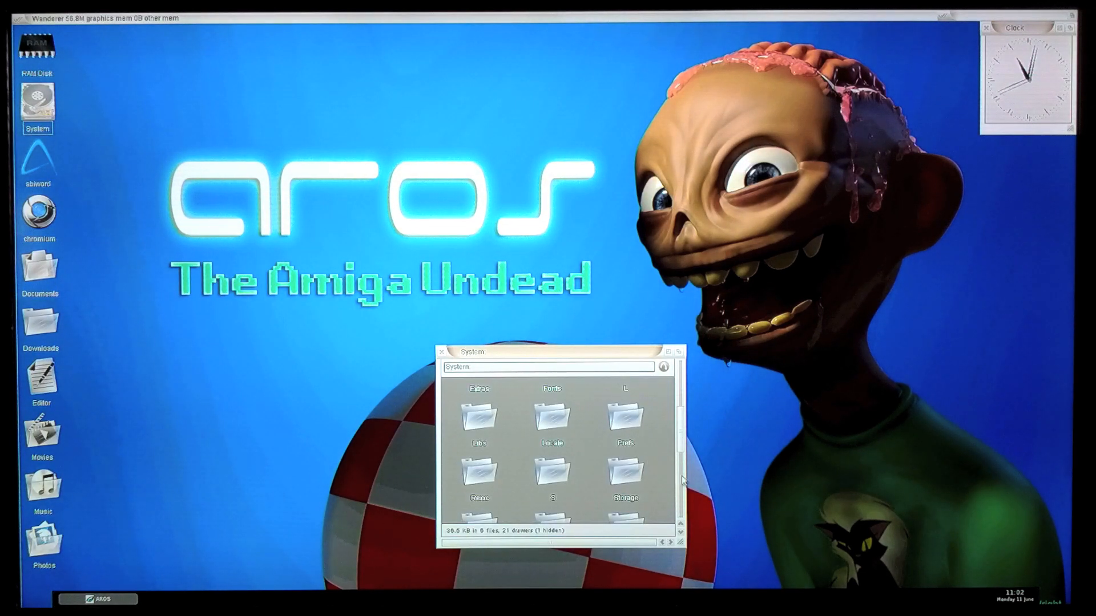
scroll("down", 3)
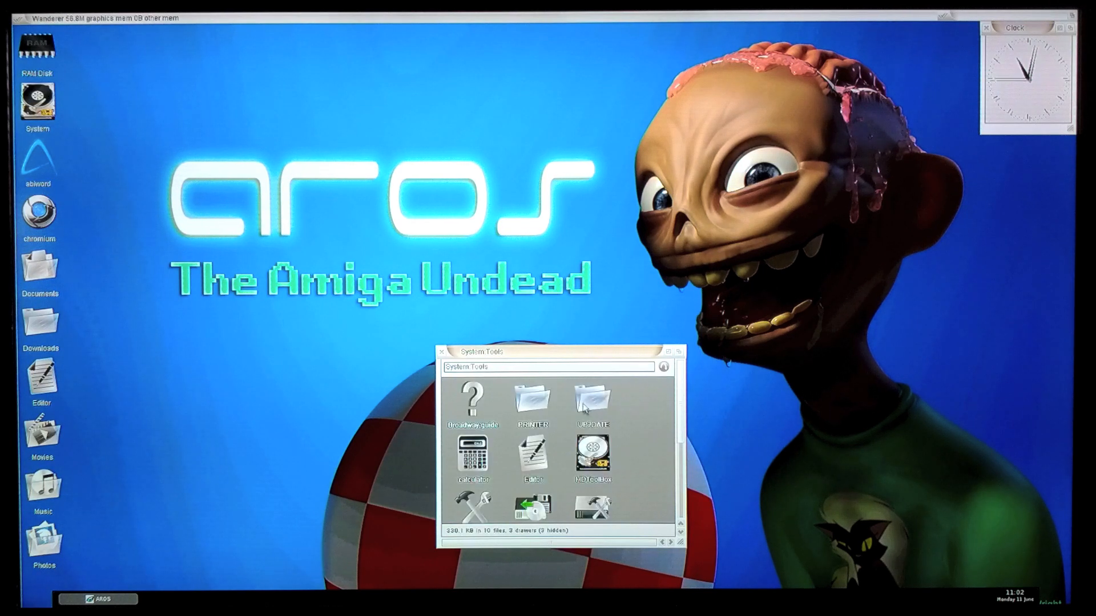
left_click(62, 18)
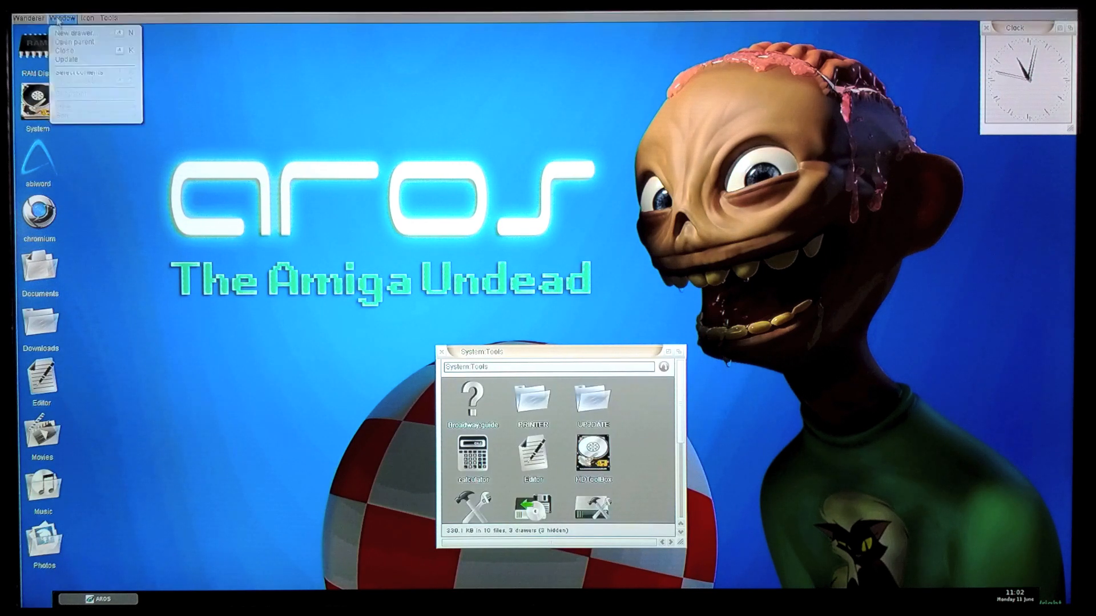
left_click(62, 106)
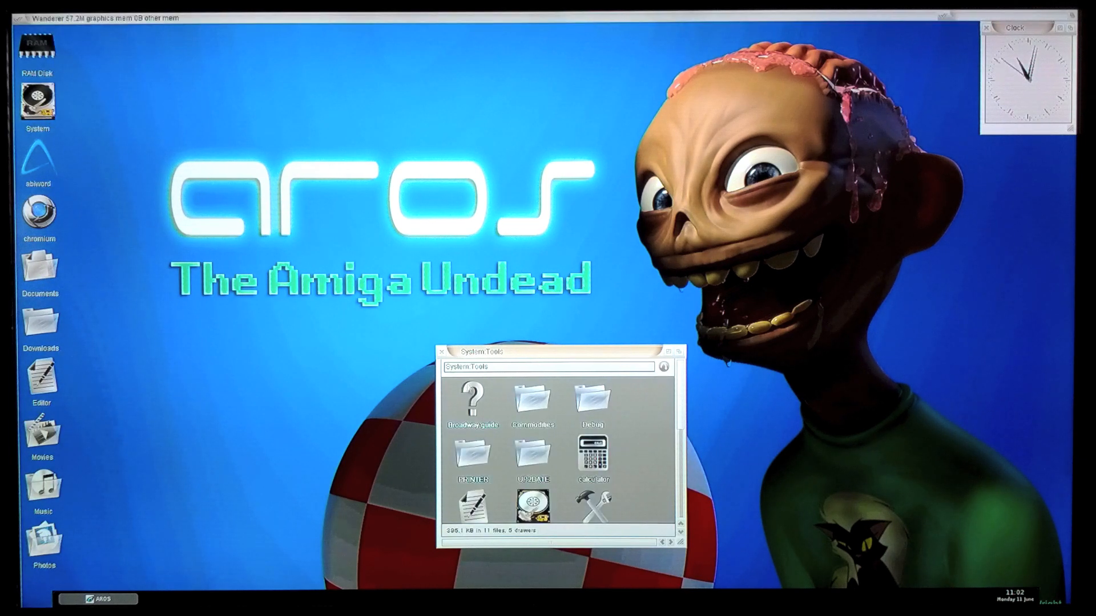
Arrange the Commodities window on the left and the Photos window beside it on the right.
double_click(532, 402)
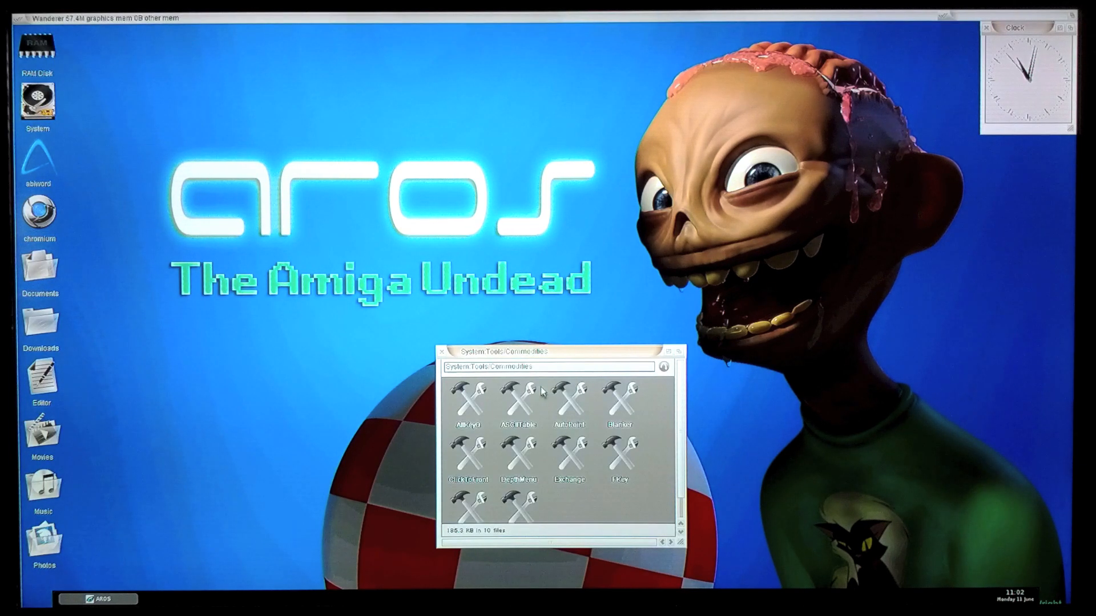
mouse_move(526, 512)
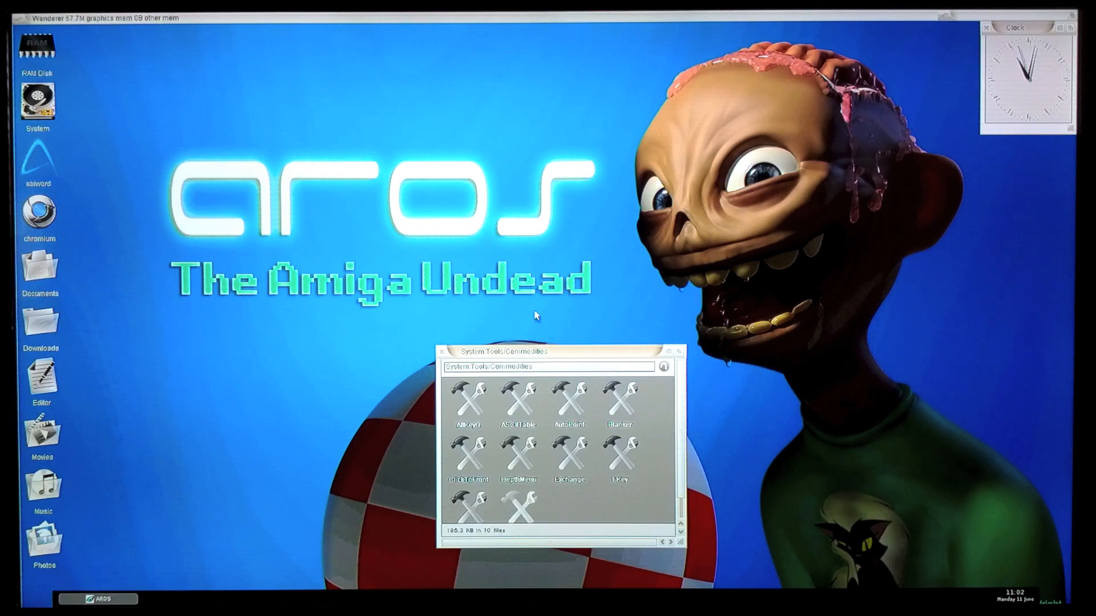
left_click_drag(552, 351, 386, 176)
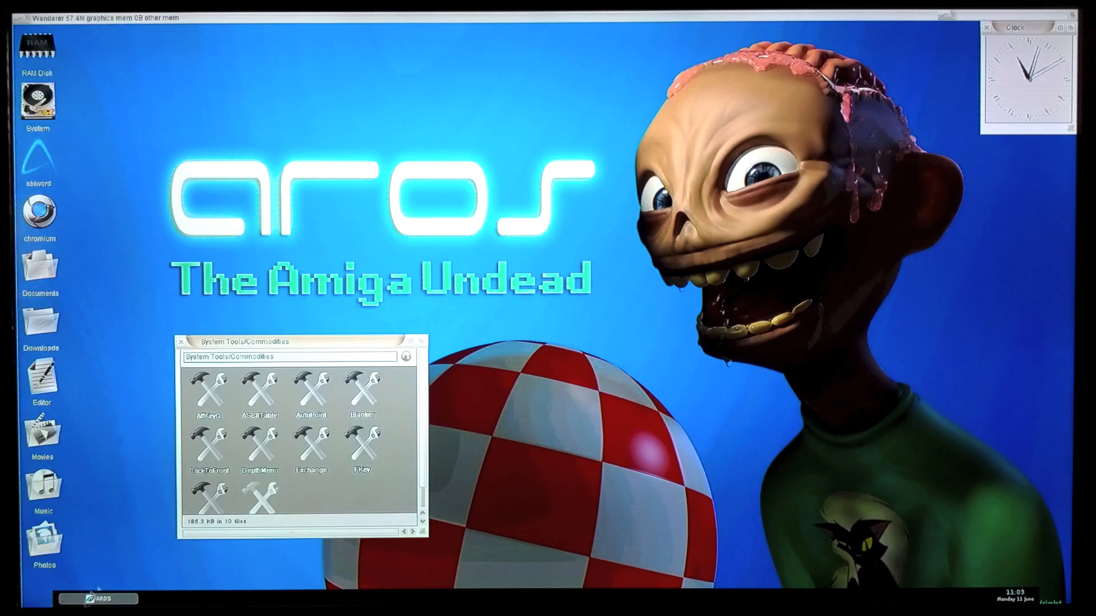
double_click(41, 543)
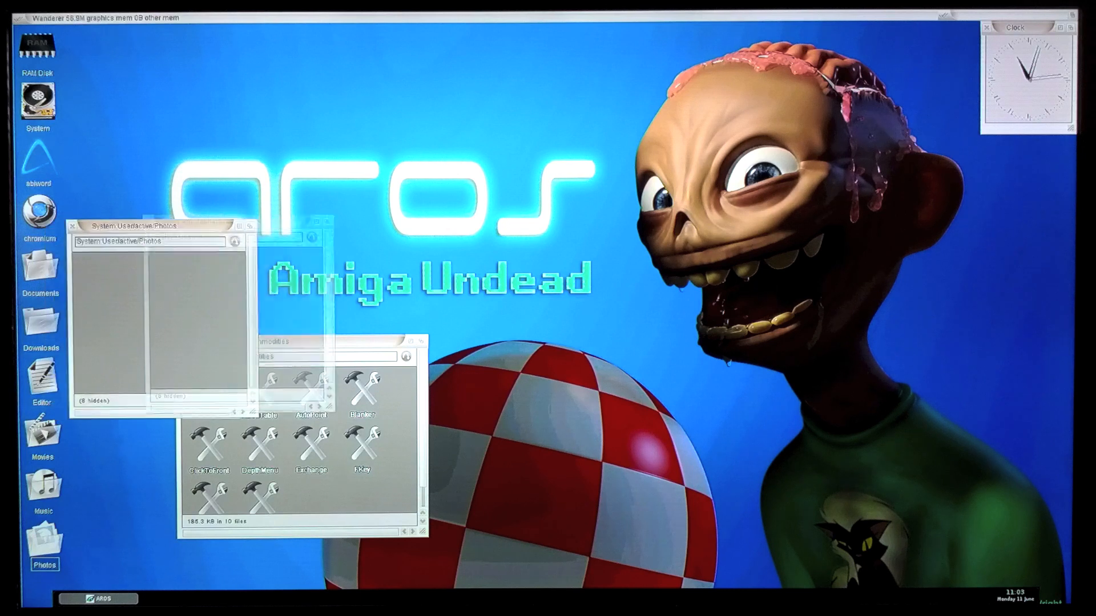
left_click_drag(161, 225, 653, 127)
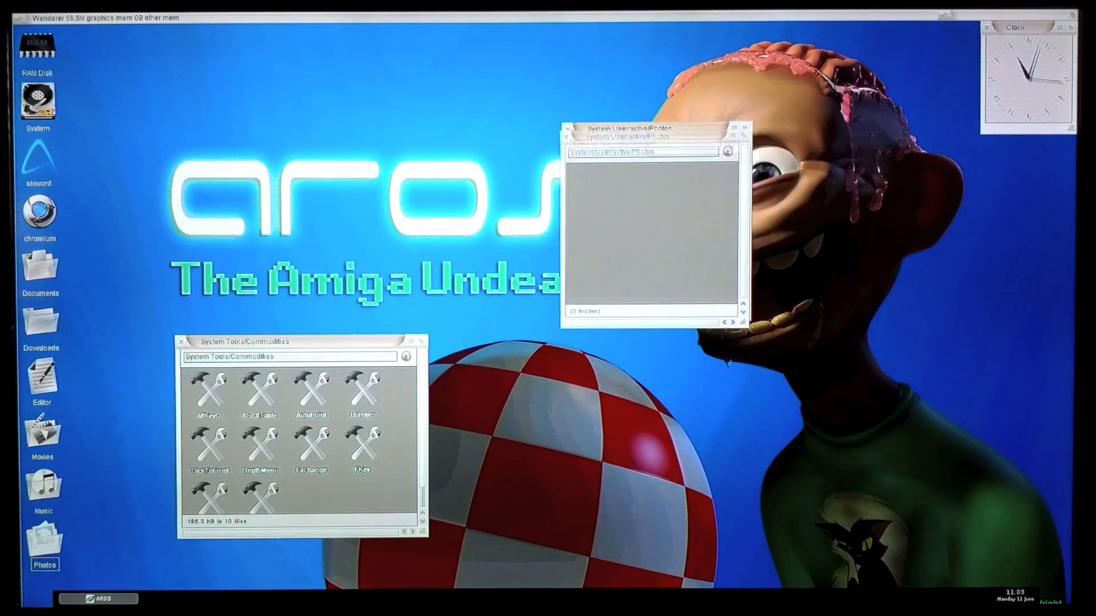
left_click_drag(625, 128, 598, 250)
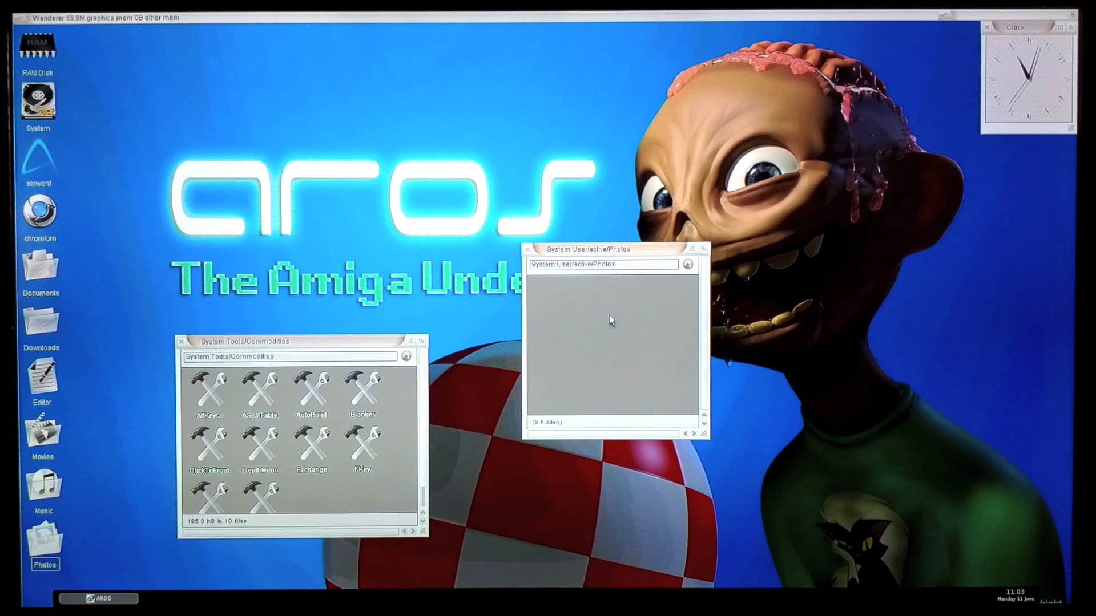
mouse_move(602, 296)
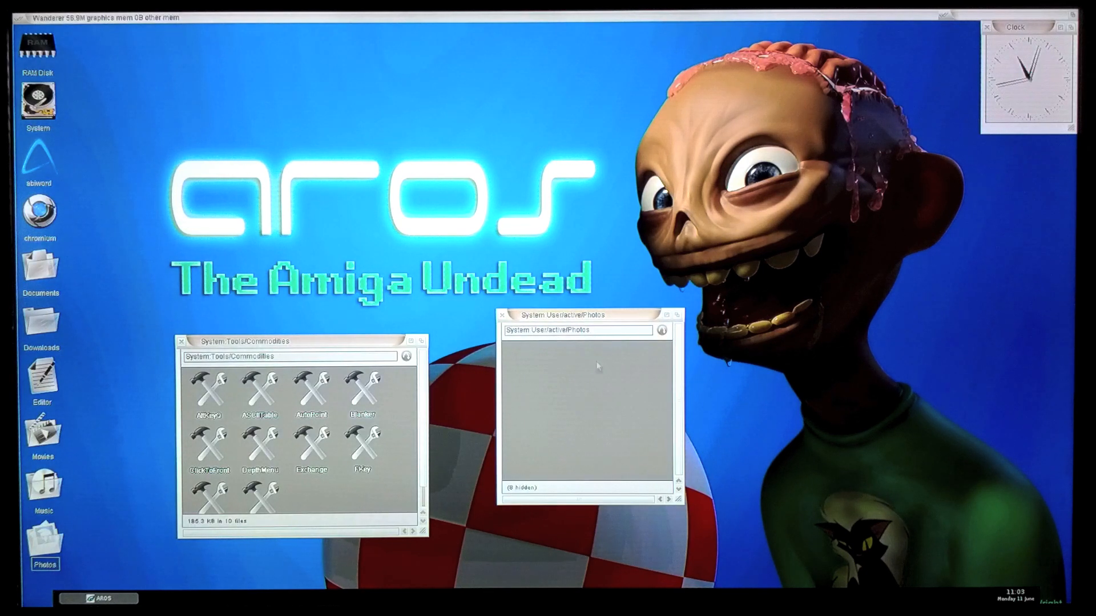
Switch the Photos drawer to All files view via Window > View and scroll to its PNG pictures.
left_click(63, 18)
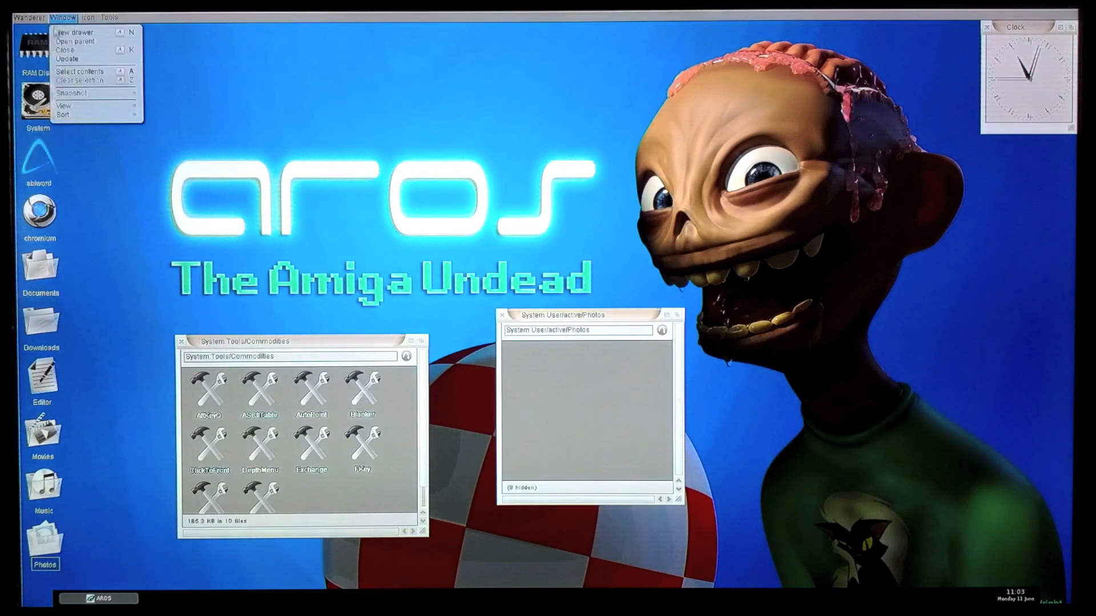
left_click(64, 107)
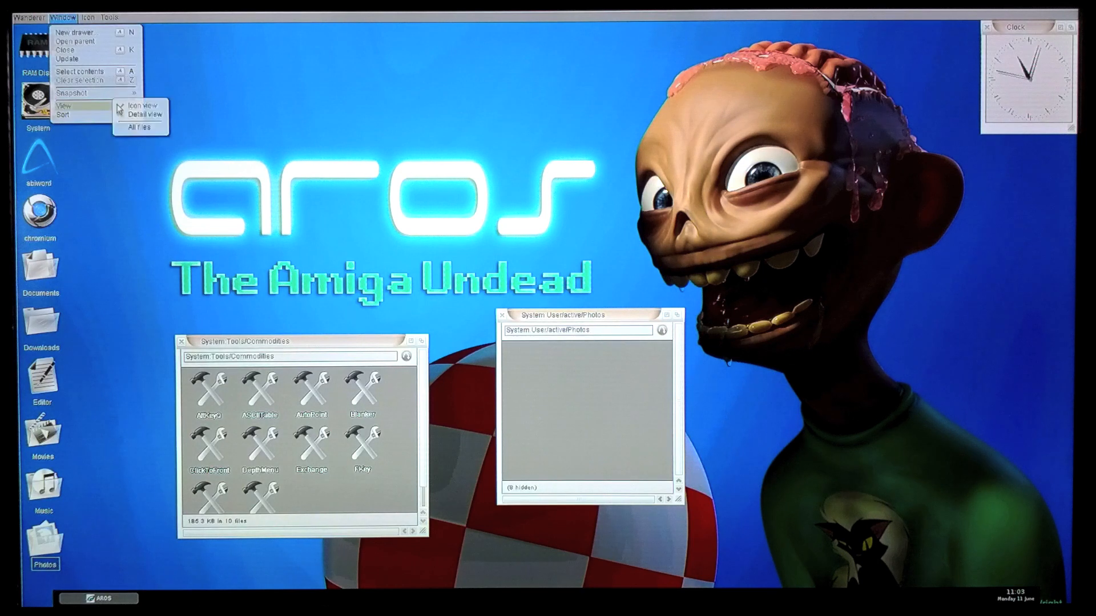
left_click(132, 137)
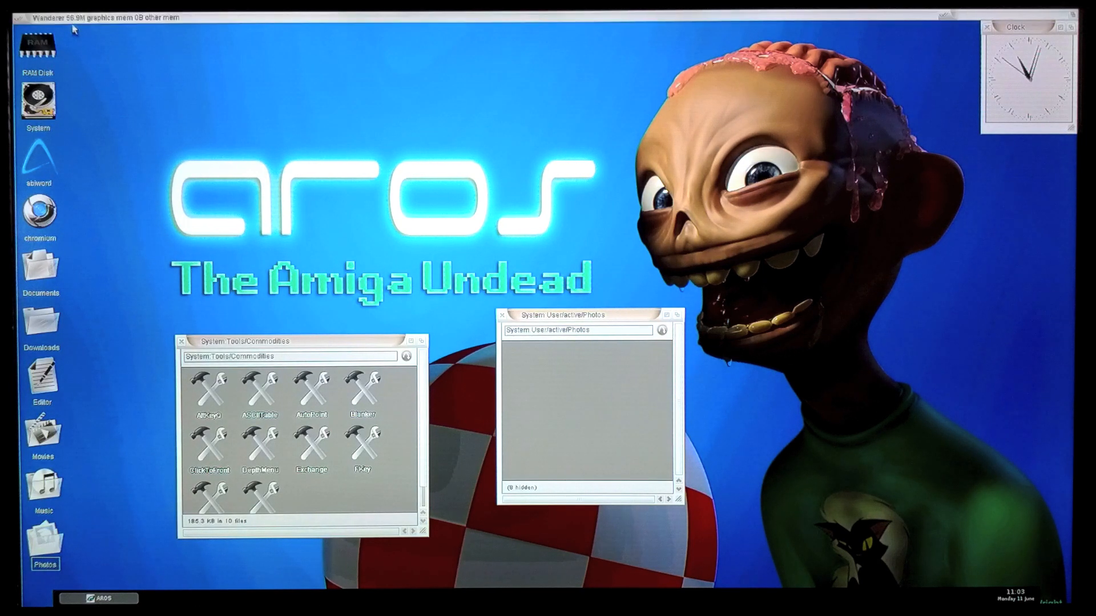
left_click(62, 18)
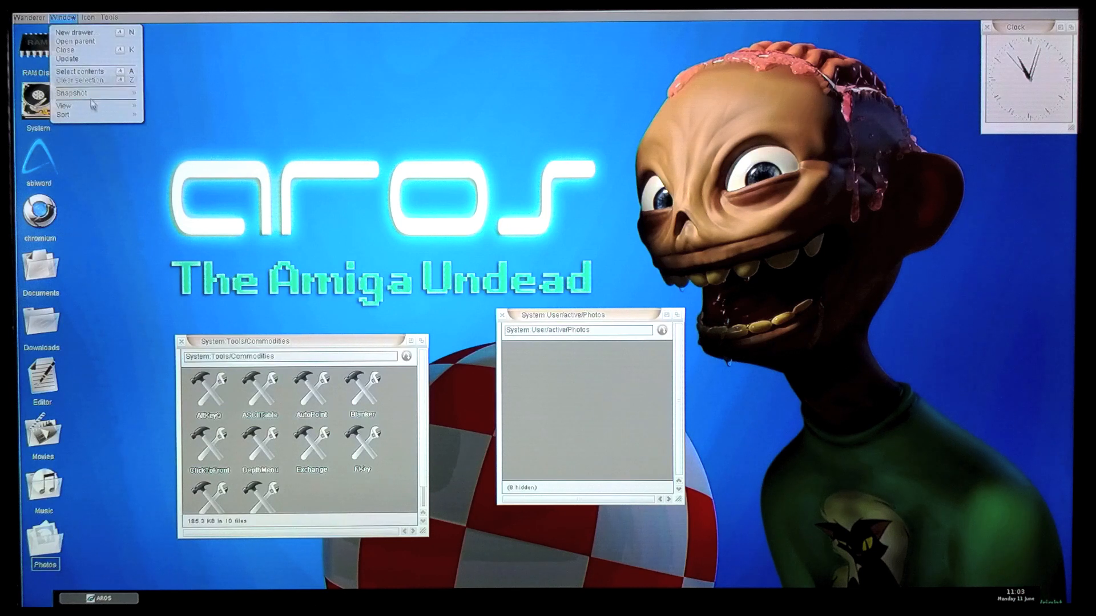
left_click(63, 105)
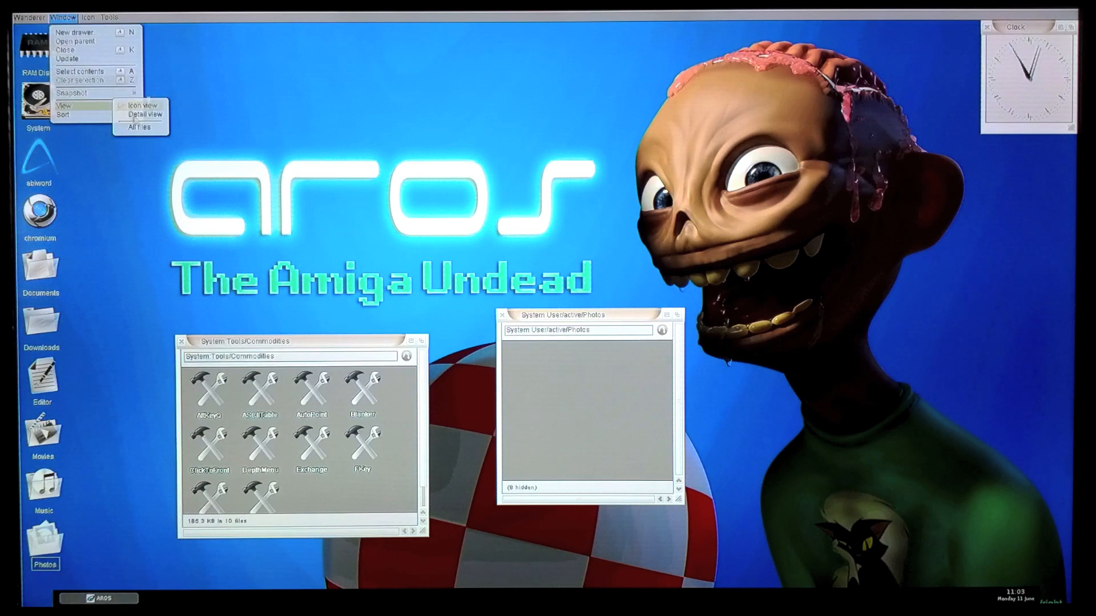
left_click(140, 105)
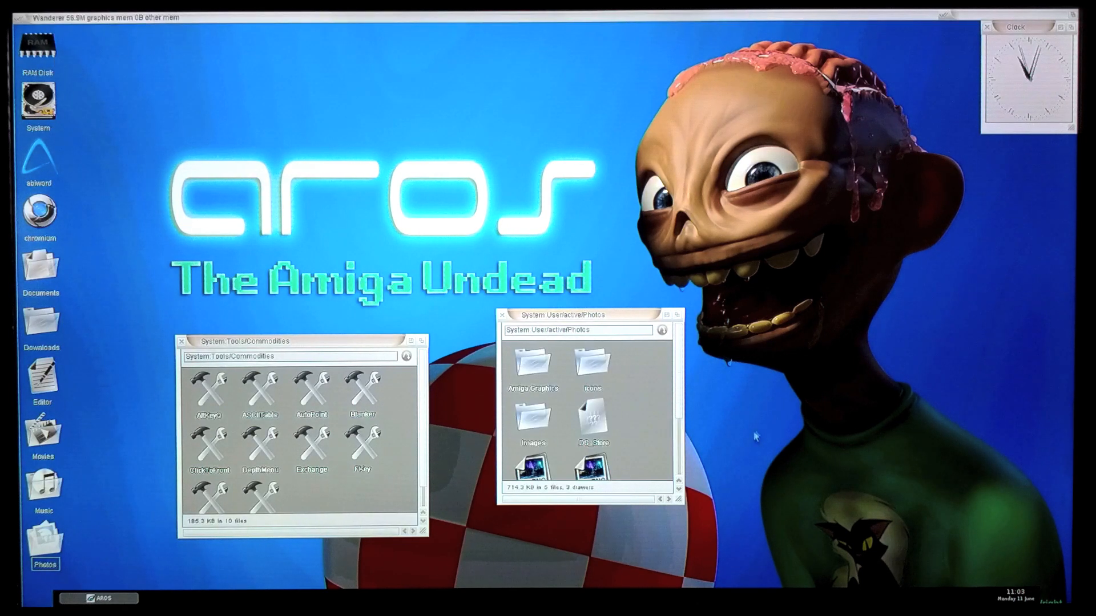
left_click_drag(580, 314, 589, 186)
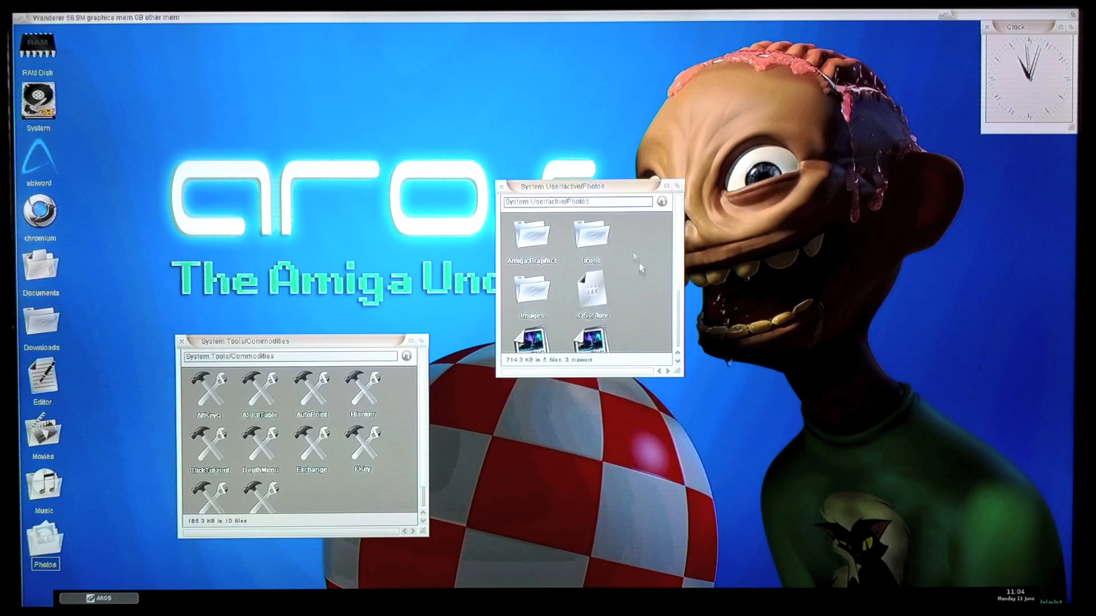
mouse_move(537, 390)
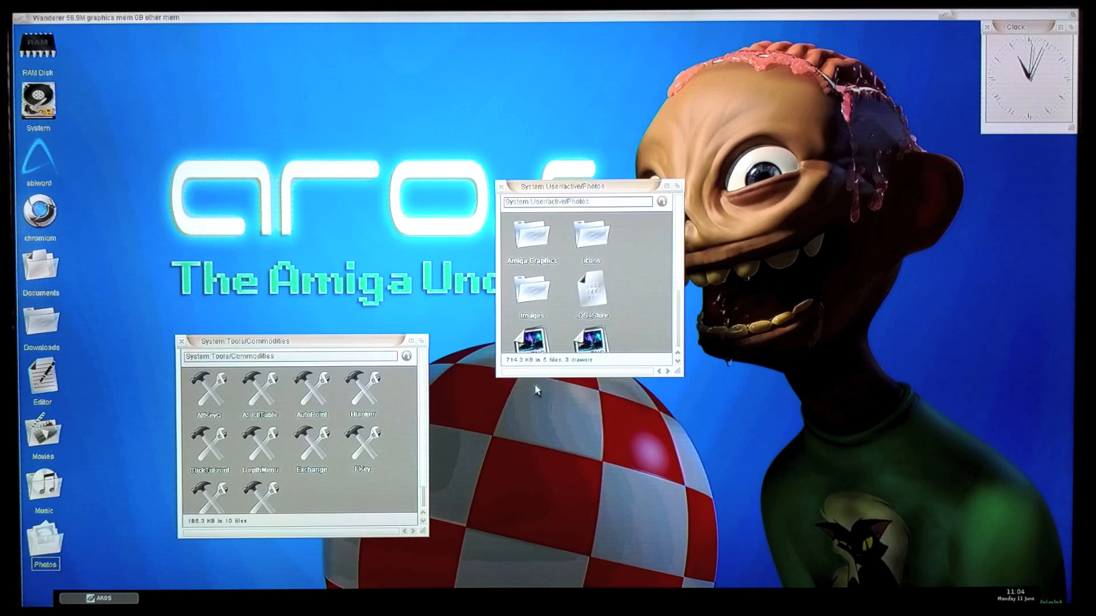
scroll("down", 3)
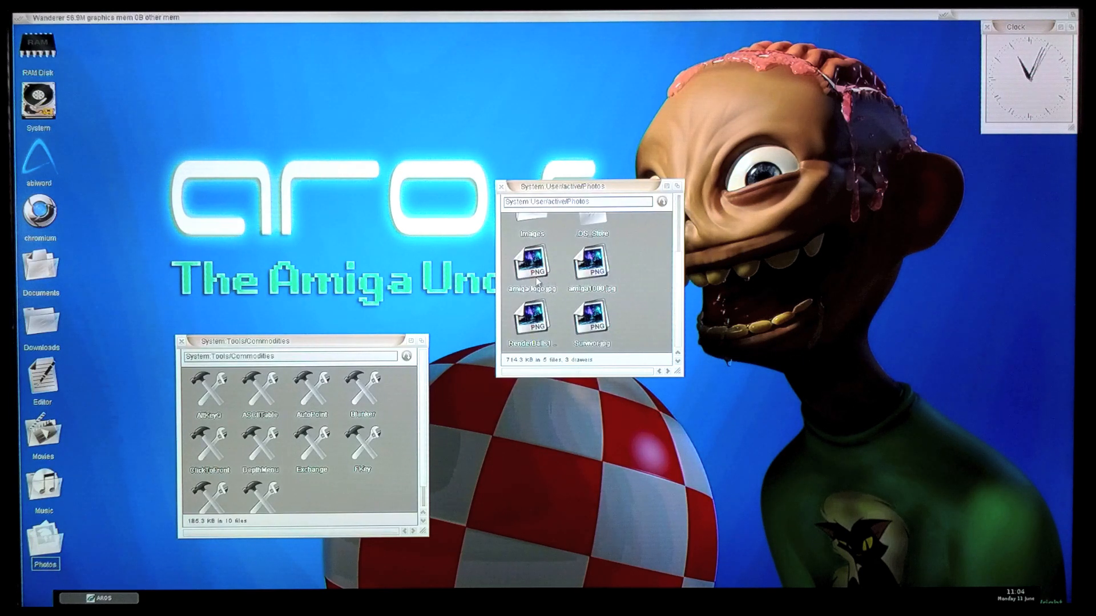
mouse_move(545, 334)
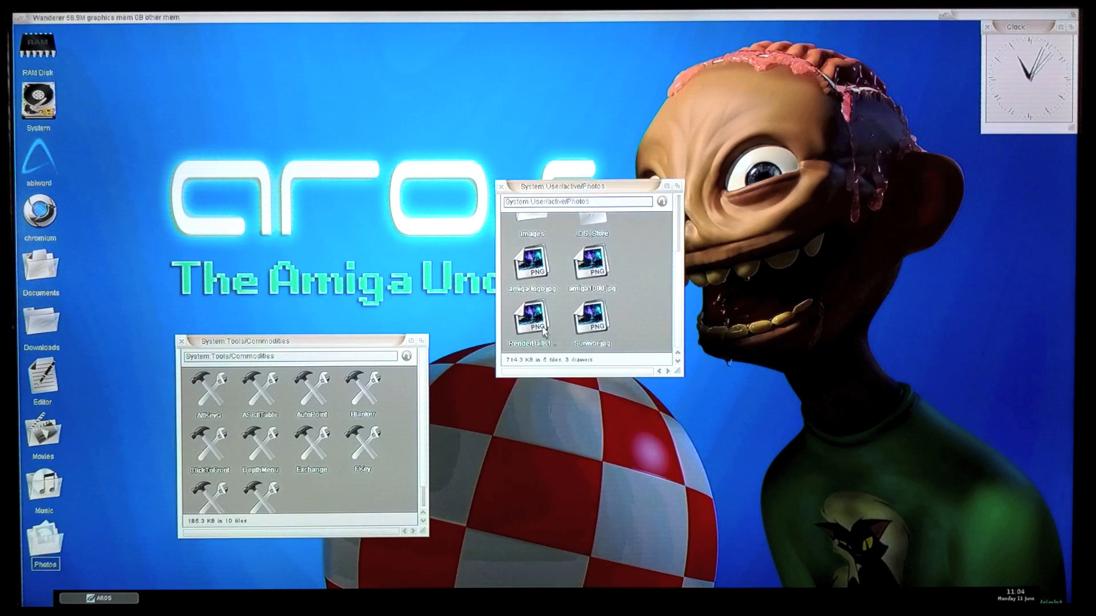
View RenderBalls1280.png in its own window and launch the Editor from the desktop.
double_click(532, 318)
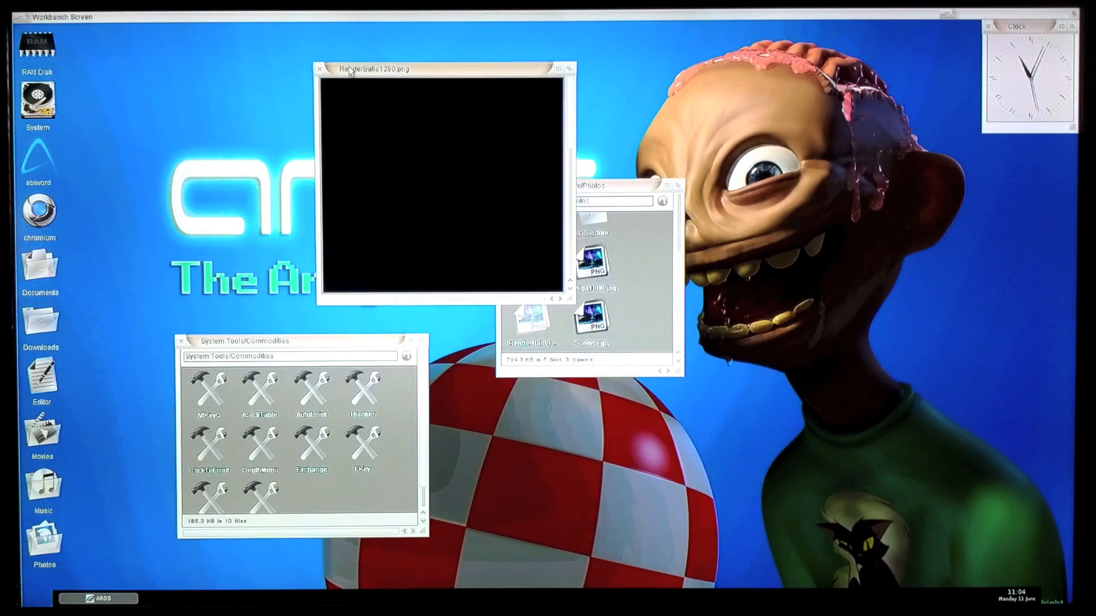
mouse_move(199, 45)
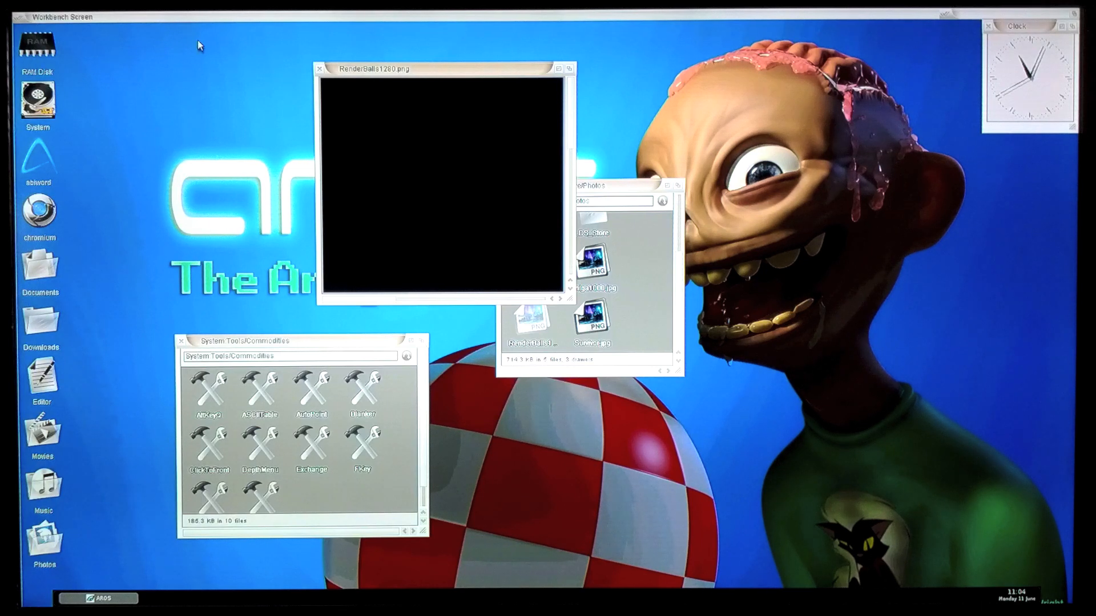
mouse_move(185, 37)
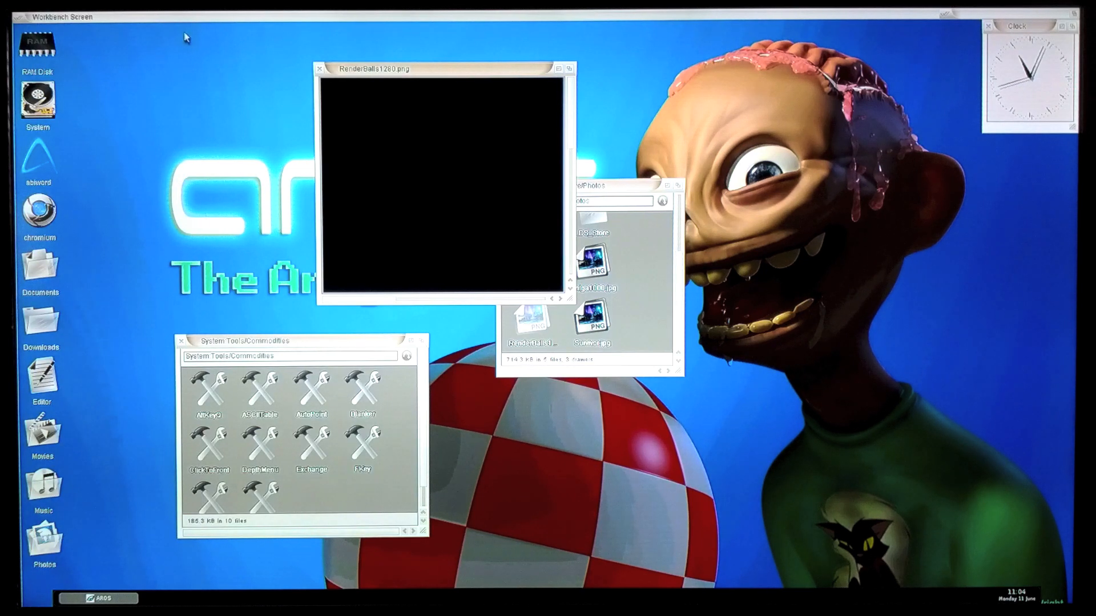
left_click(132, 16)
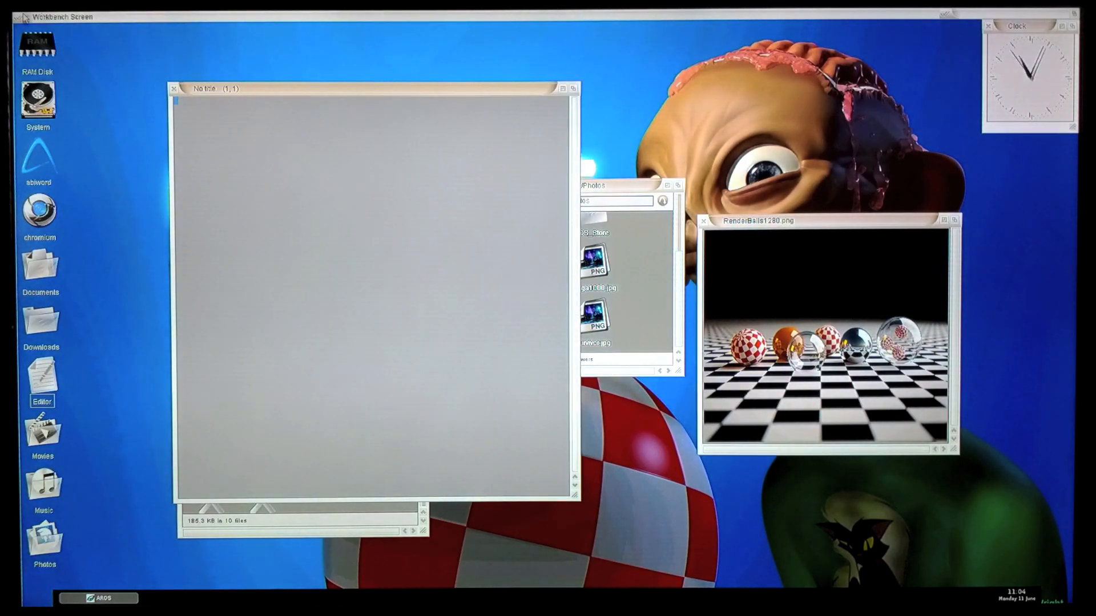
Load Startup-Sequence from the S drawer via Project > Open file and scroll through it.
left_click(23, 16)
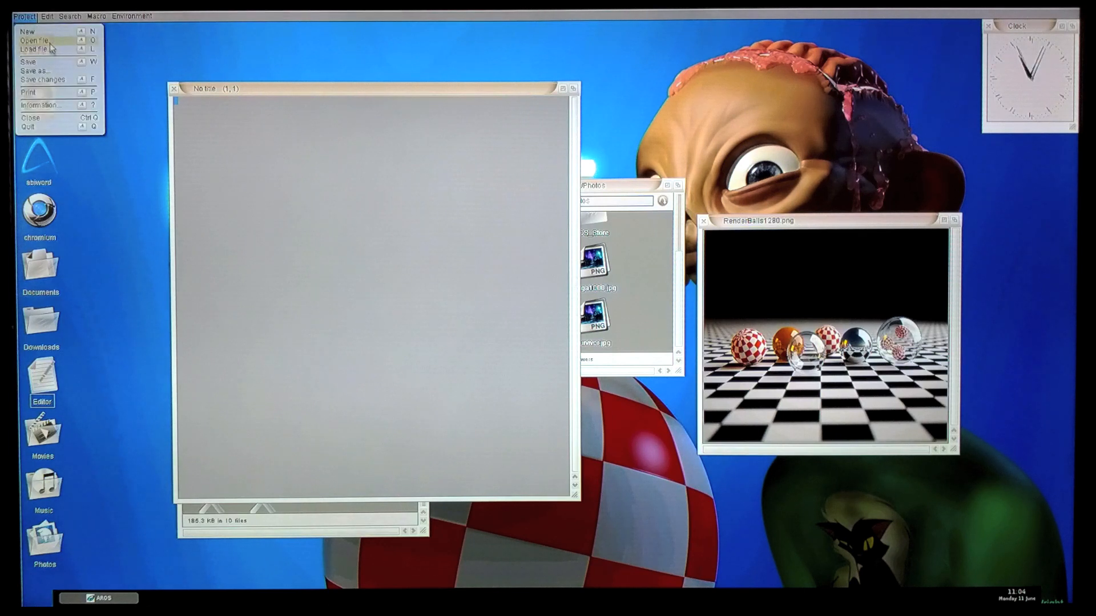
left_click(35, 41)
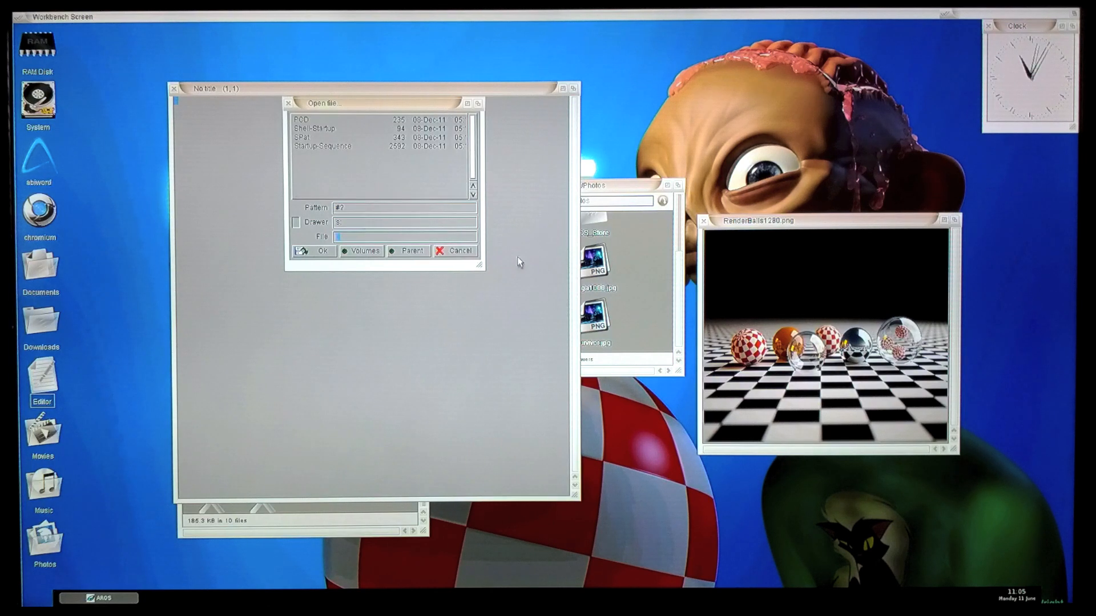
left_click(329, 146)
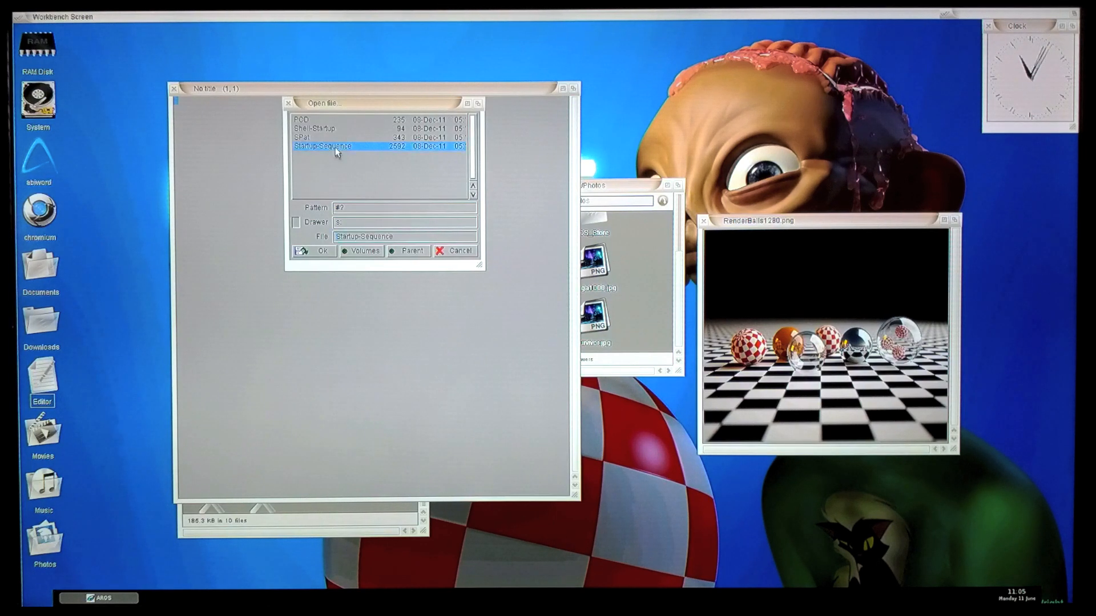
left_click(314, 251)
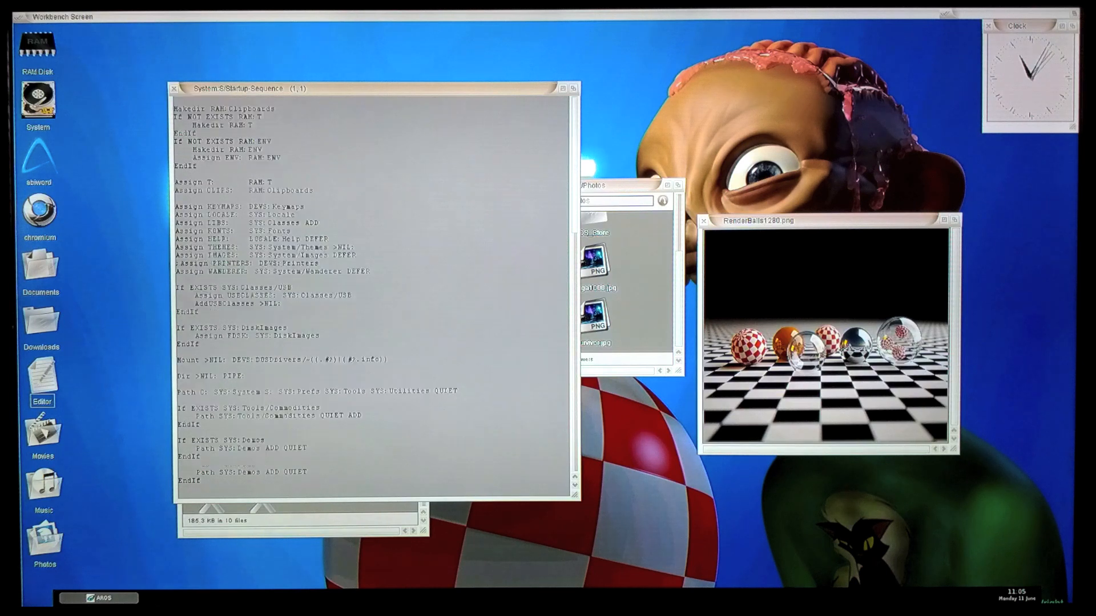
scroll("down", 3)
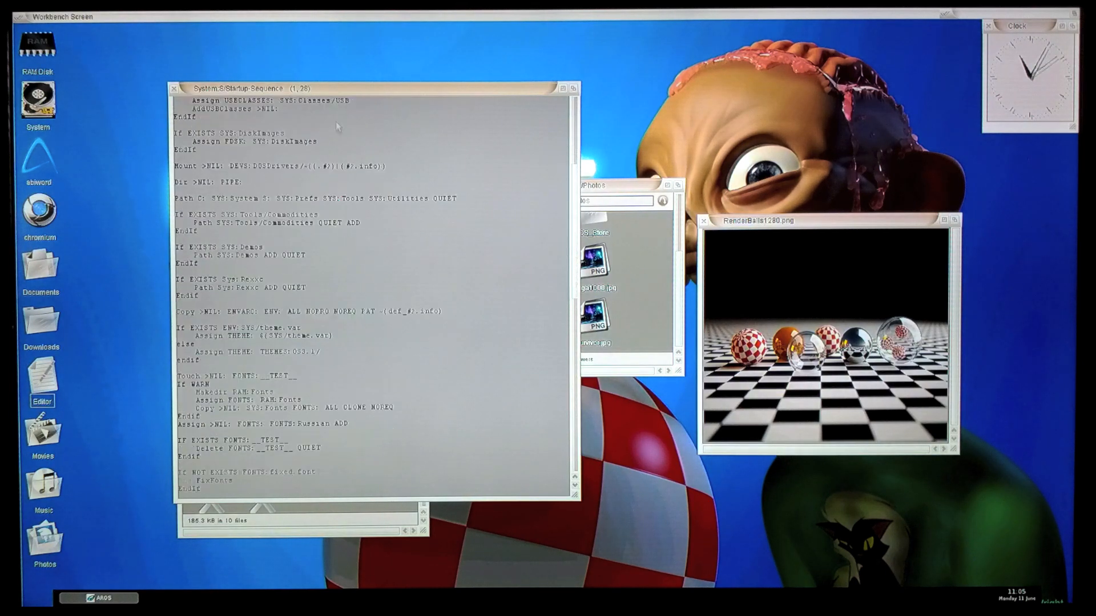
scroll("down", 3)
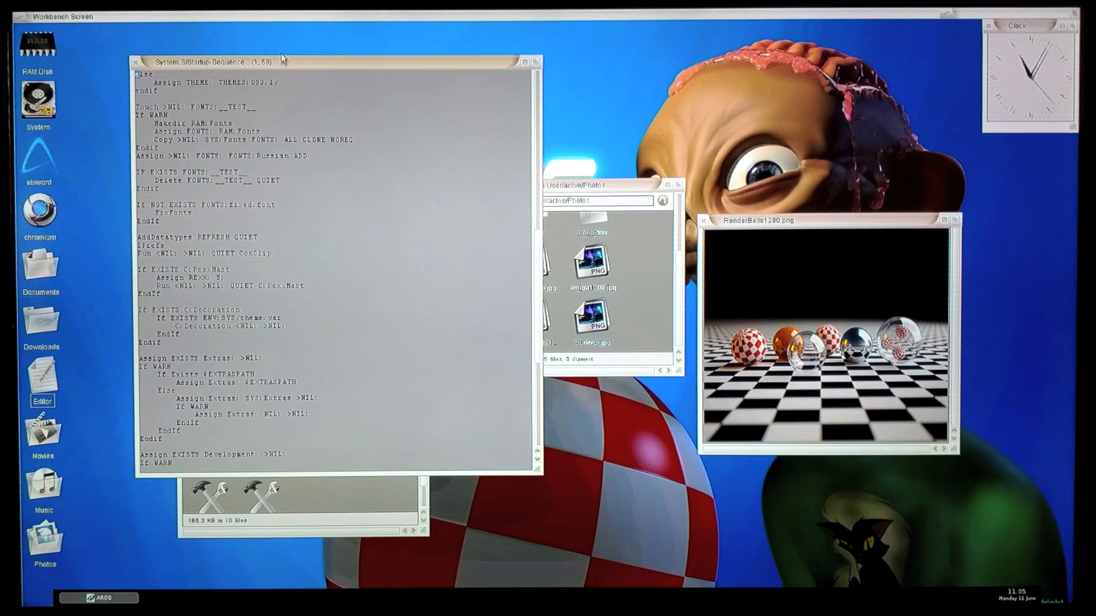
mouse_move(189, 46)
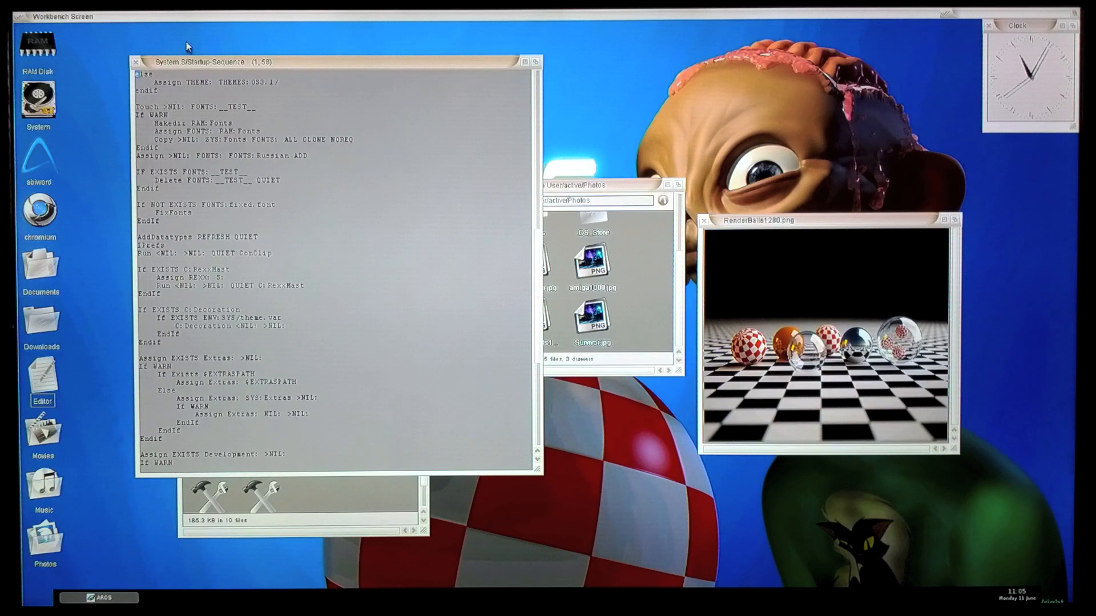
mouse_move(40, 181)
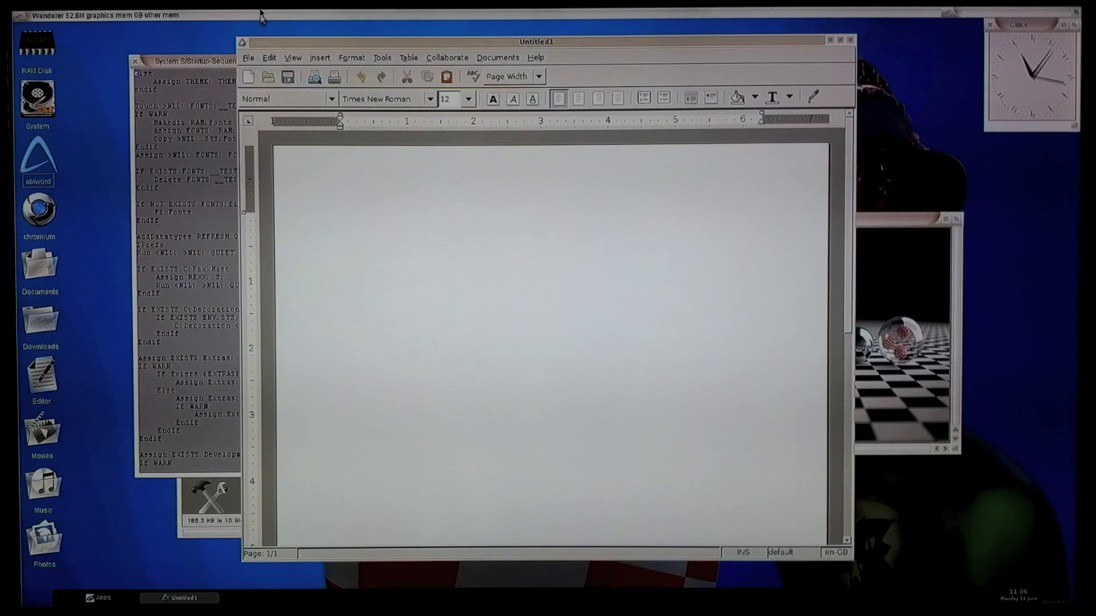
Close the AbiWord, RenderBalls picture, Photos and Commodities windows to clear the desktop.
left_click(340, 219)
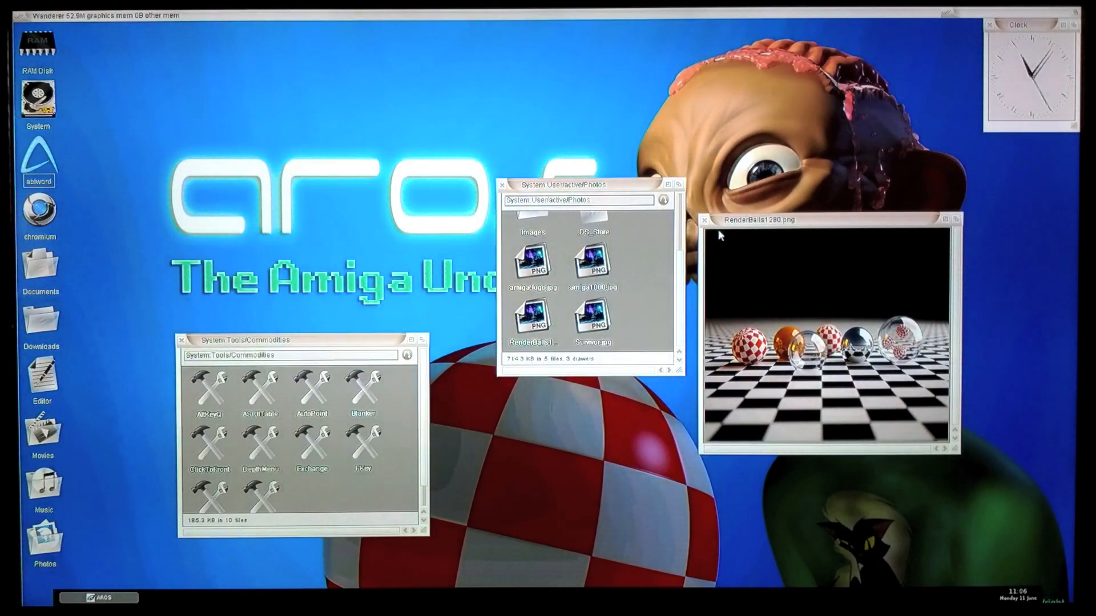
left_click(704, 219)
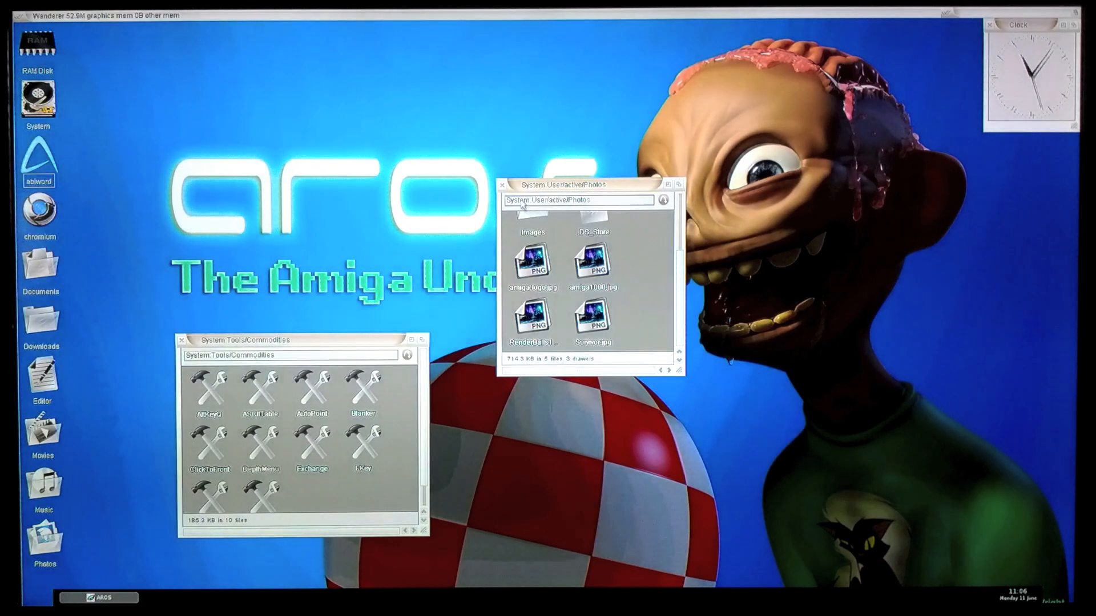
left_click(503, 183)
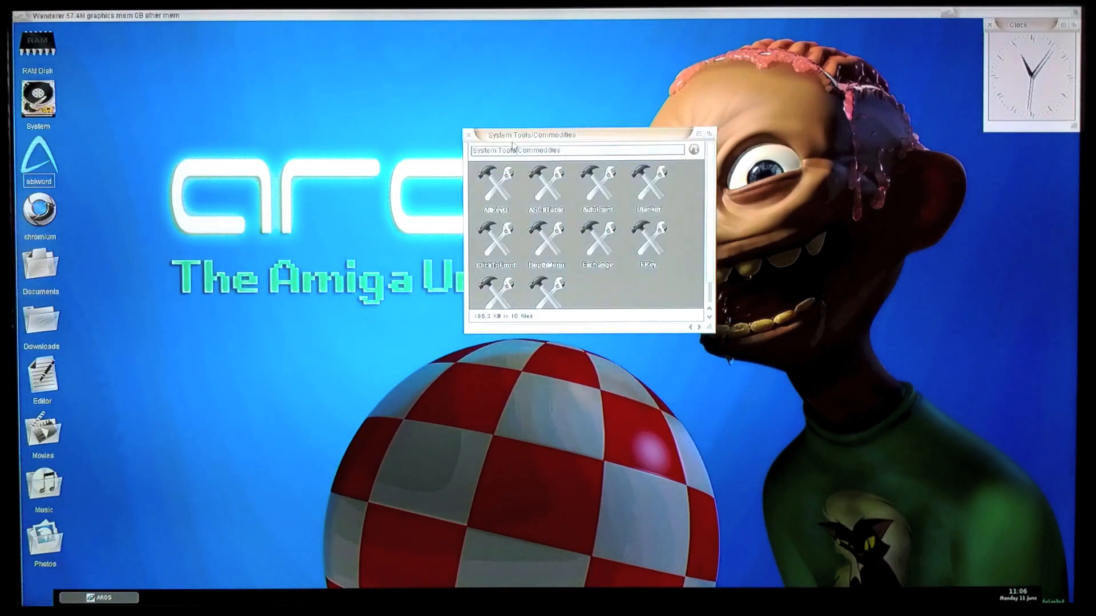
left_click(469, 134)
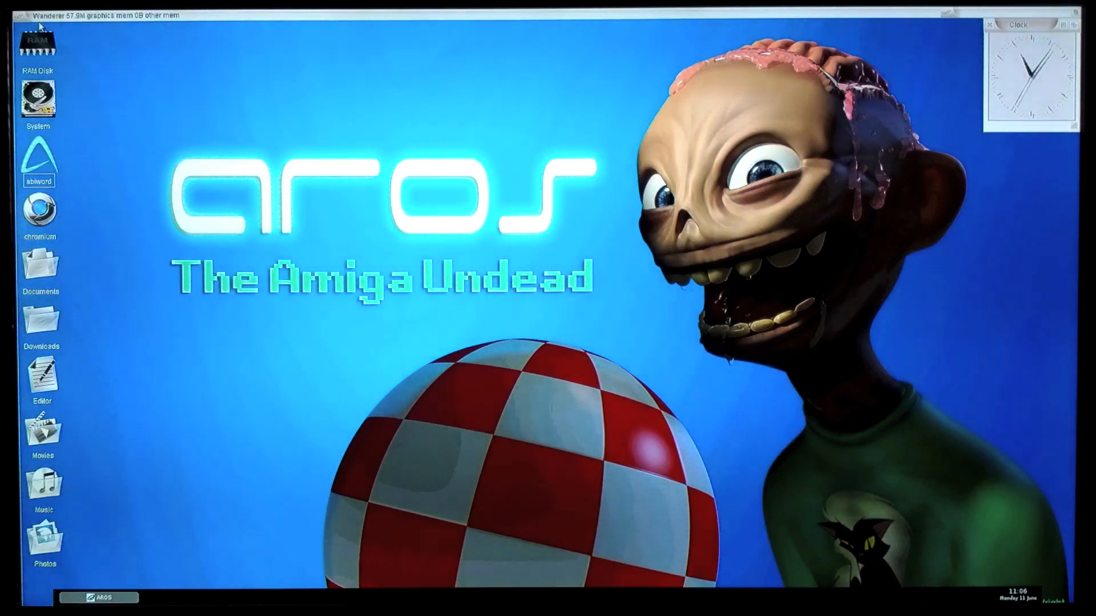
Start a Shell from the Wanderer title-bar menu and run grafx2 from it.
right_click(38, 39)
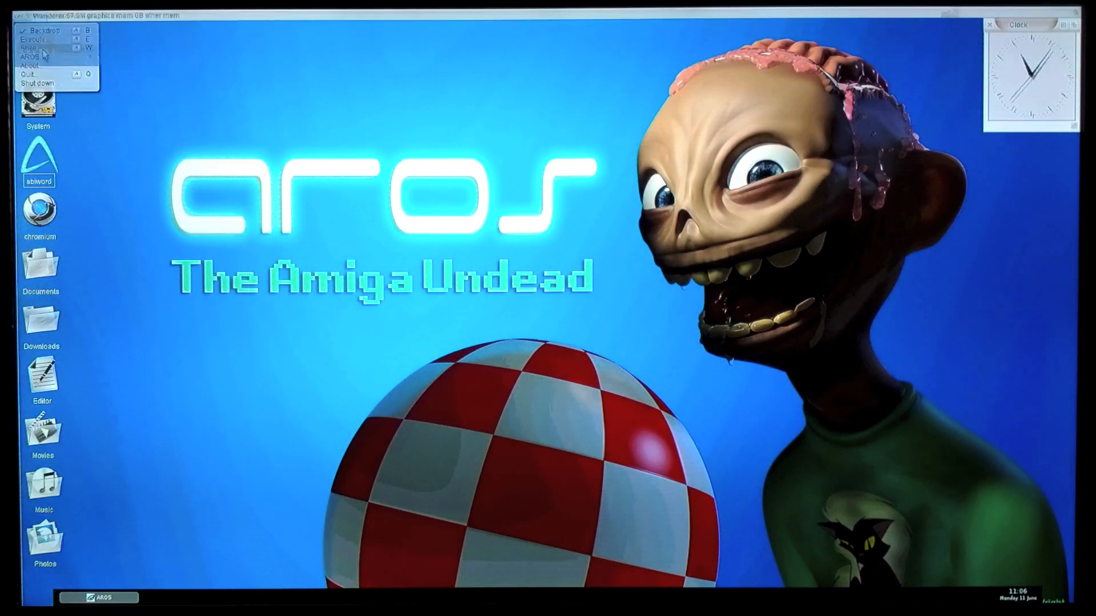
left_click(32, 47)
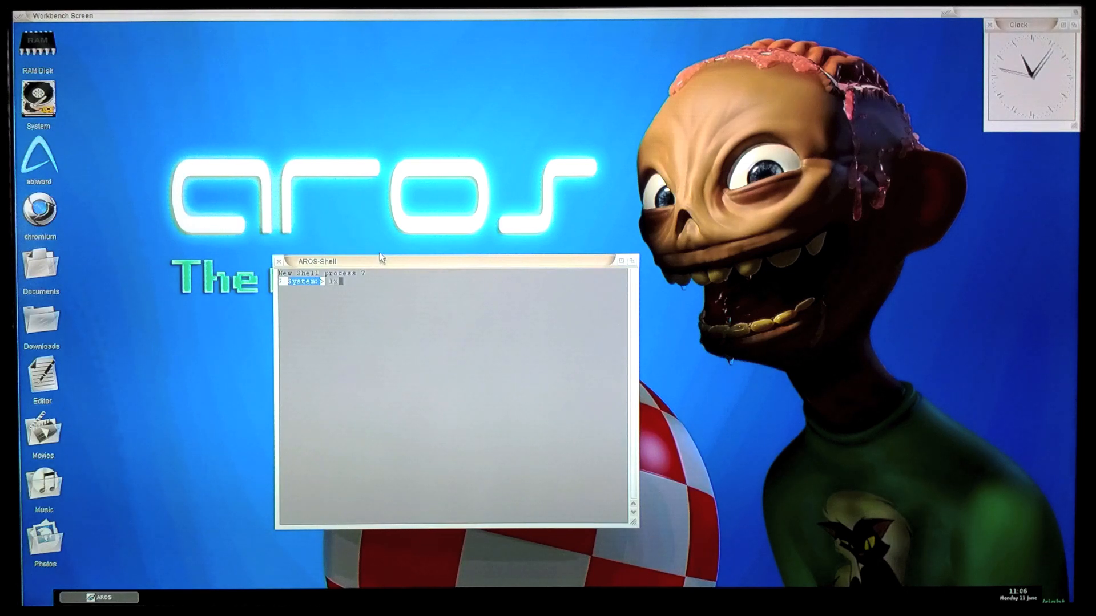
type("grafx")
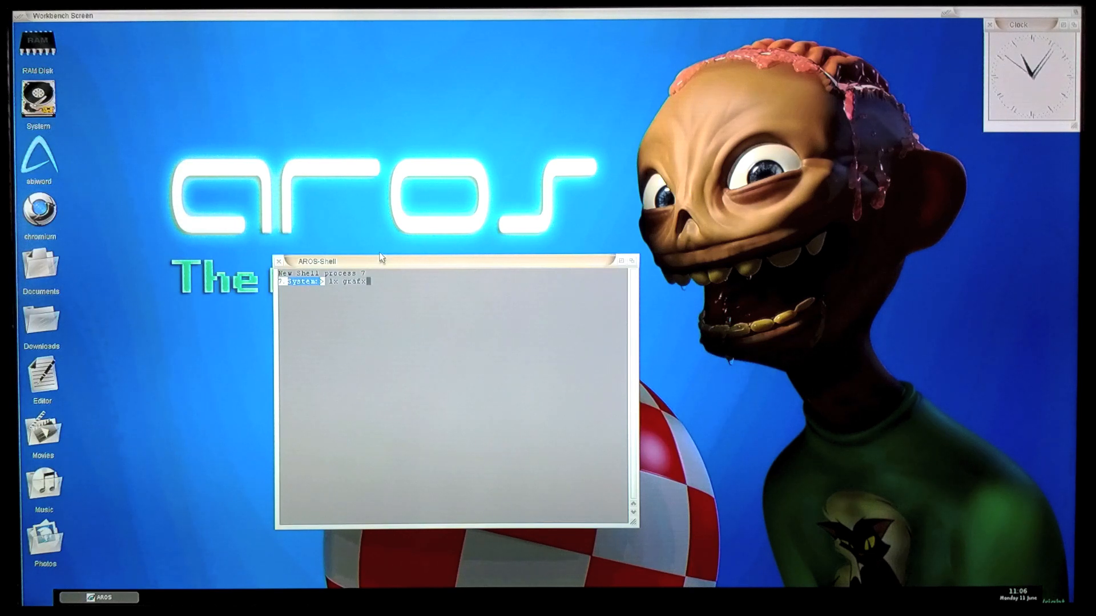
type("2")
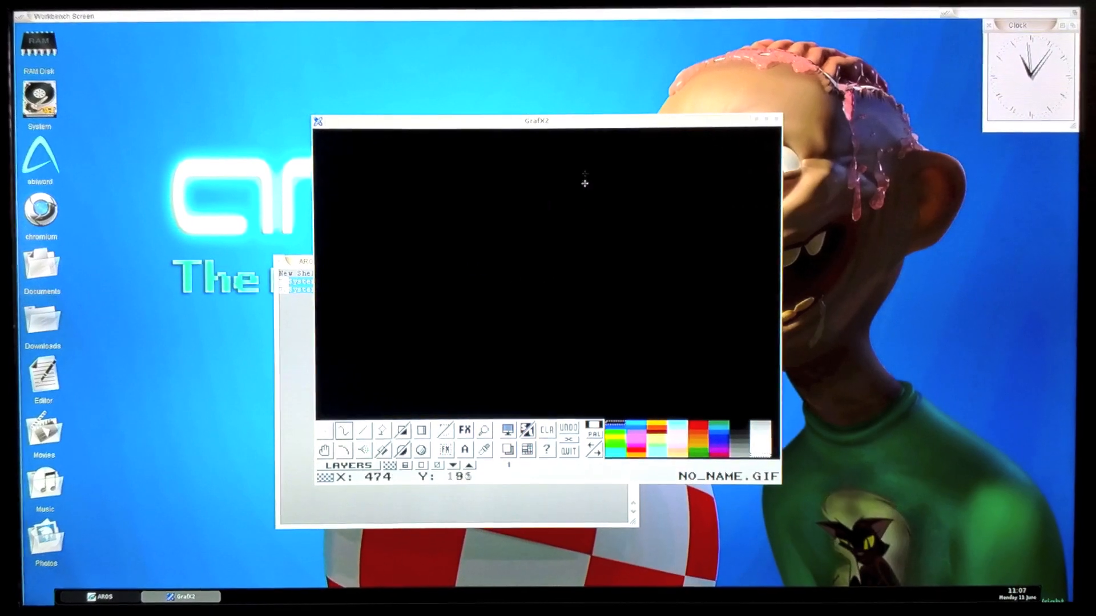
Move GrafX2 to the right and run 'lx xterminal' in the shell.
left_click_drag(534, 120, 643, 147)
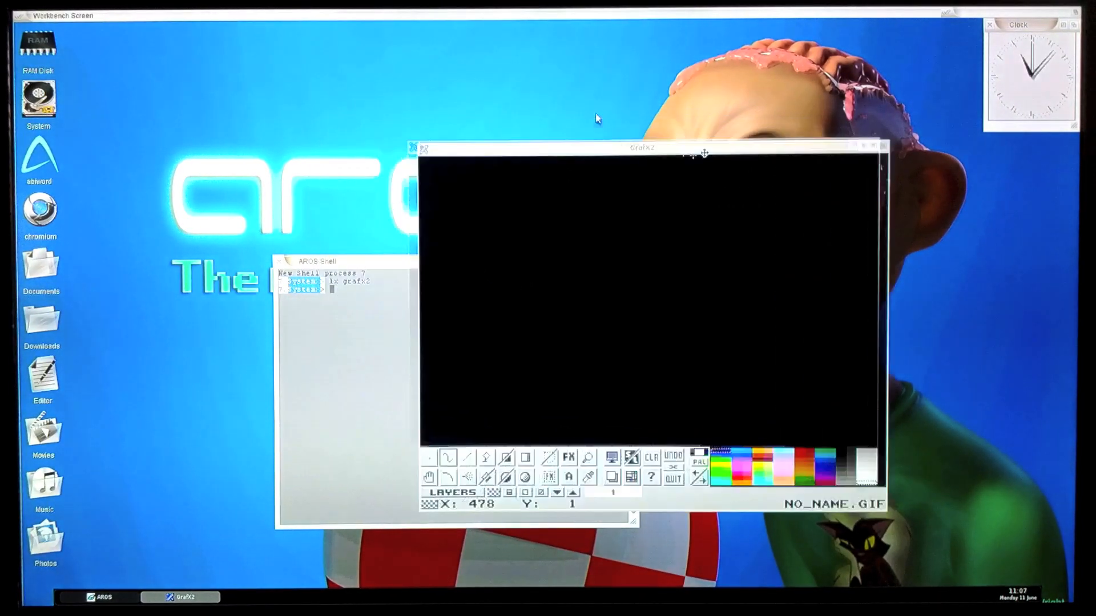
left_click_drag(643, 148, 730, 165)
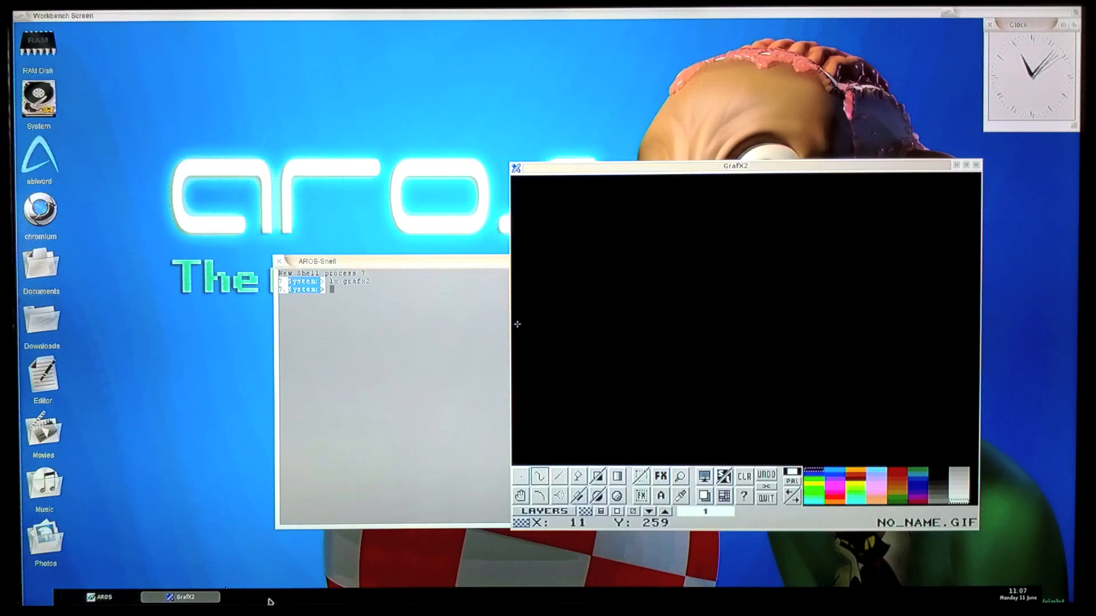
mouse_move(402, 341)
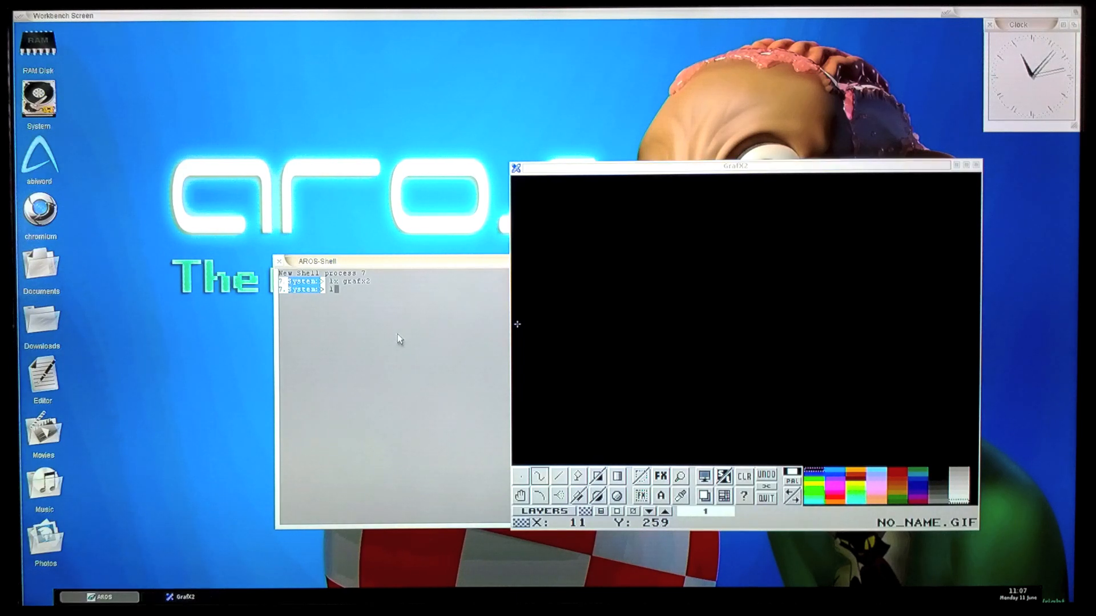
type("lx")
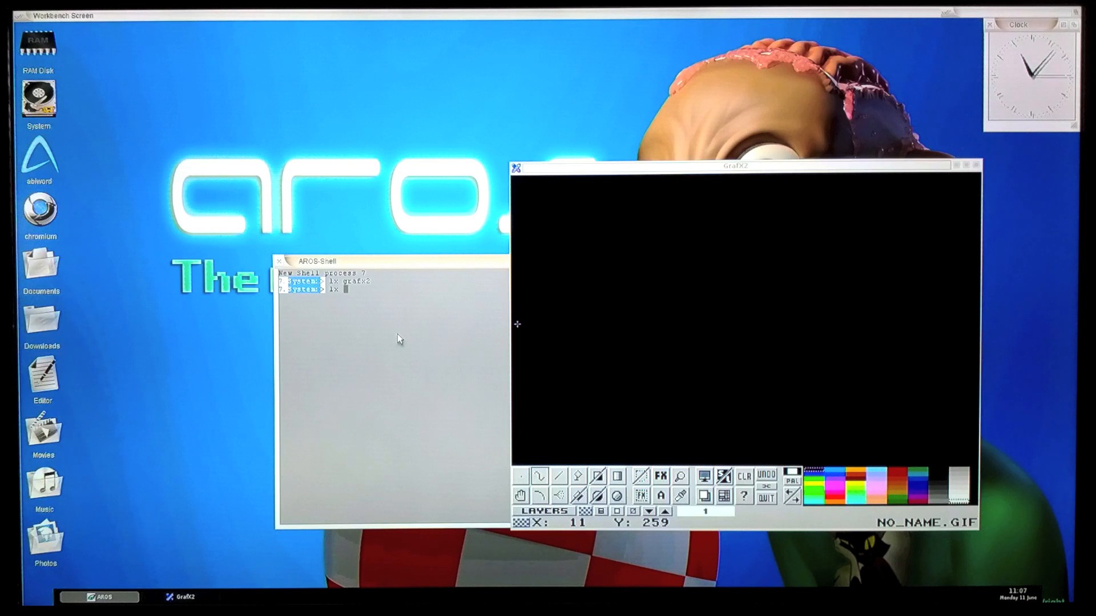
type("xte")
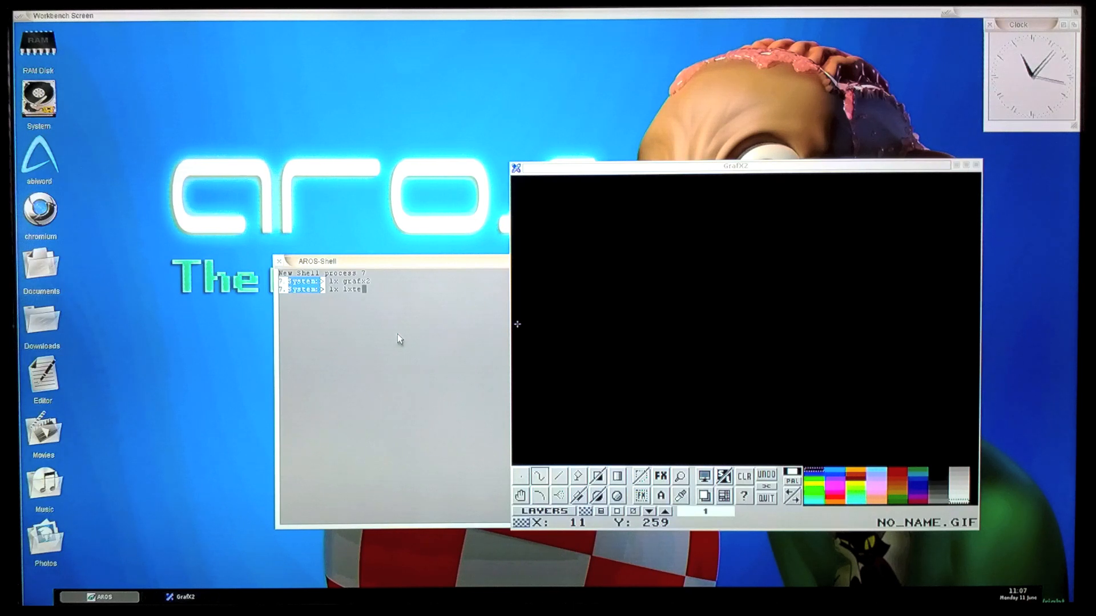
type("rminal")
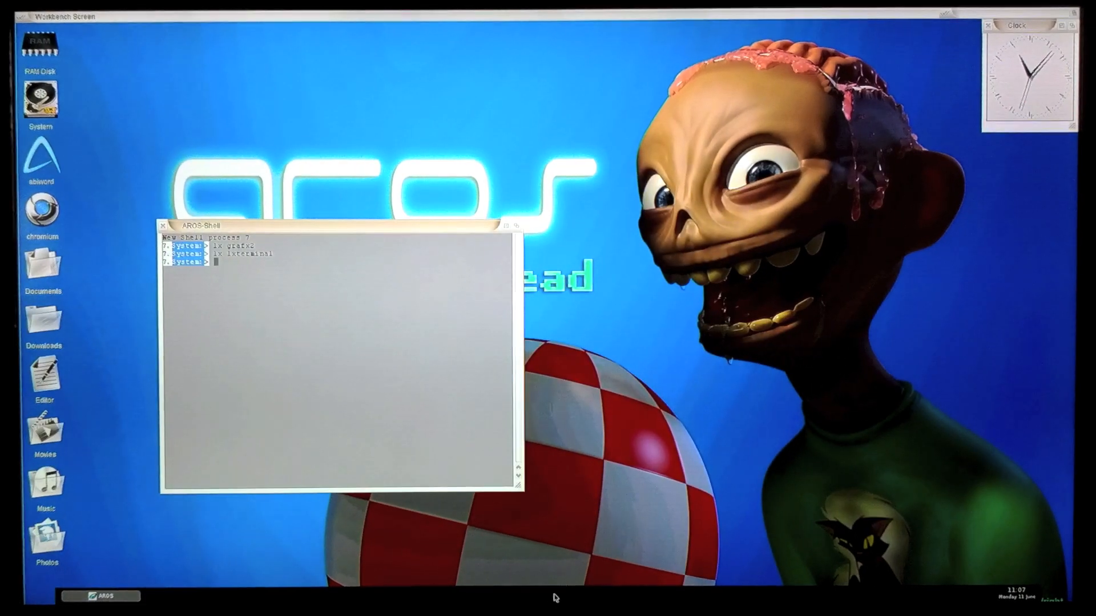
Bring up the Openbox root menu to browse the Debian application categories.
right_click(554, 598)
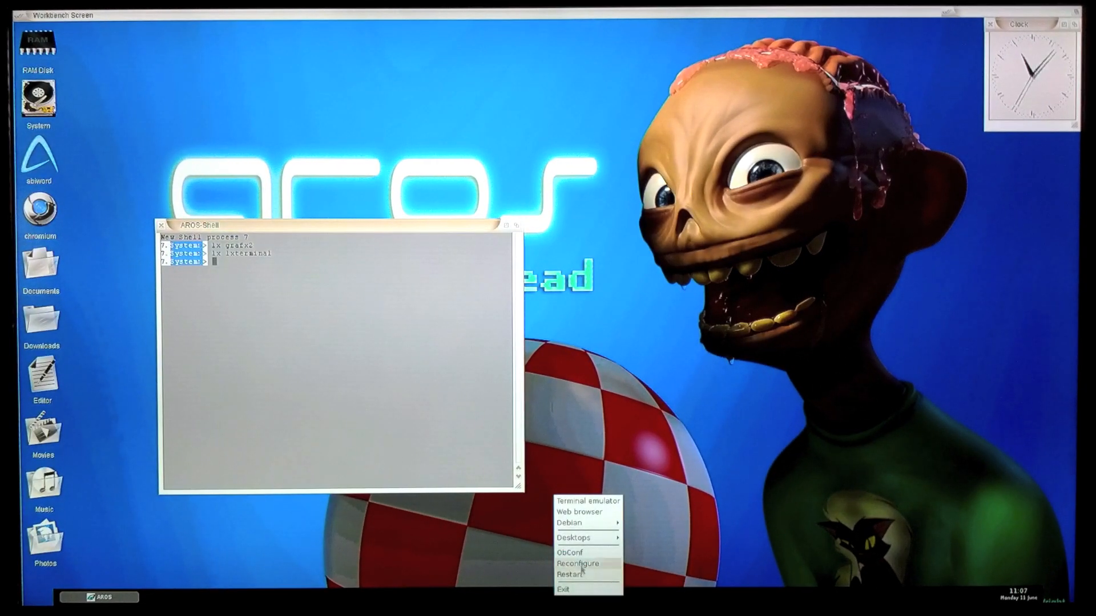
mouse_move(569, 523)
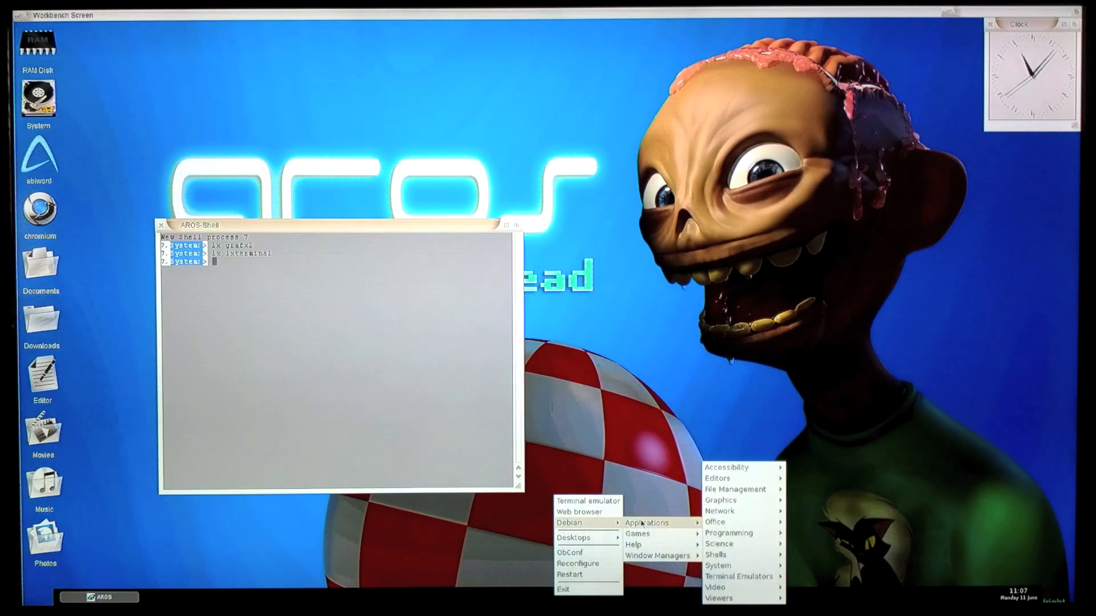
mouse_move(734, 489)
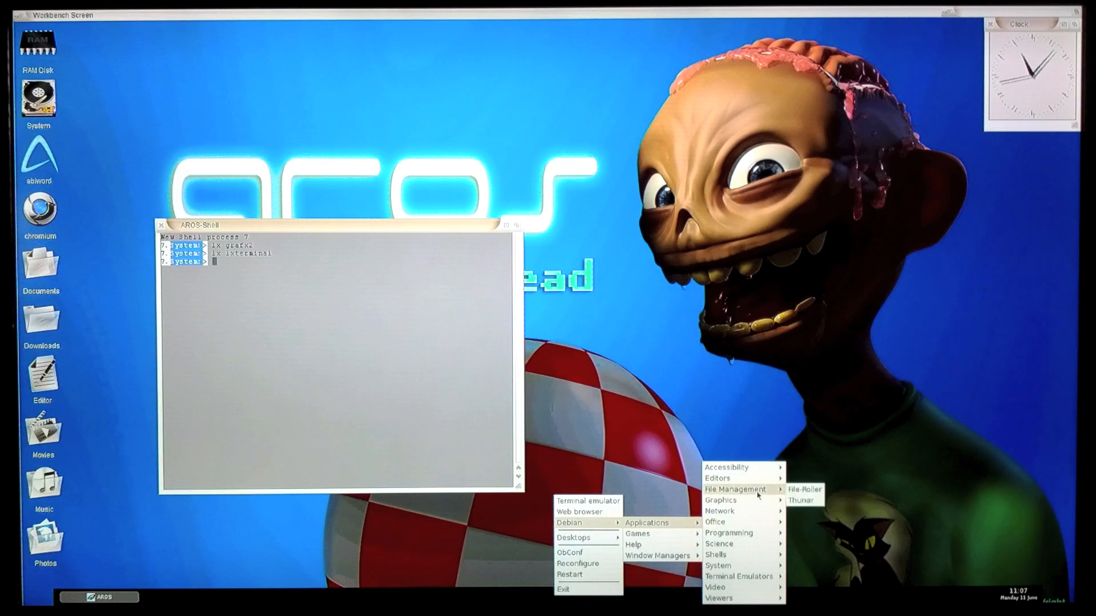
mouse_move(723, 500)
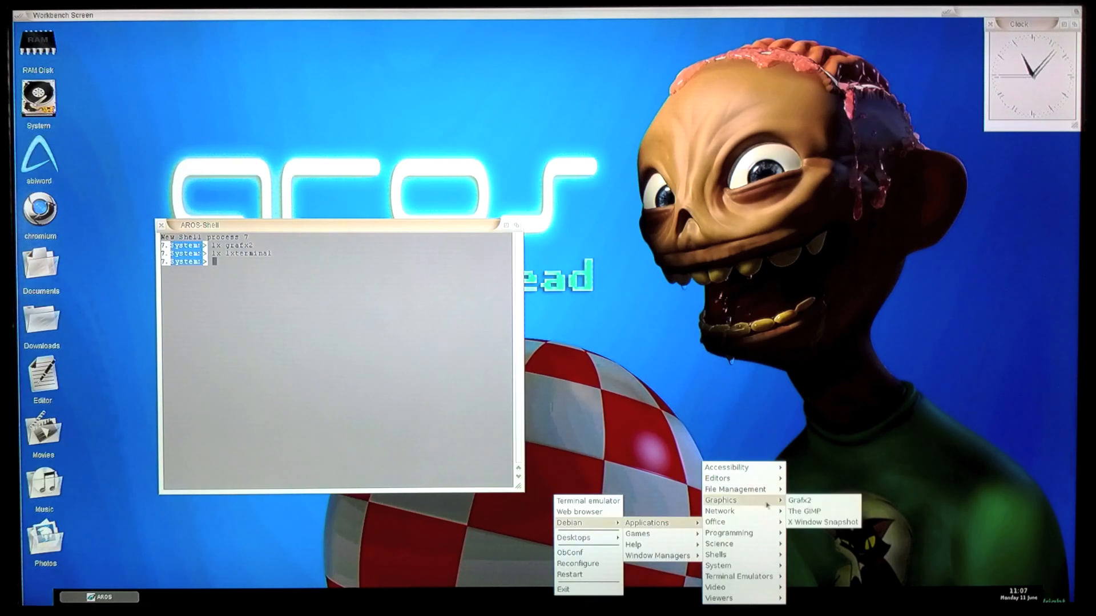
mouse_move(715, 522)
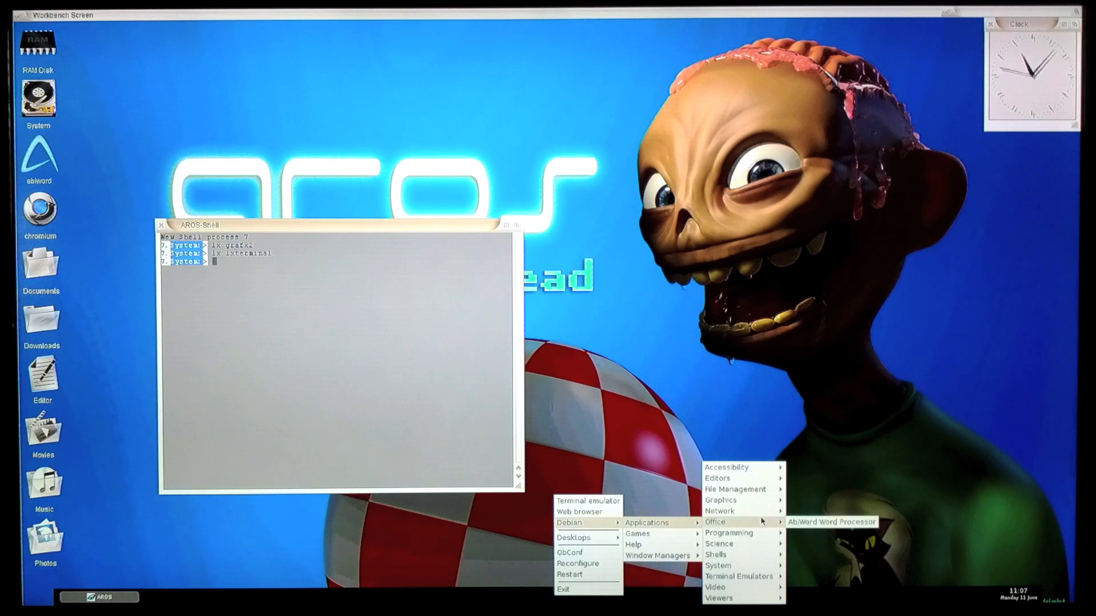
mouse_move(720, 511)
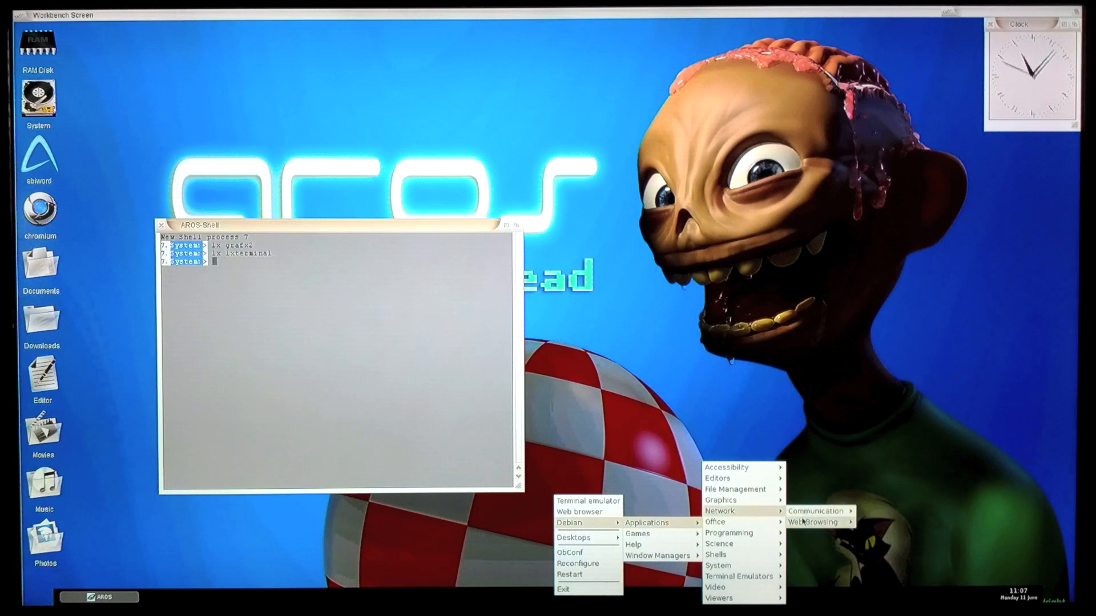
mouse_move(812, 522)
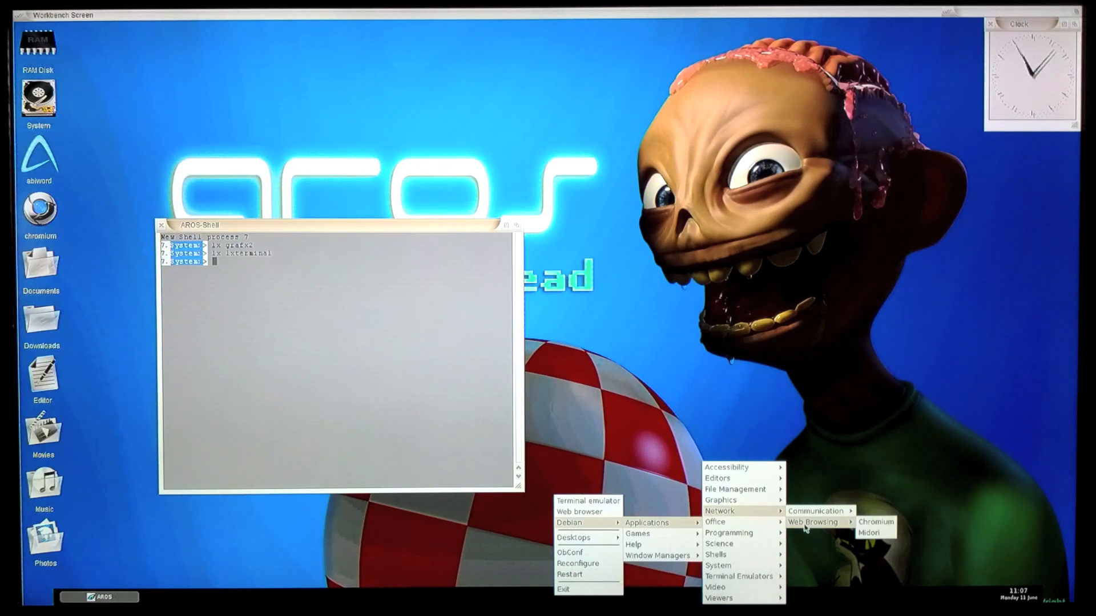
mouse_move(715, 522)
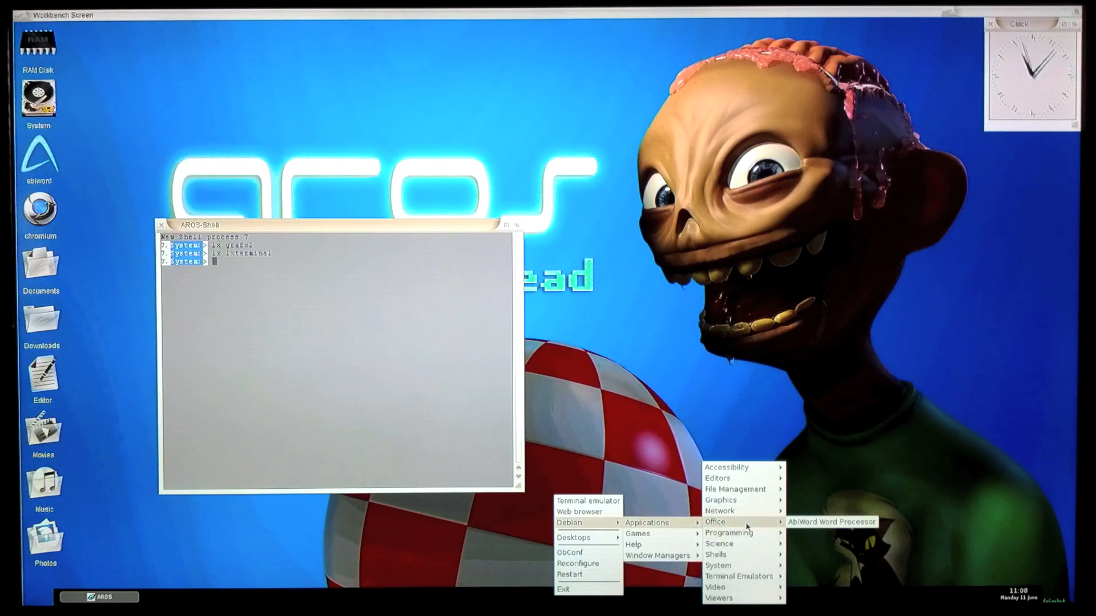
mouse_move(740, 577)
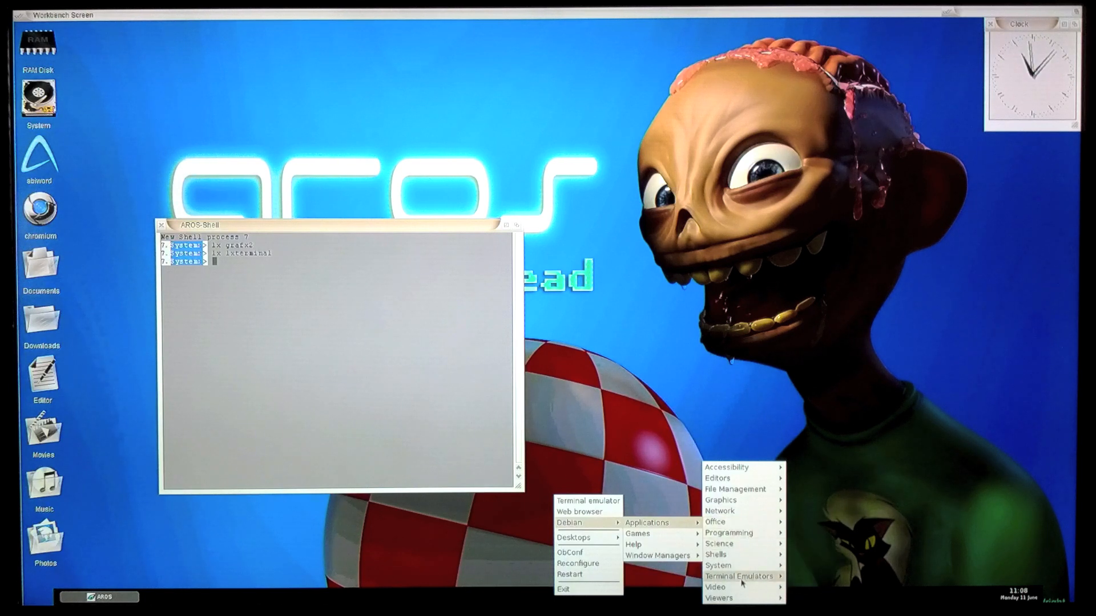
mouse_move(729, 532)
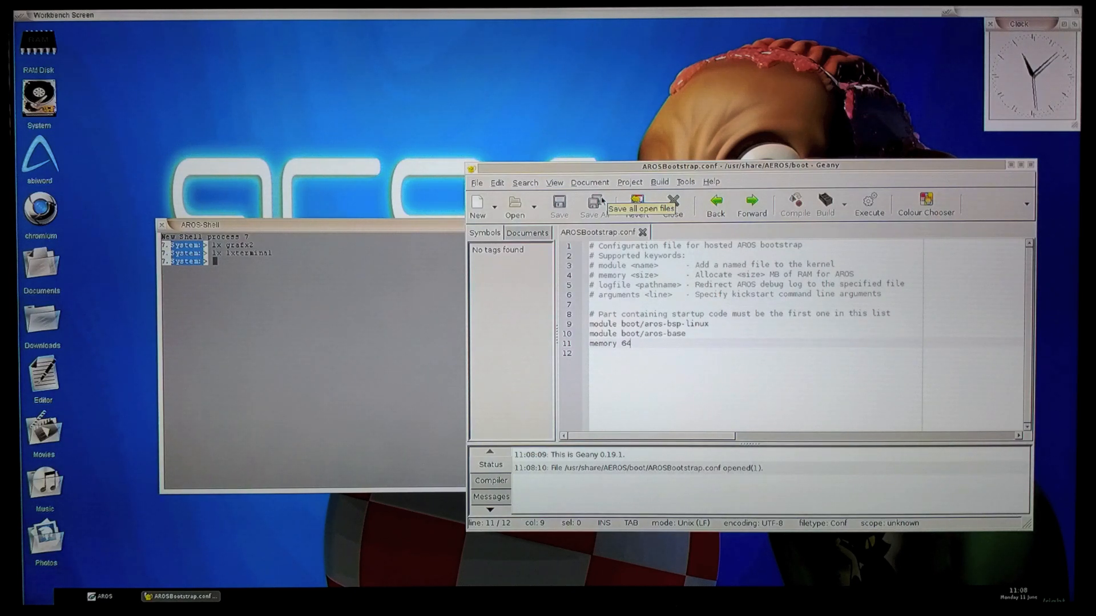
mouse_move(198, 445)
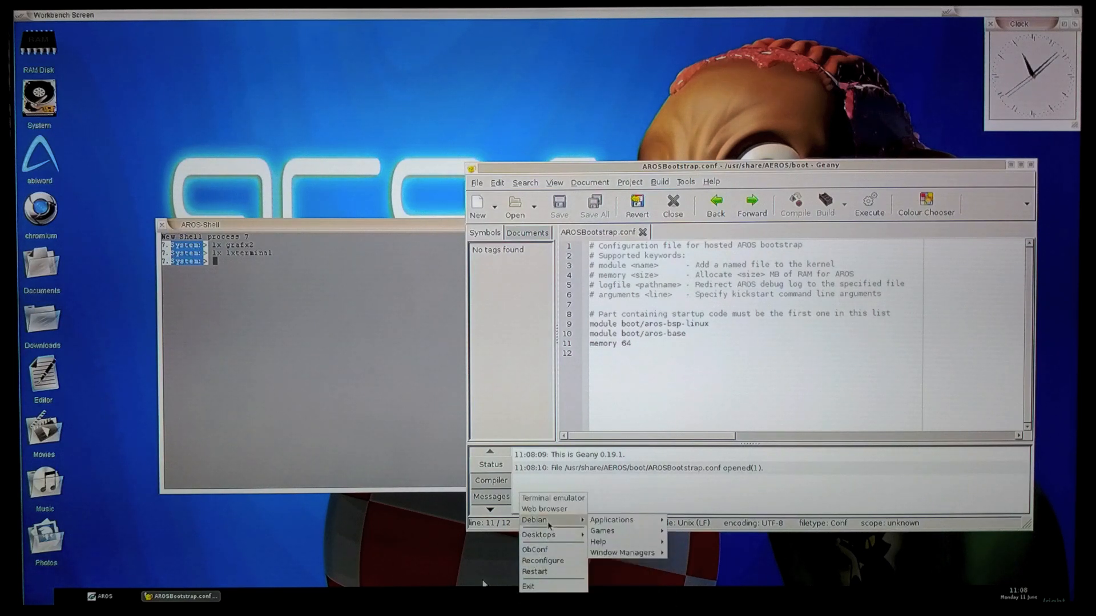
mouse_move(342, 463)
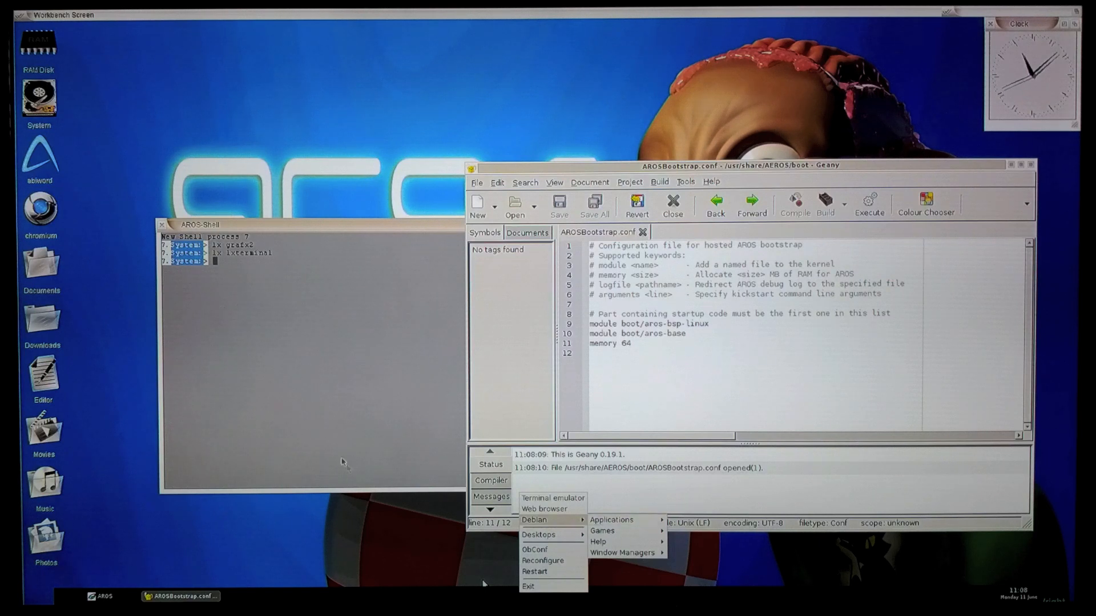
Enter 'lx thunar' after 'memory 64' to open Thunar on the AROS boot folder.
type("4")
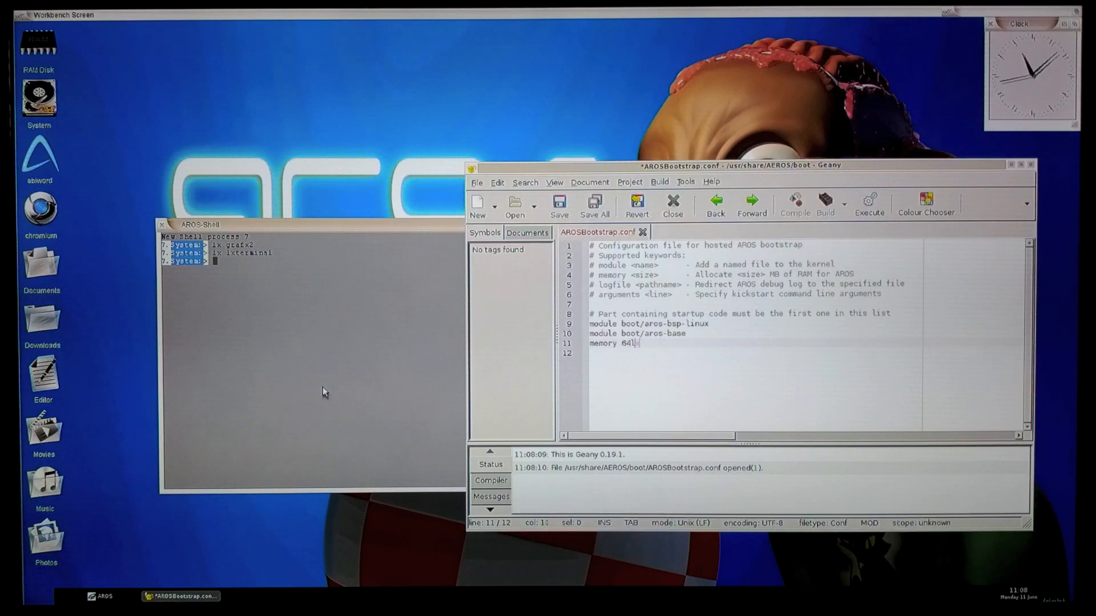
type("lx thunar")
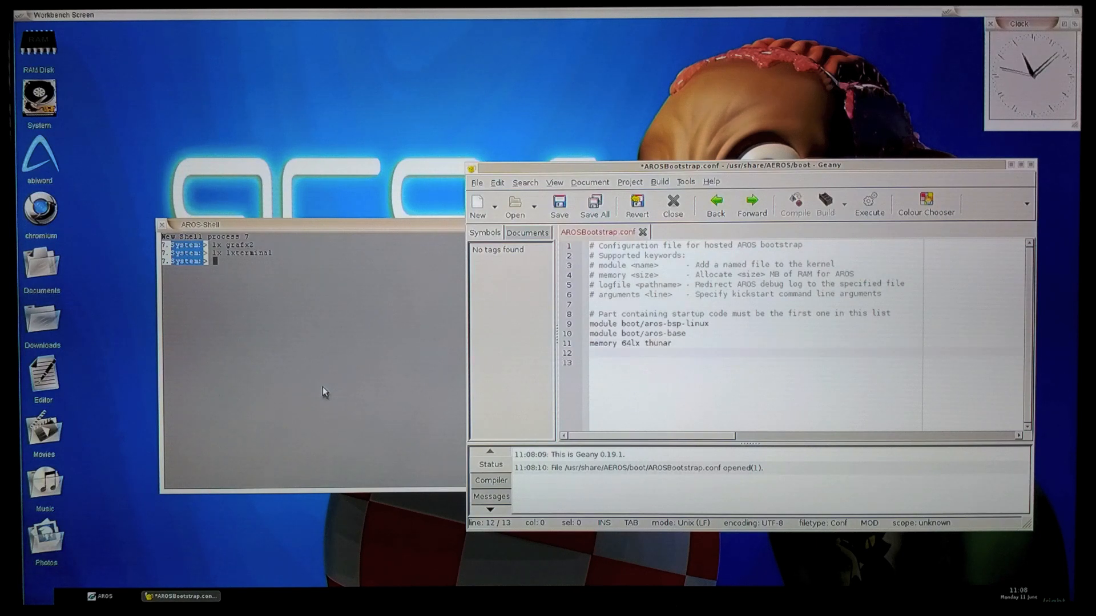
type("l")
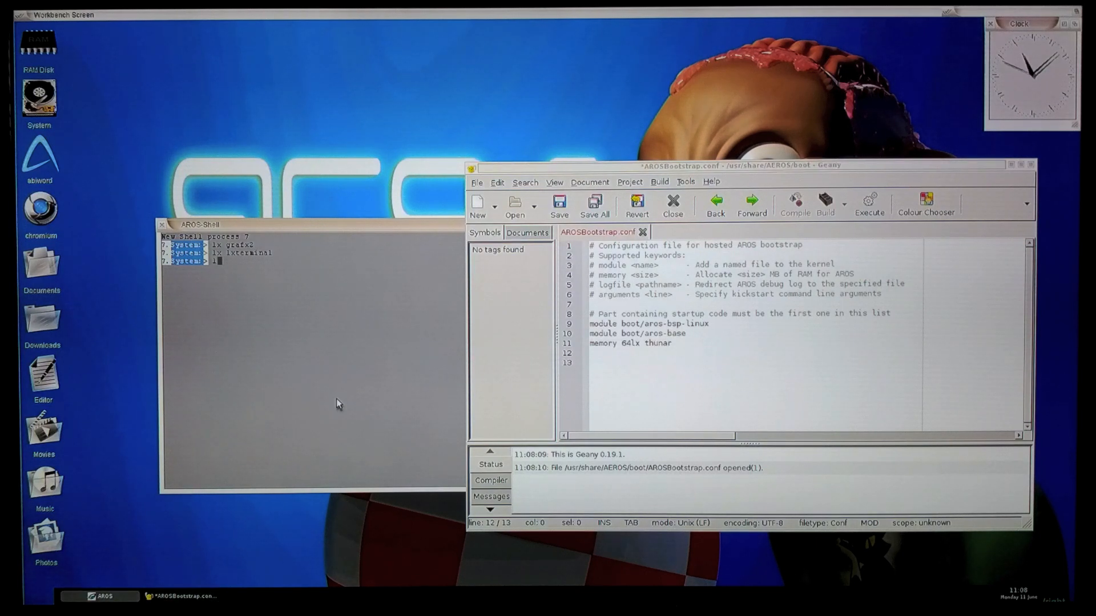
type("lx thunar")
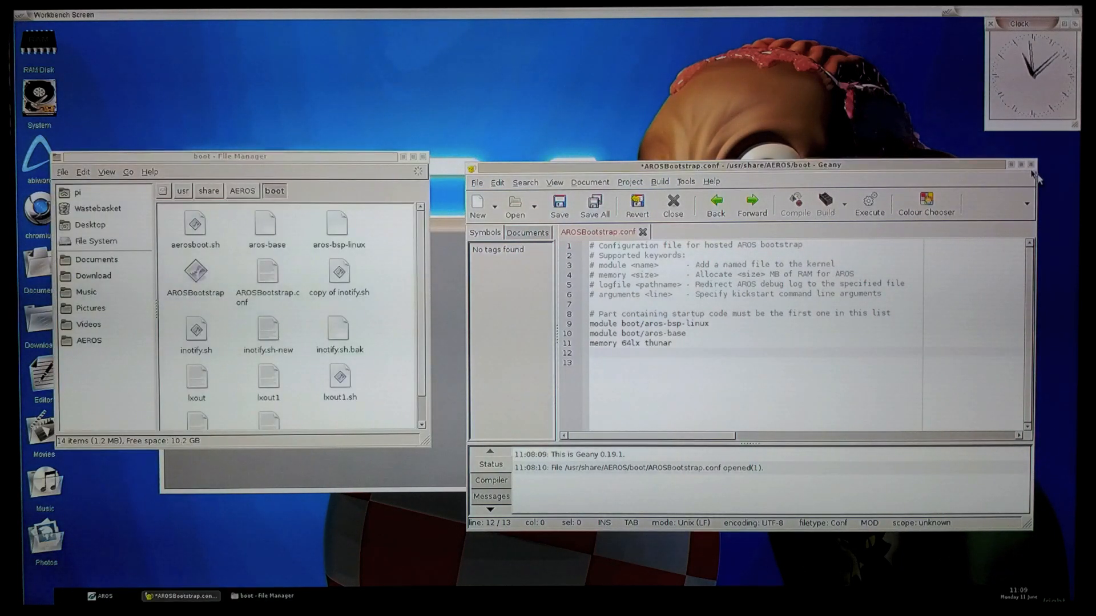
Close the Geany configuration editor, dismissing its unsaved-changes prompt.
left_click(1031, 165)
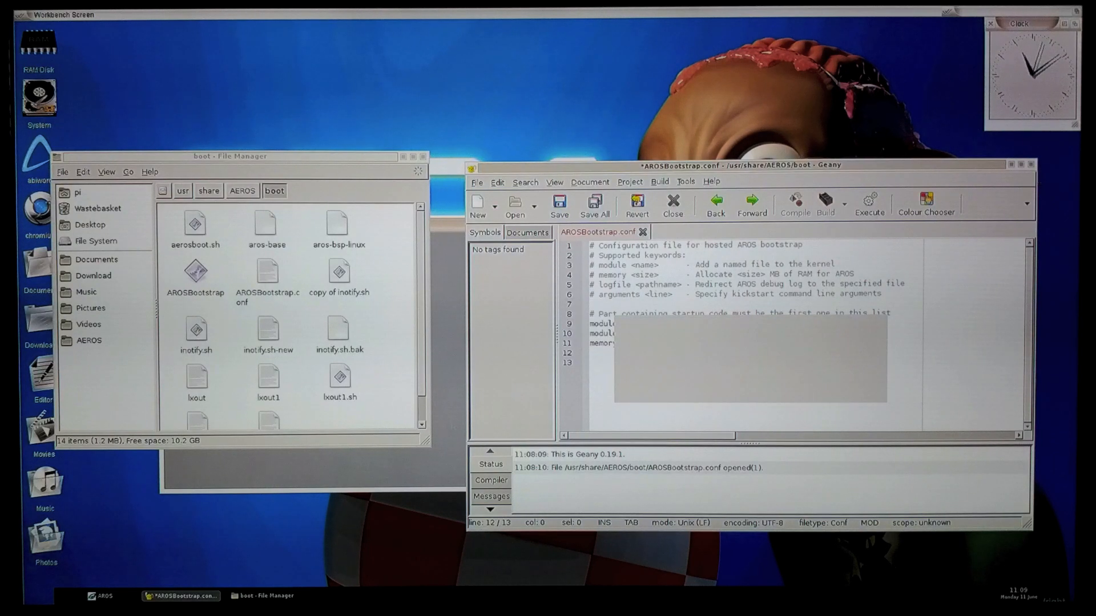
left_click(670, 165)
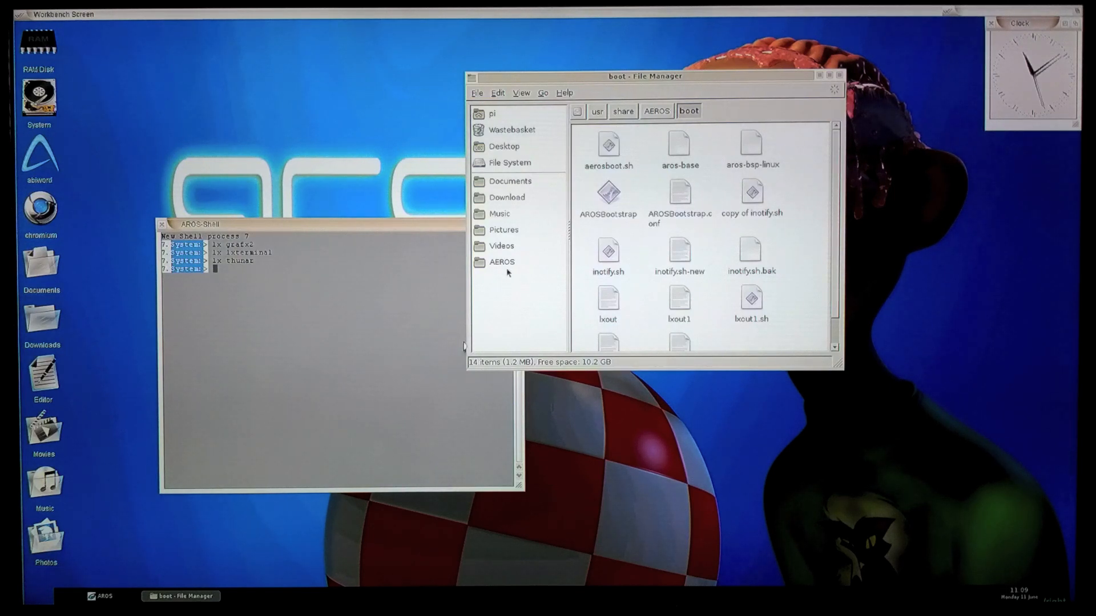
Browse from the AEROS place into the Videos folder holding trailer_1080p.mov.
left_click(501, 262)
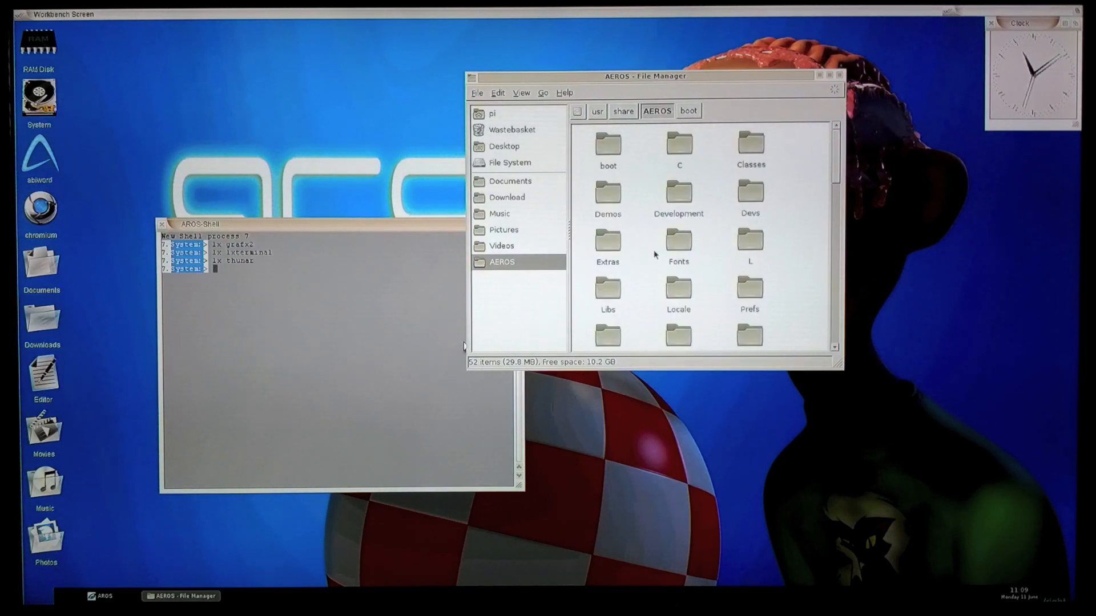
left_click(501, 246)
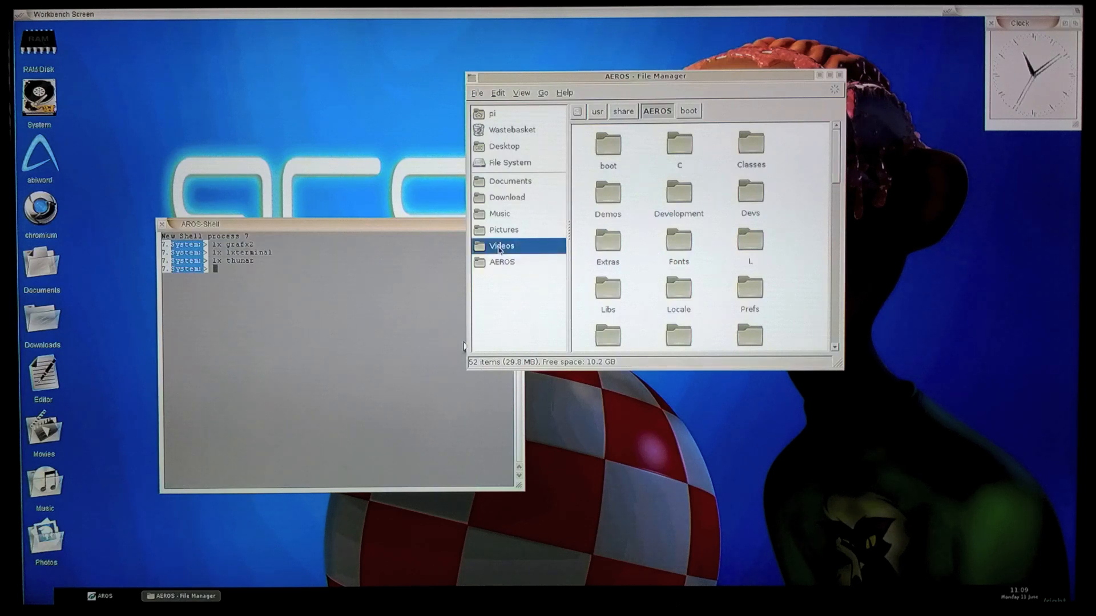
double_click(501, 245)
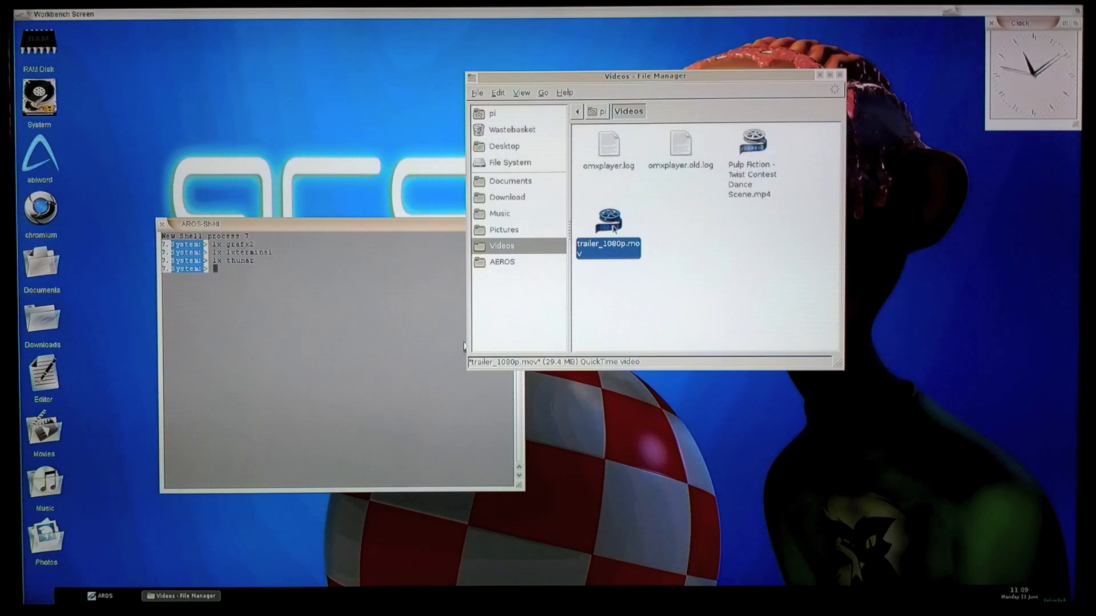
Play the trailer_1080p.mov video from the Videos folder.
double_click(607, 223)
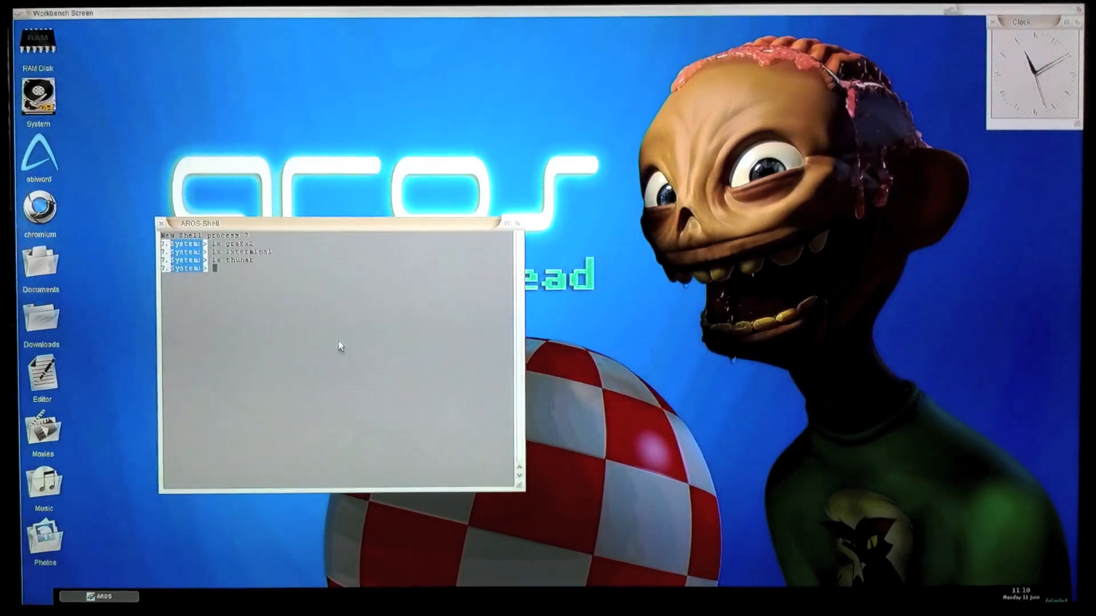
Run 'lx gimp' in the AROS Shell to launch GIMP.
type("lx gi")
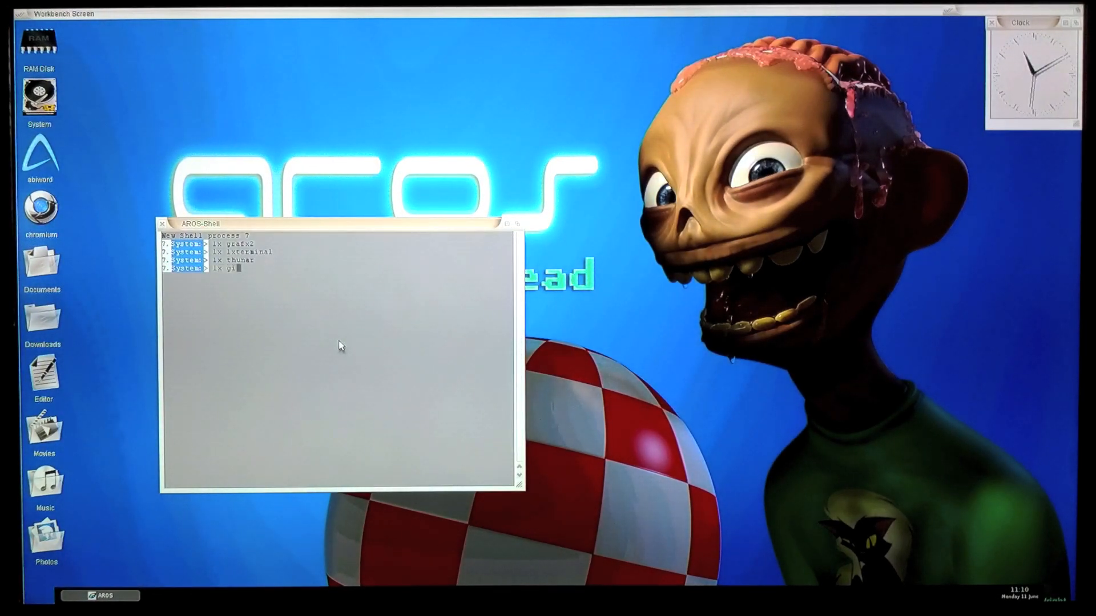
key("Return")
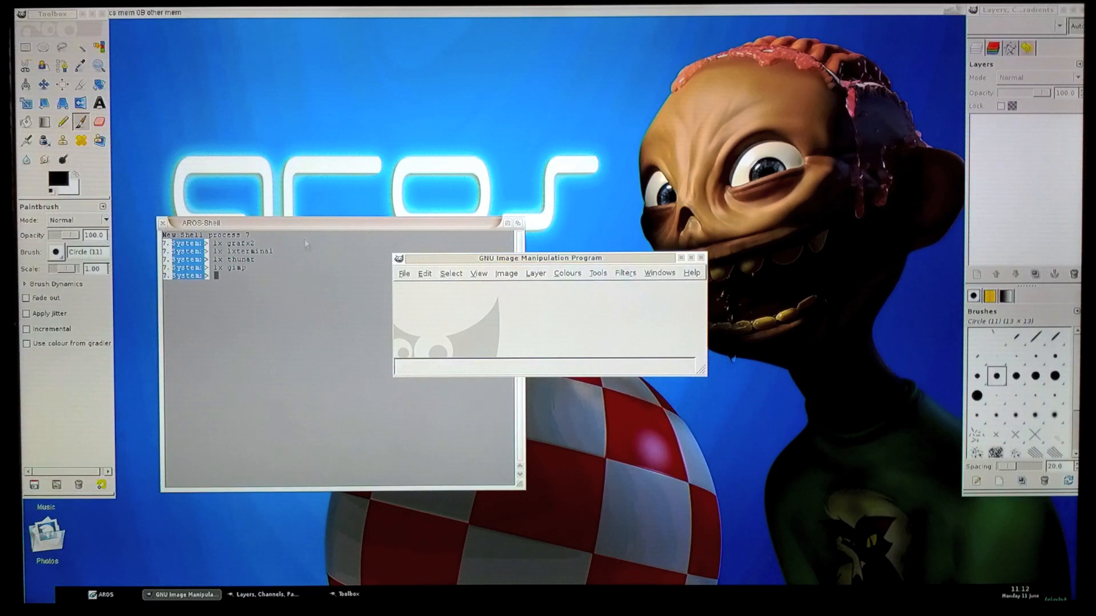
Start opening an image and navigate the dialog to the AROS system folder.
left_click(404, 272)
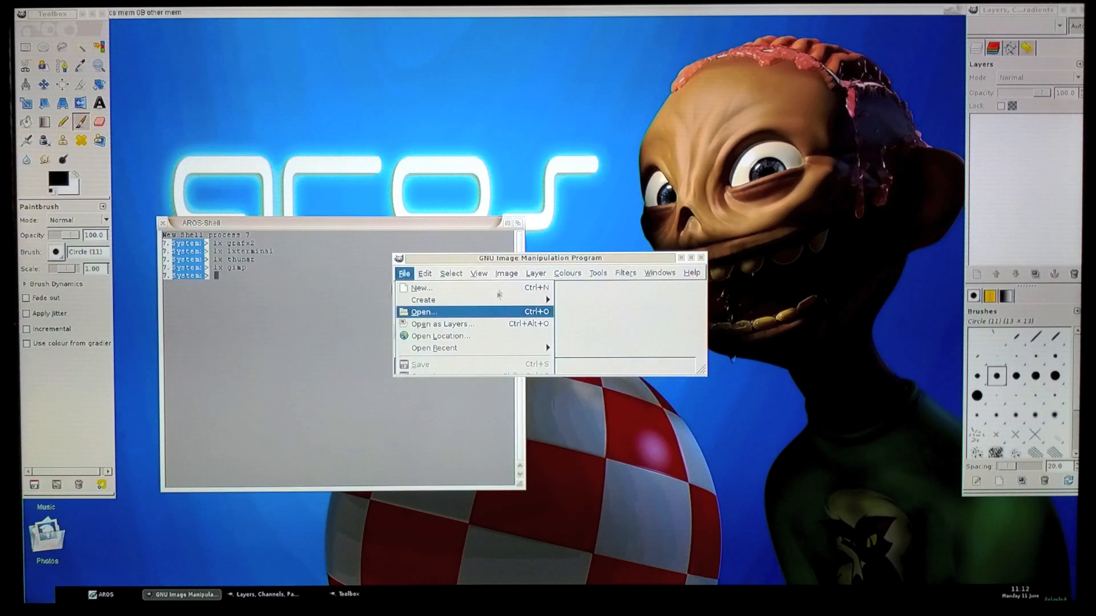
left_click(424, 311)
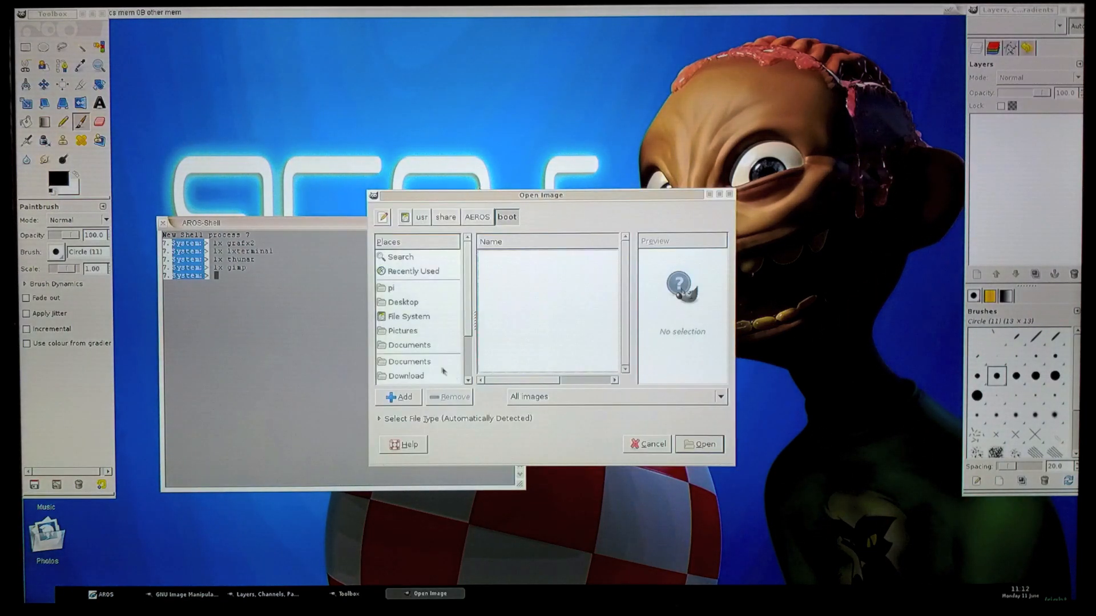
scroll("down", 3)
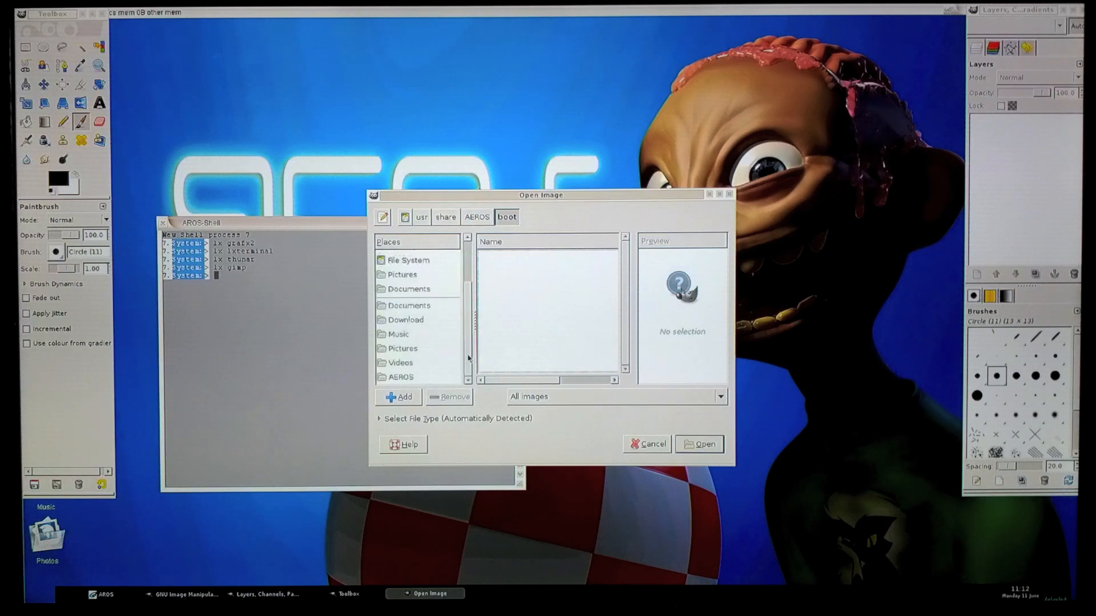
mouse_move(388, 354)
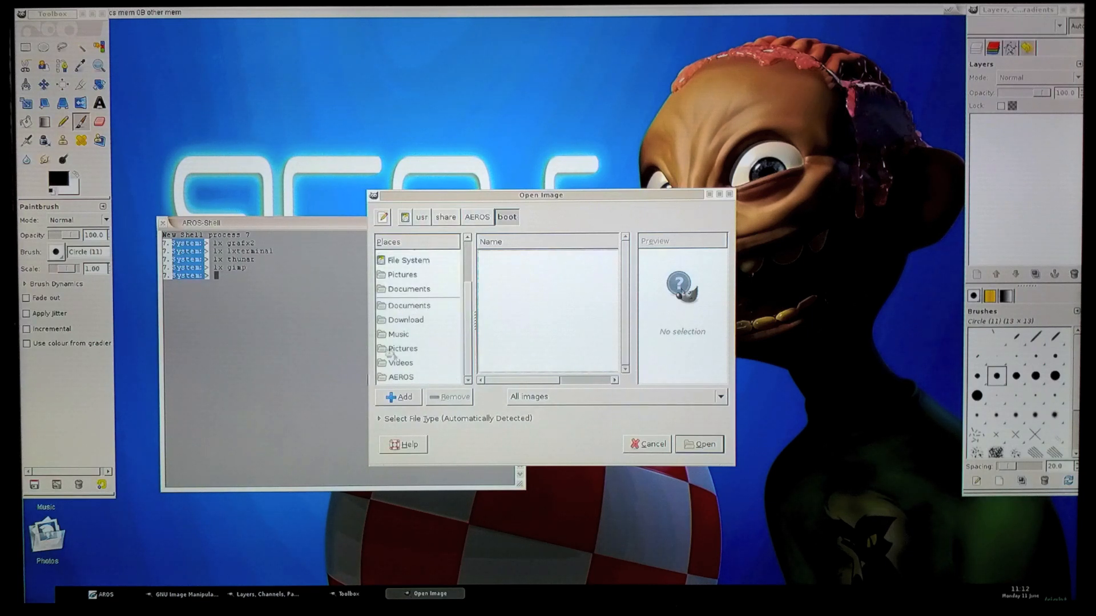
left_click(402, 274)
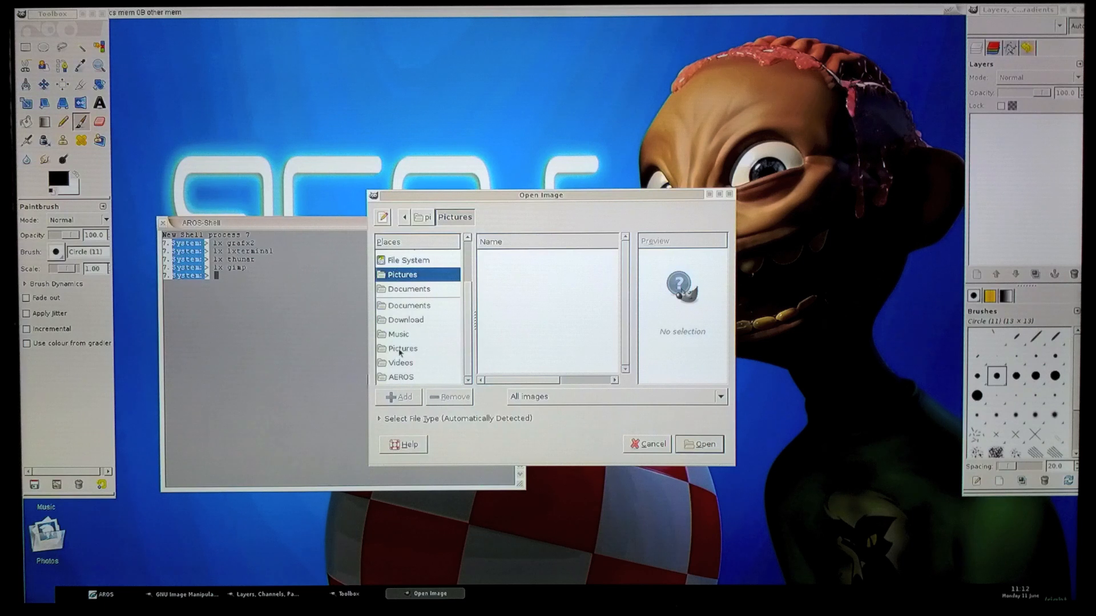
left_click(400, 376)
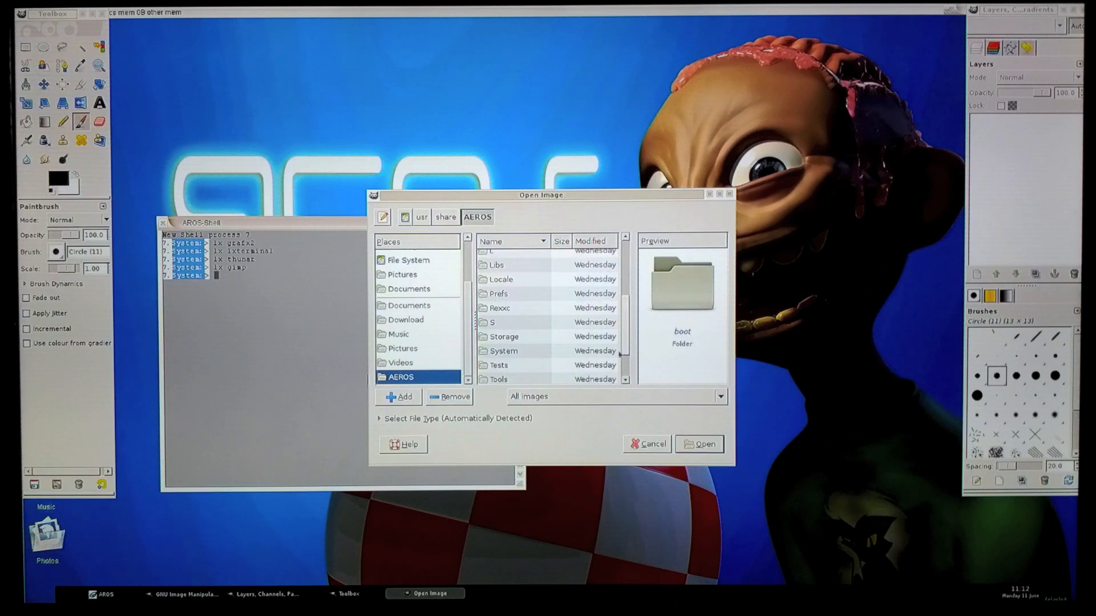
scroll("down", 3)
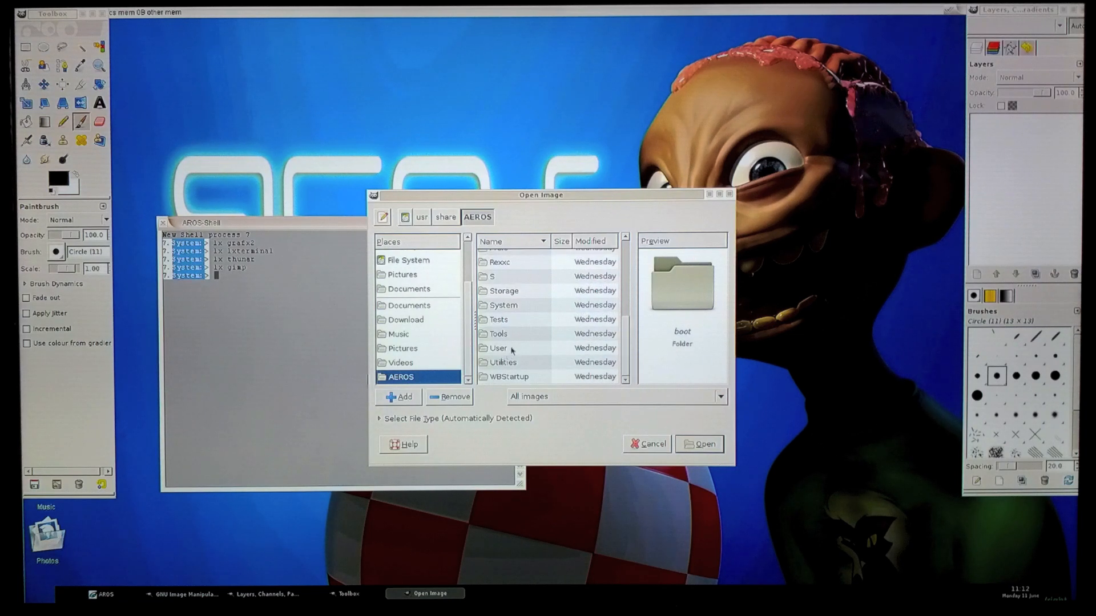
Load RenderBalls1280.png from User/active/Photos into GIMP.
double_click(498, 348)
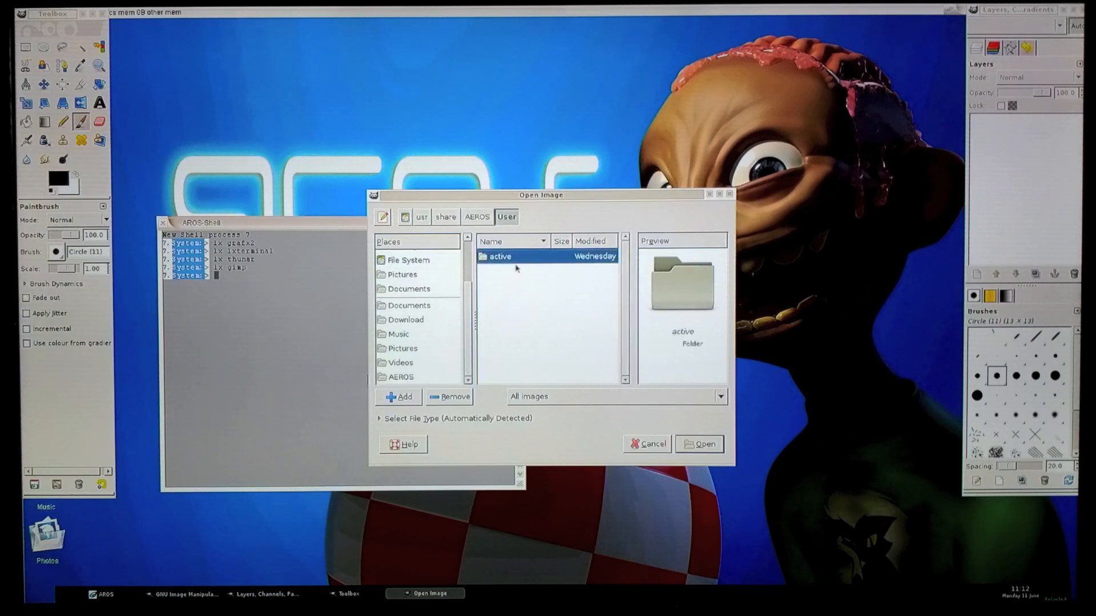
double_click(499, 256)
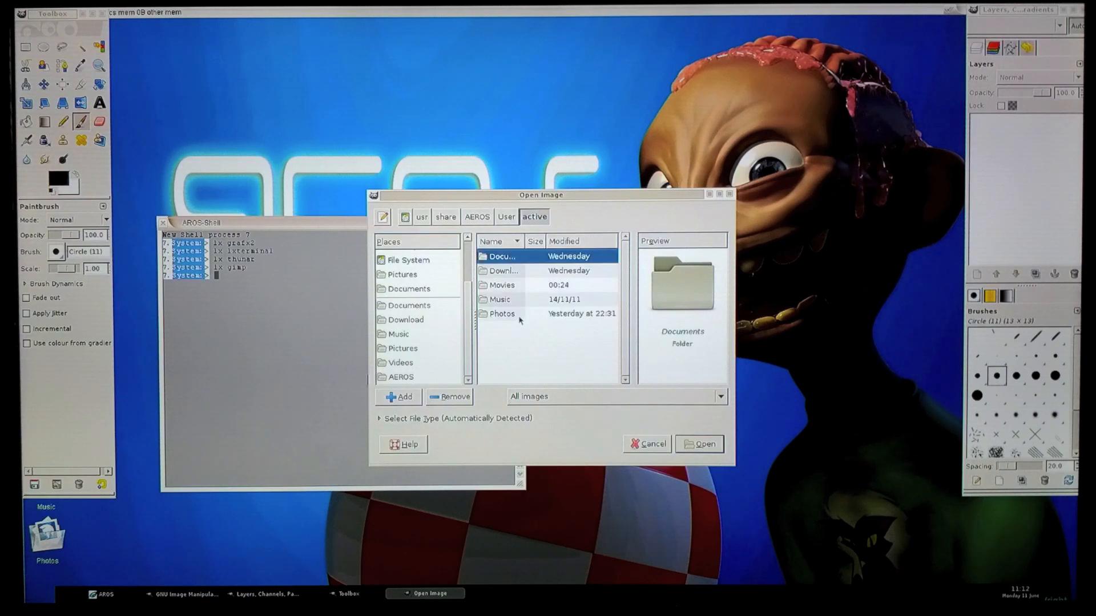
double_click(502, 313)
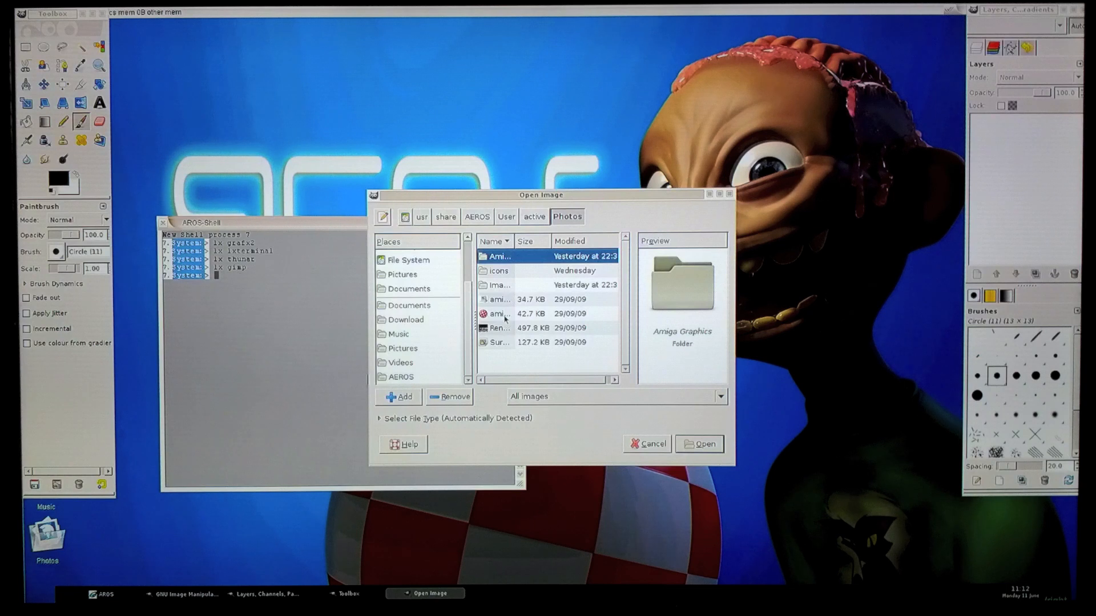
left_click(500, 328)
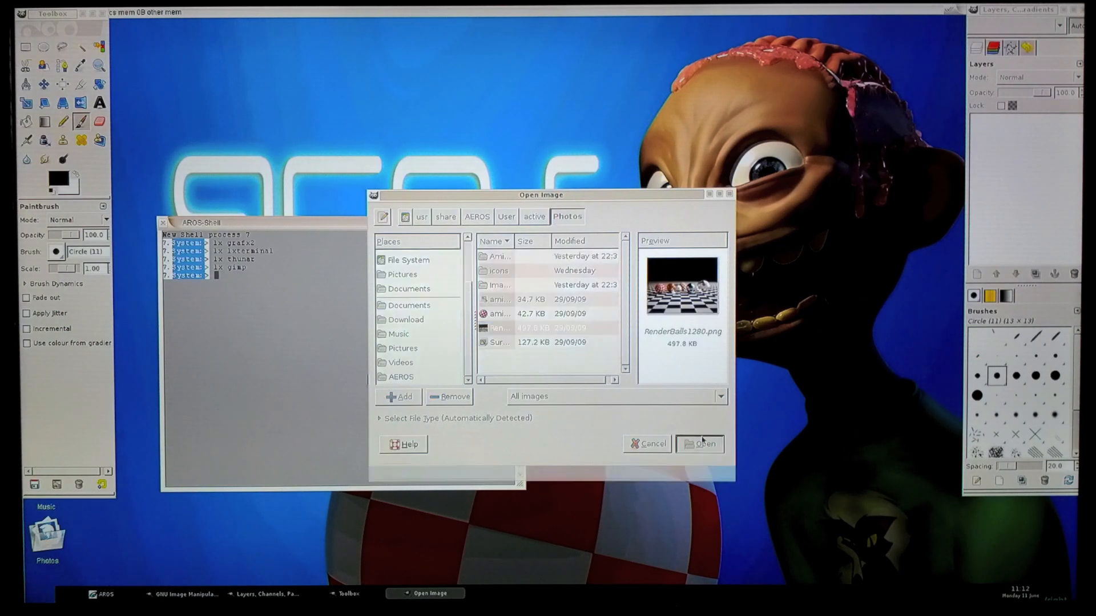
left_click(698, 443)
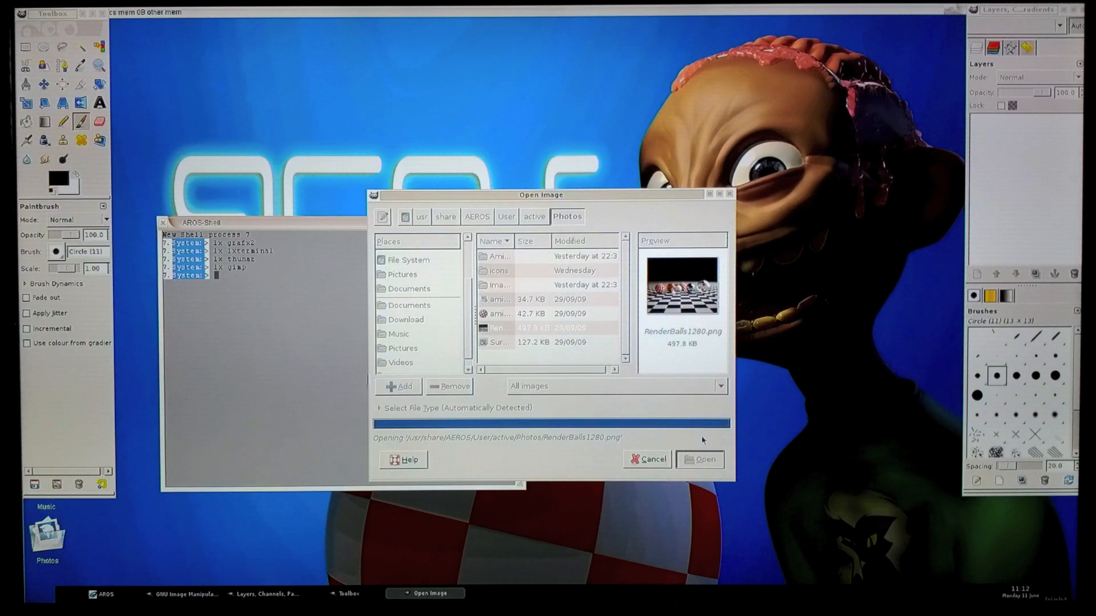
left_click(700, 458)
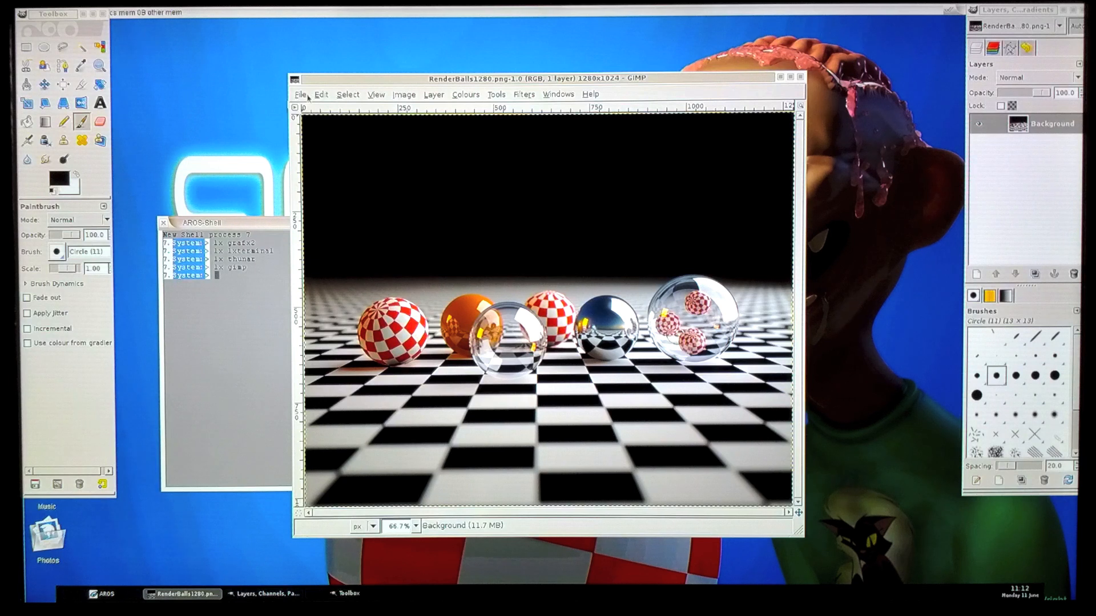
Quit GIMP via File > Quit, returning to the Wanderer desktop.
left_click(301, 95)
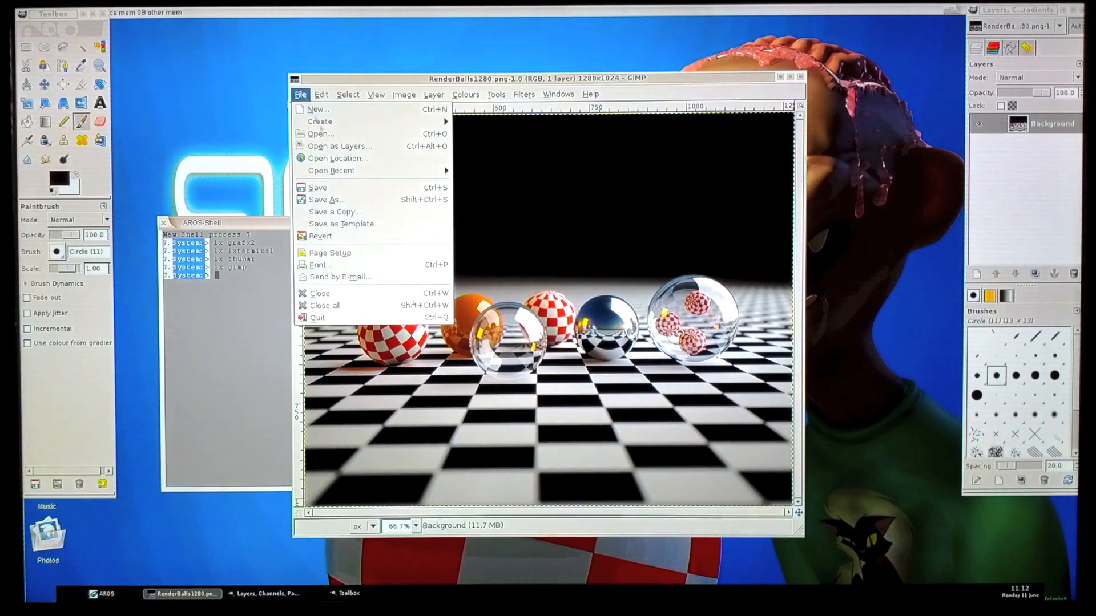
mouse_move(334, 212)
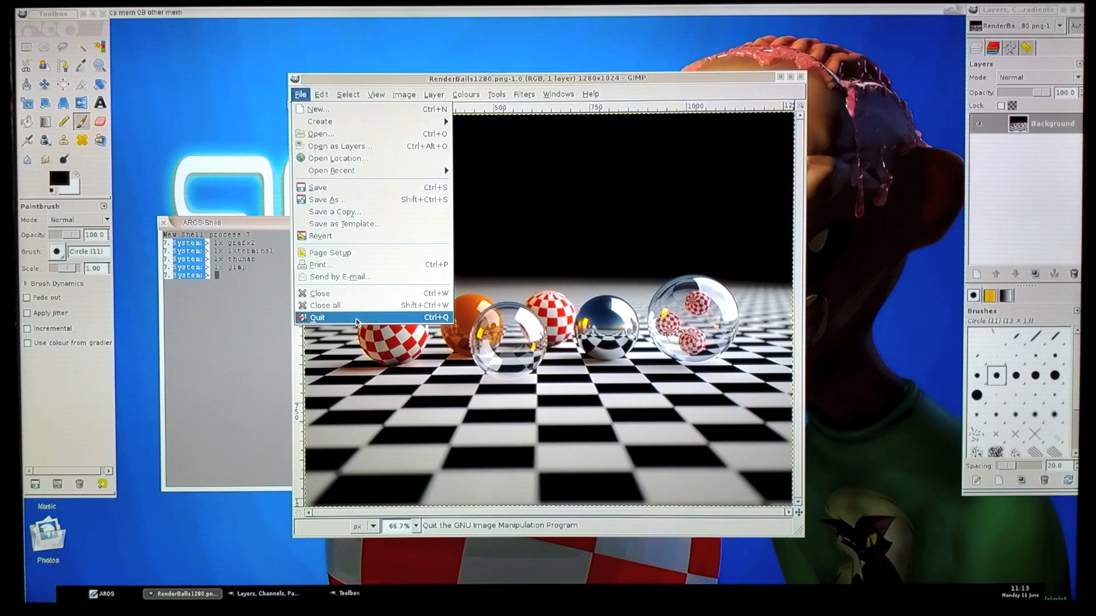
left_click(318, 317)
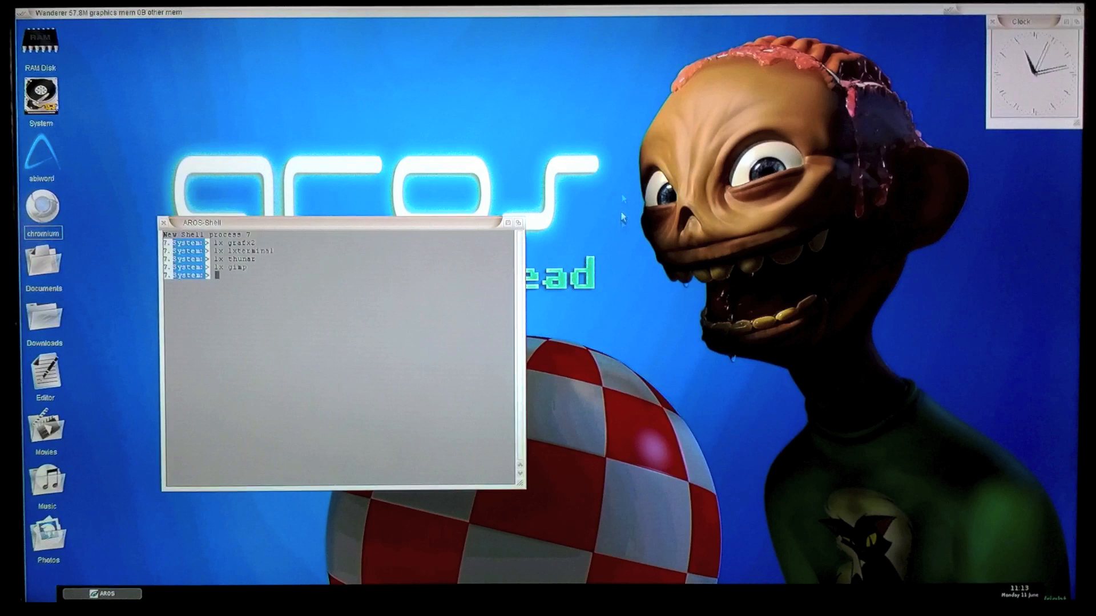
left_click(43, 208)
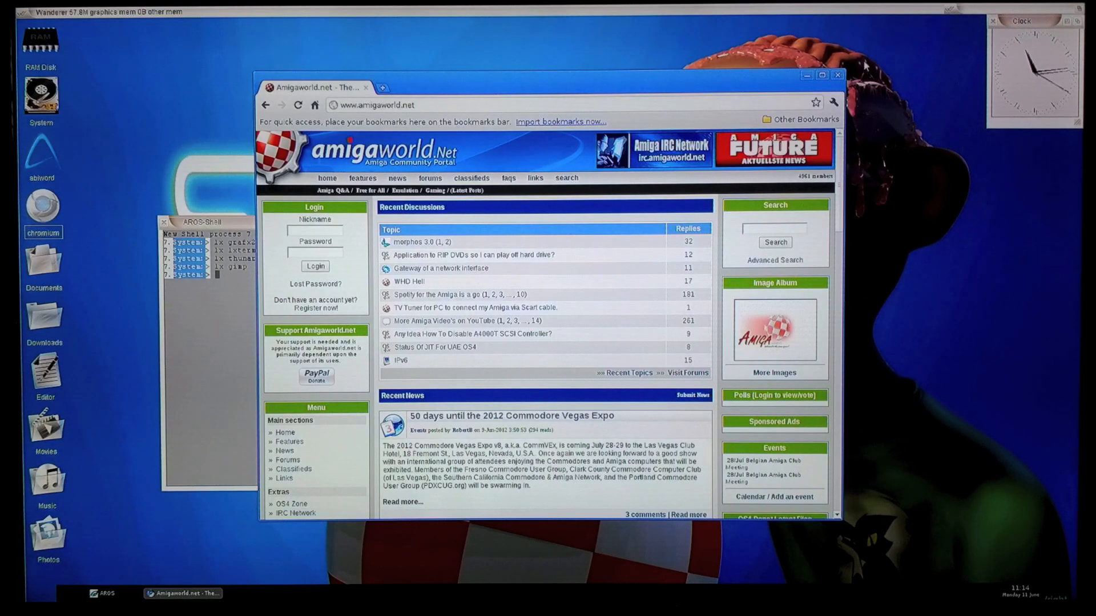
left_click(837, 75)
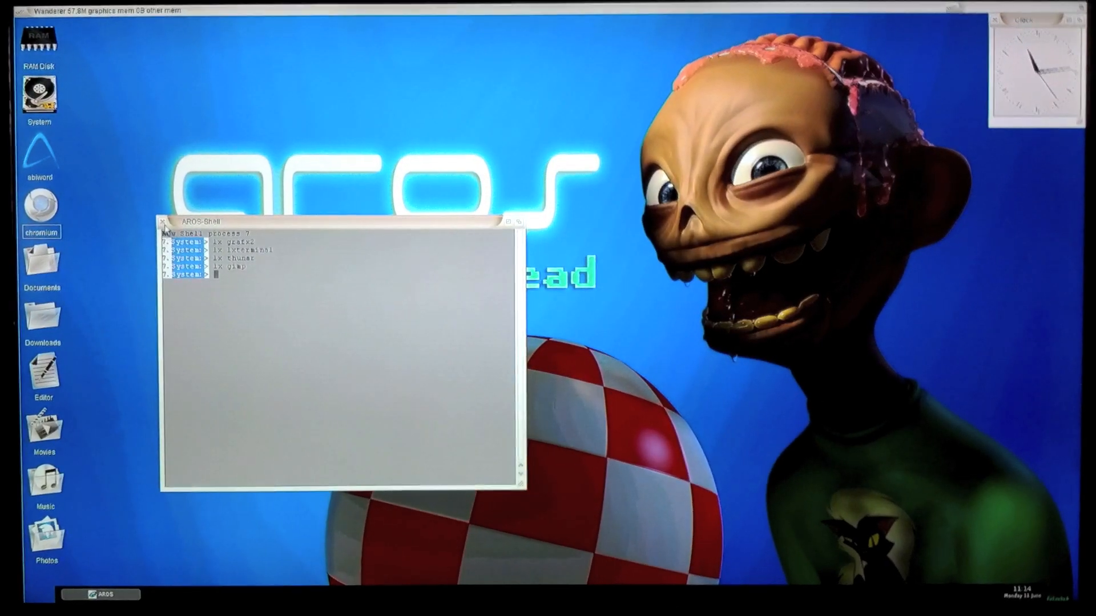
Close the AROS Shell and exit the Openbox session from the desktop menu, confirming Exit.
left_click(162, 222)
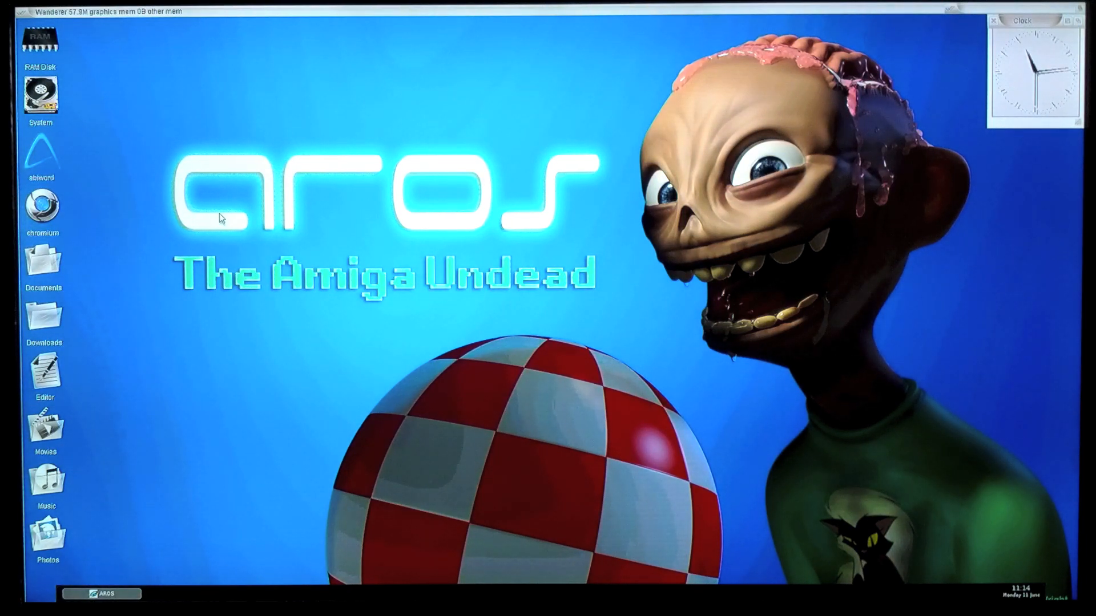
mouse_move(514, 590)
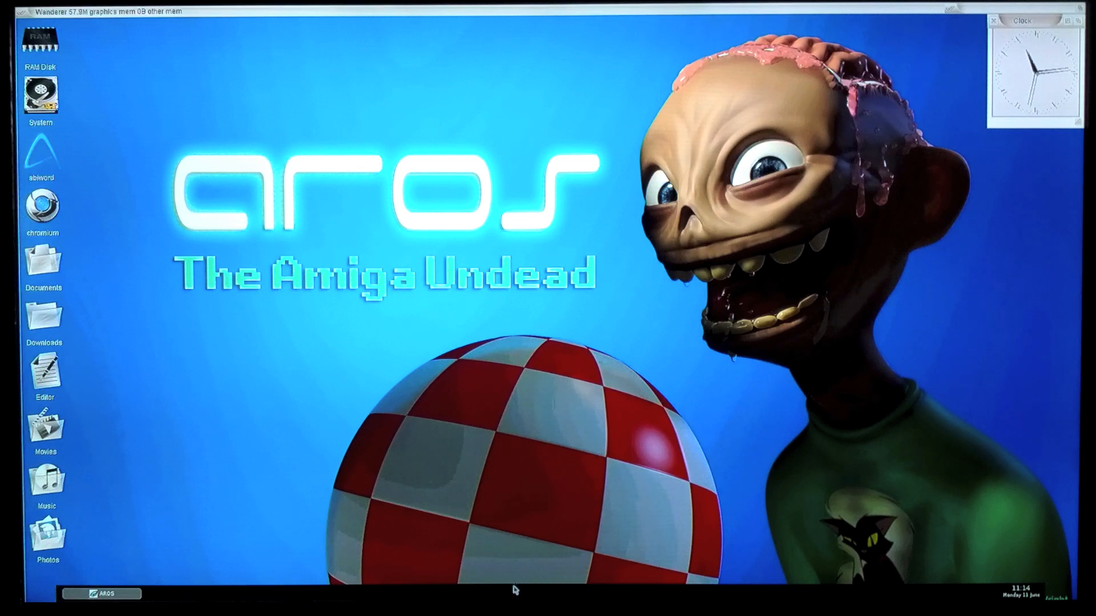
right_click(532, 591)
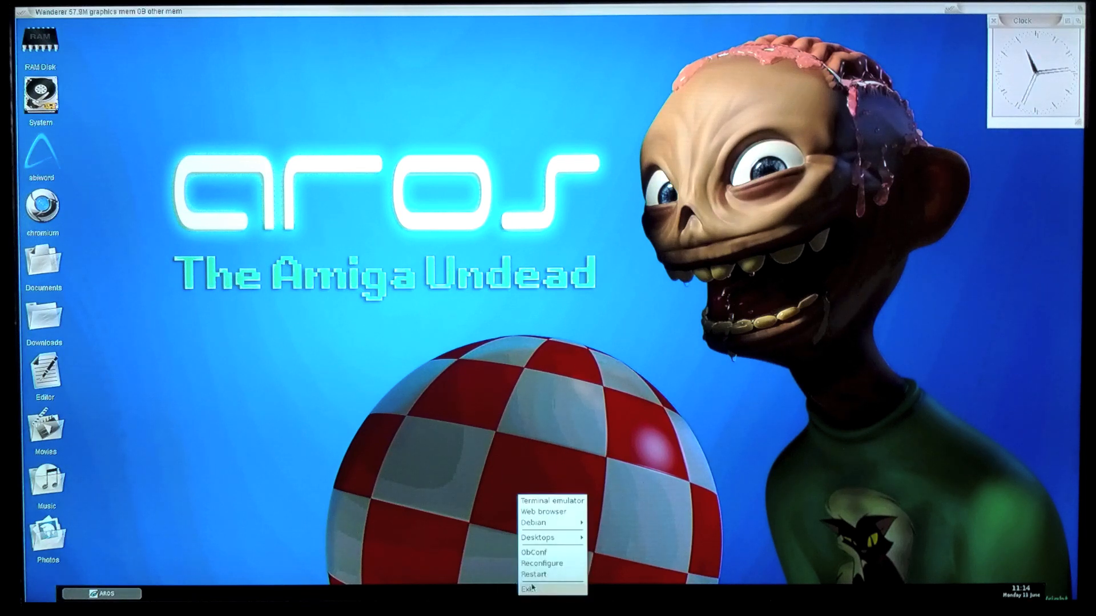
mouse_move(529, 589)
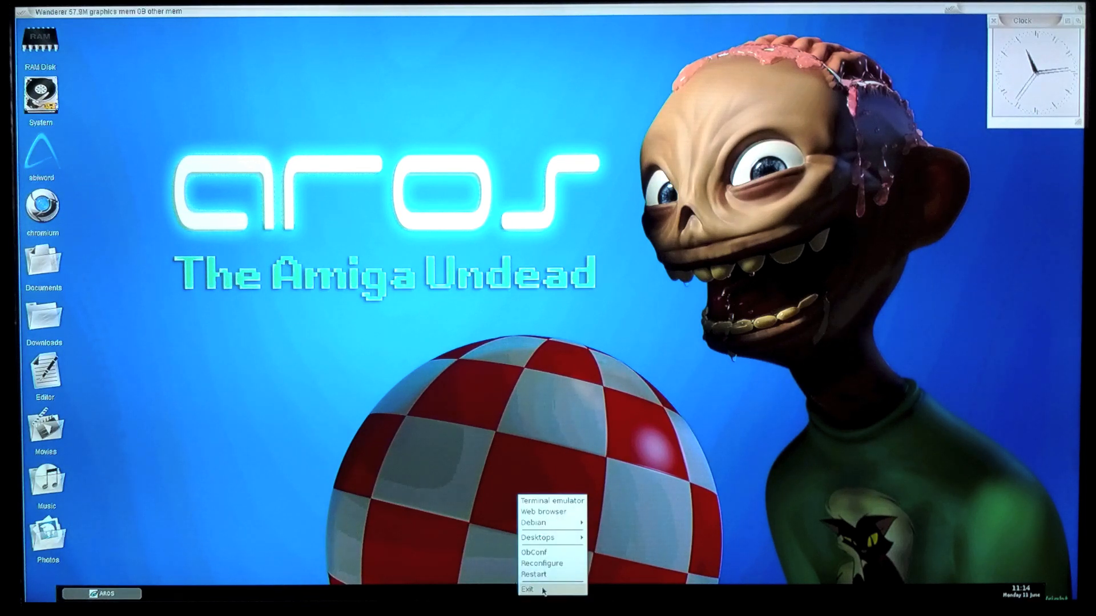
left_click(527, 589)
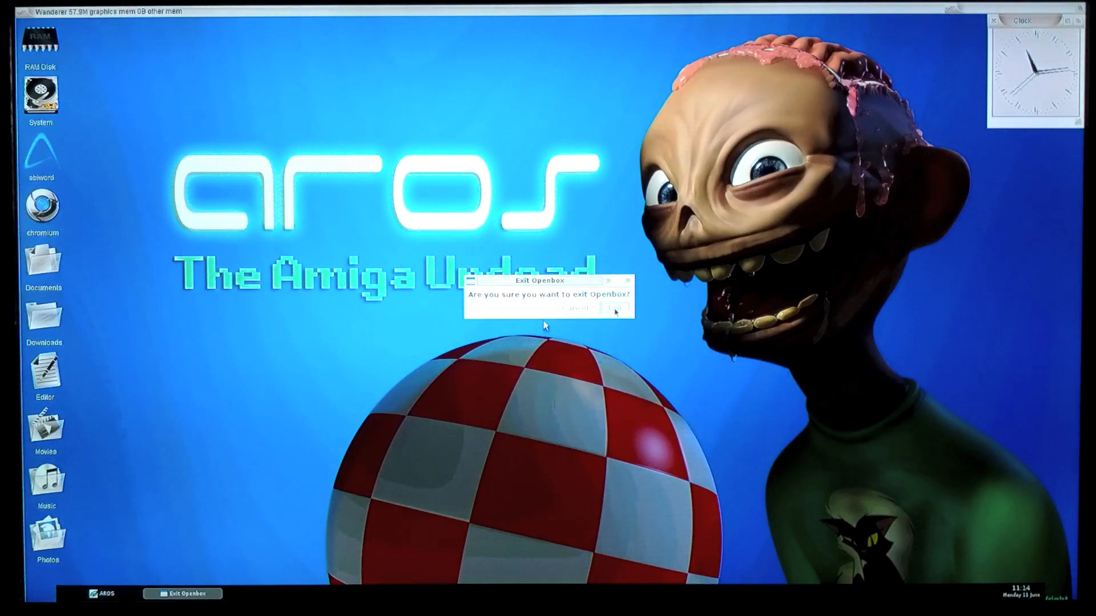
left_click(613, 309)
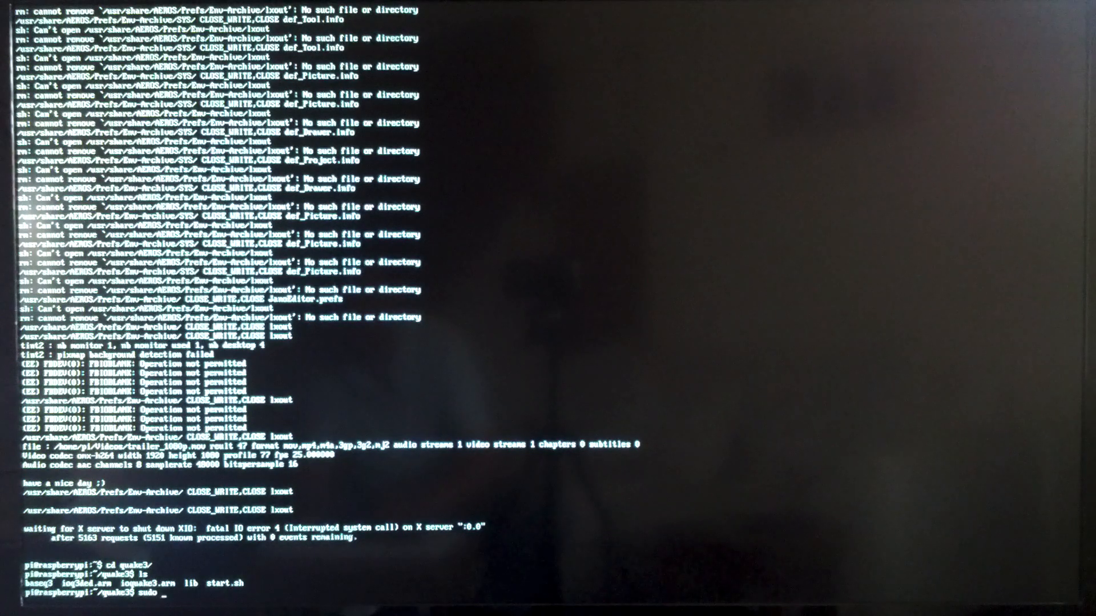
Run sudo ./ioquake3.arm from the quake3 folder to start Quake III Arena.
type("./ioquake3")
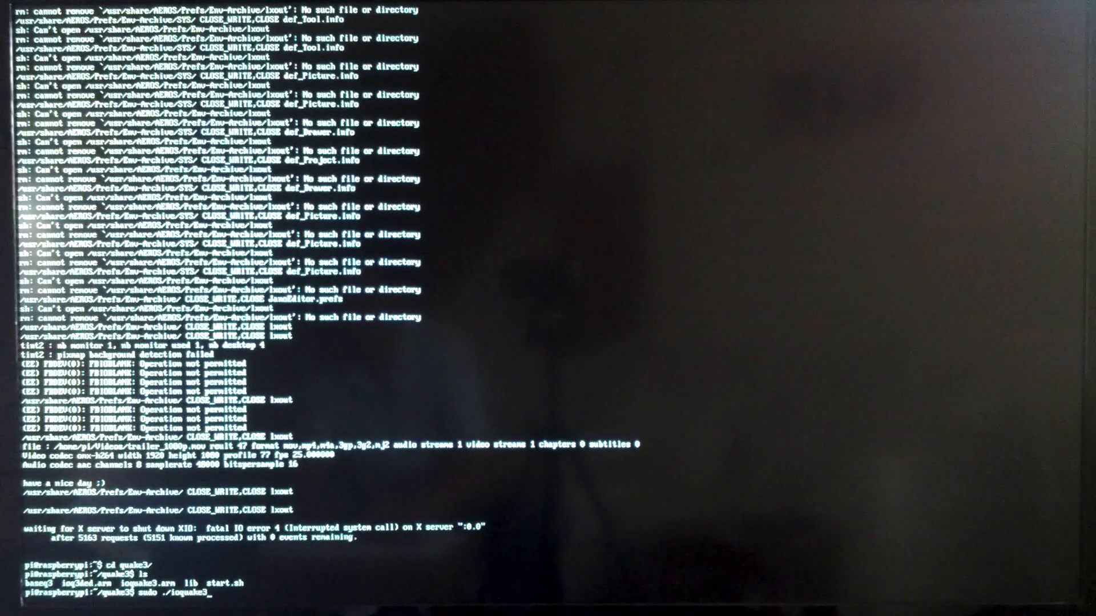
type(".arn")
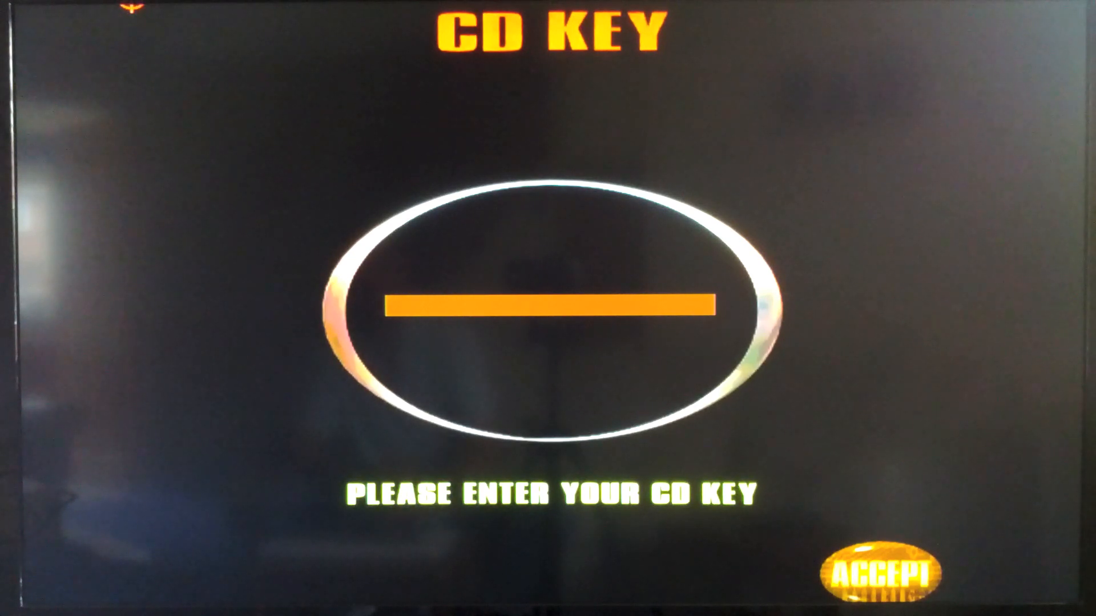
Accept the CD key screen and start a match on Q3DM1: Arena Gate.
left_click(878, 571)
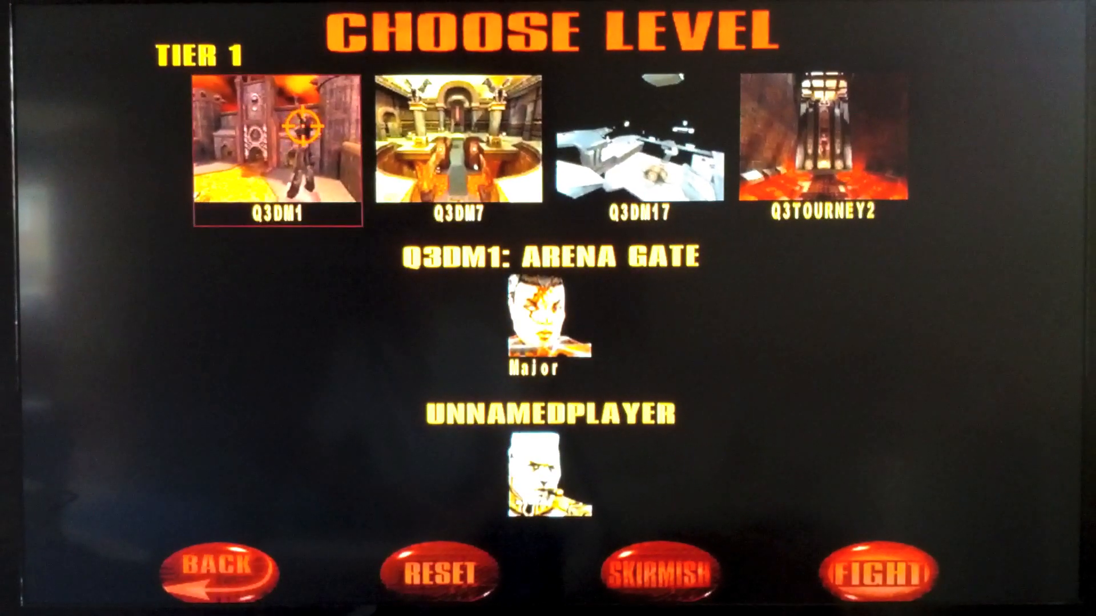
left_click(877, 572)
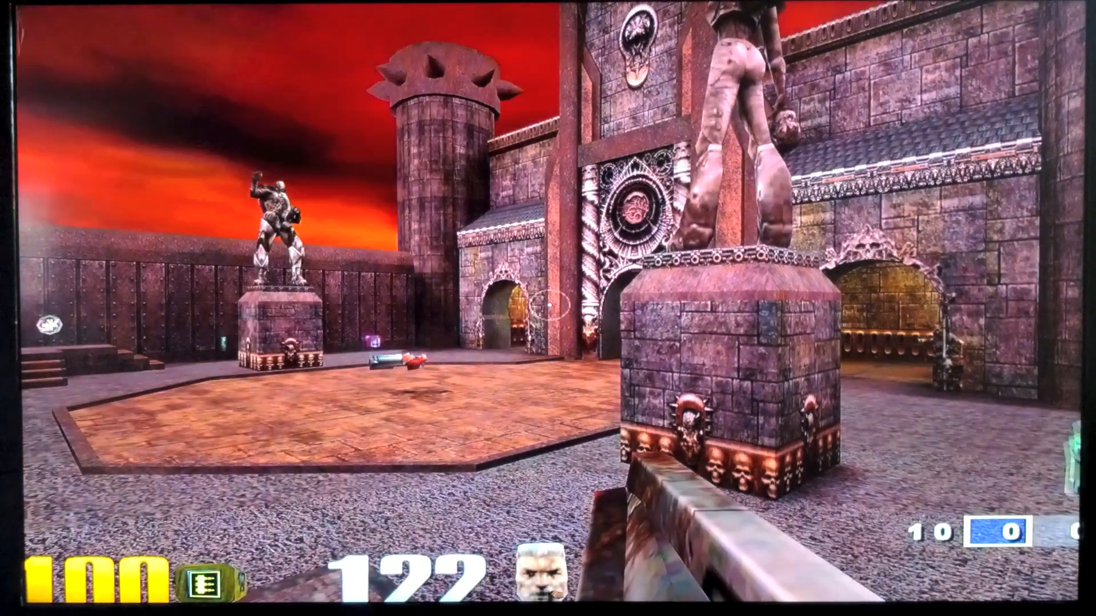
mouse_move(548, 308)
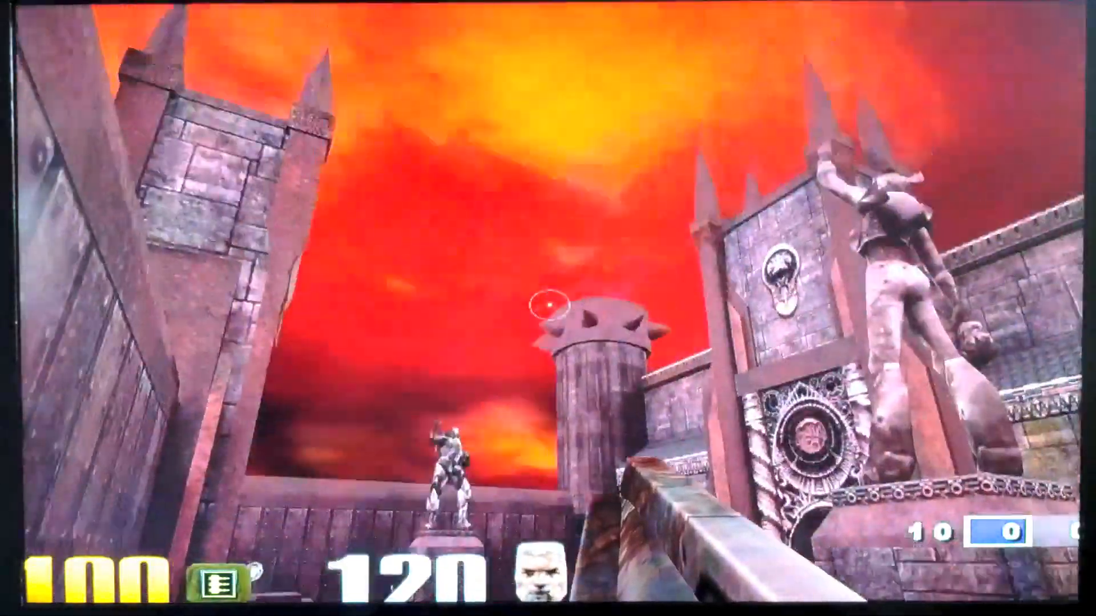